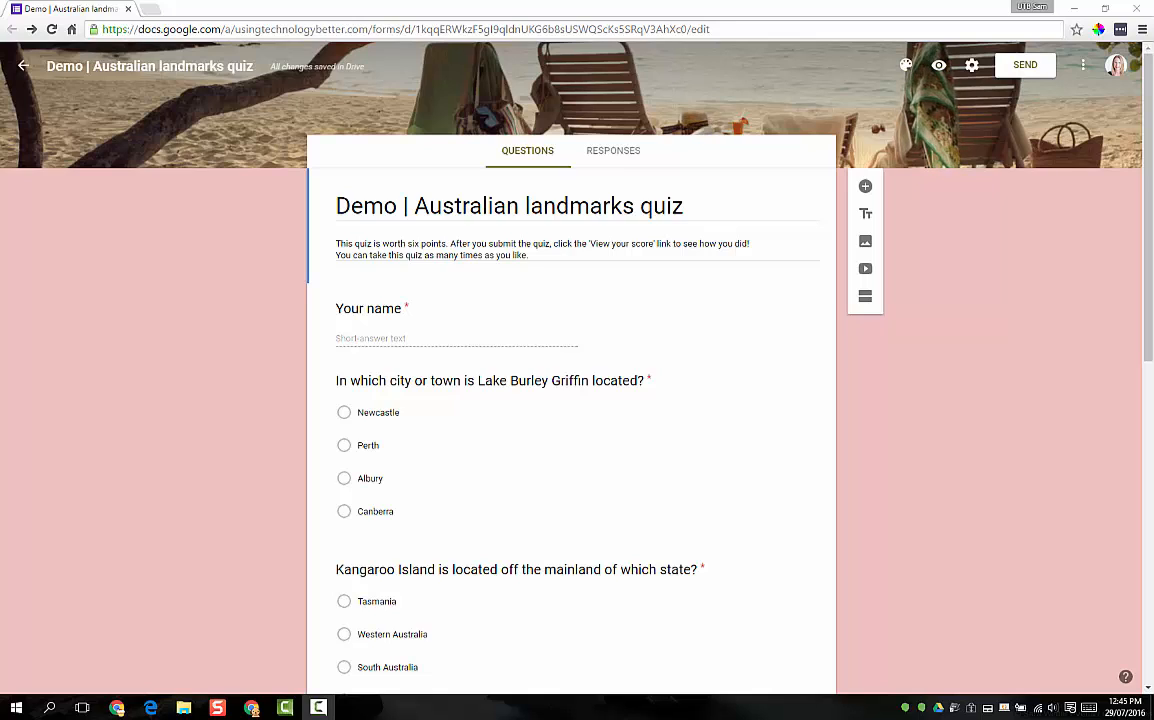
mouse_move(705, 285)
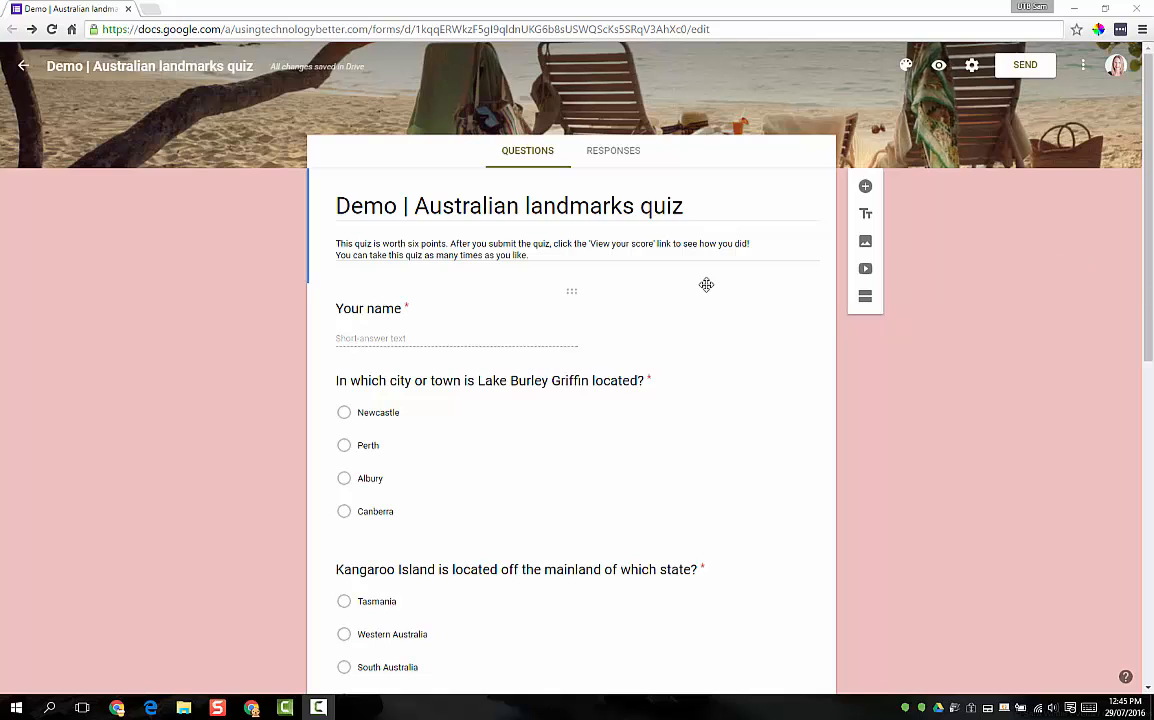
Bring up the form's Settings on the Quizzes section, quiz mode still off.
scroll(down, 3)
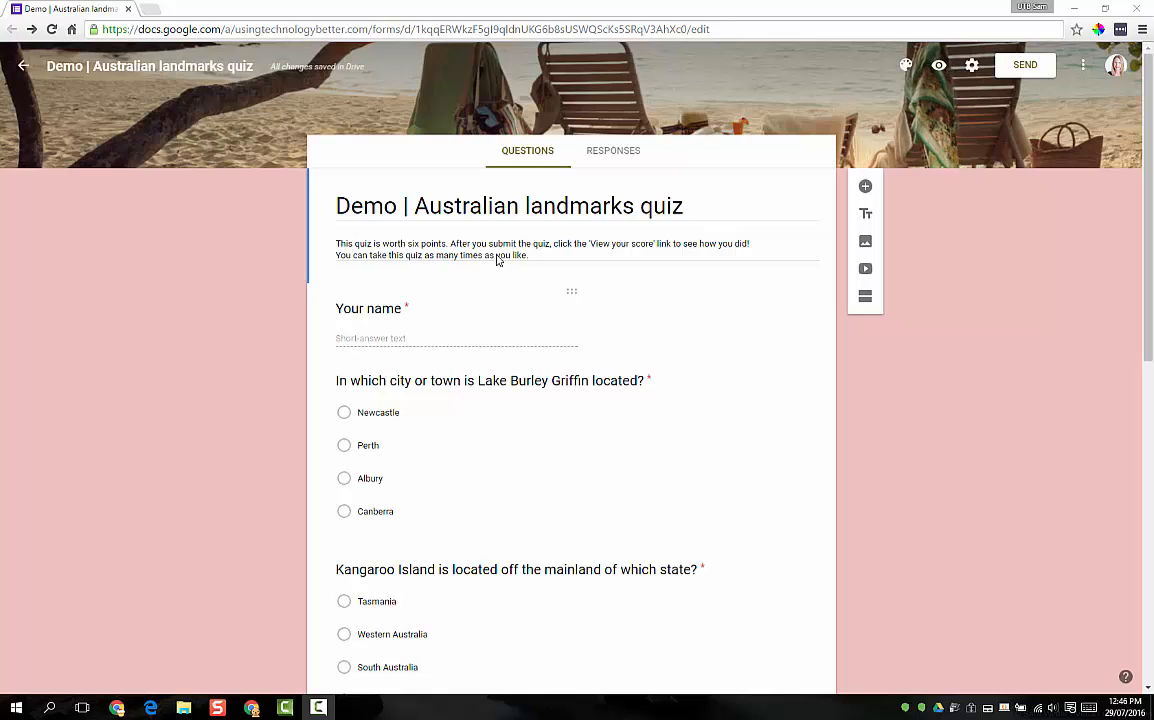
scroll(down, 3)
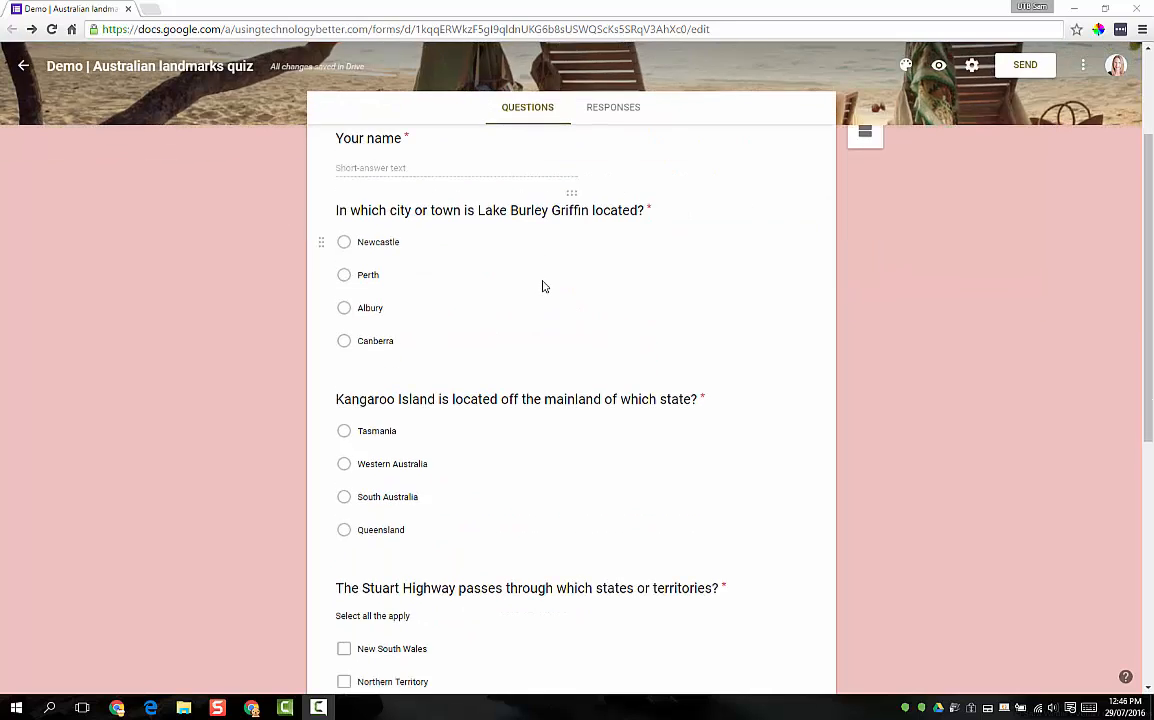
scroll(down, 3)
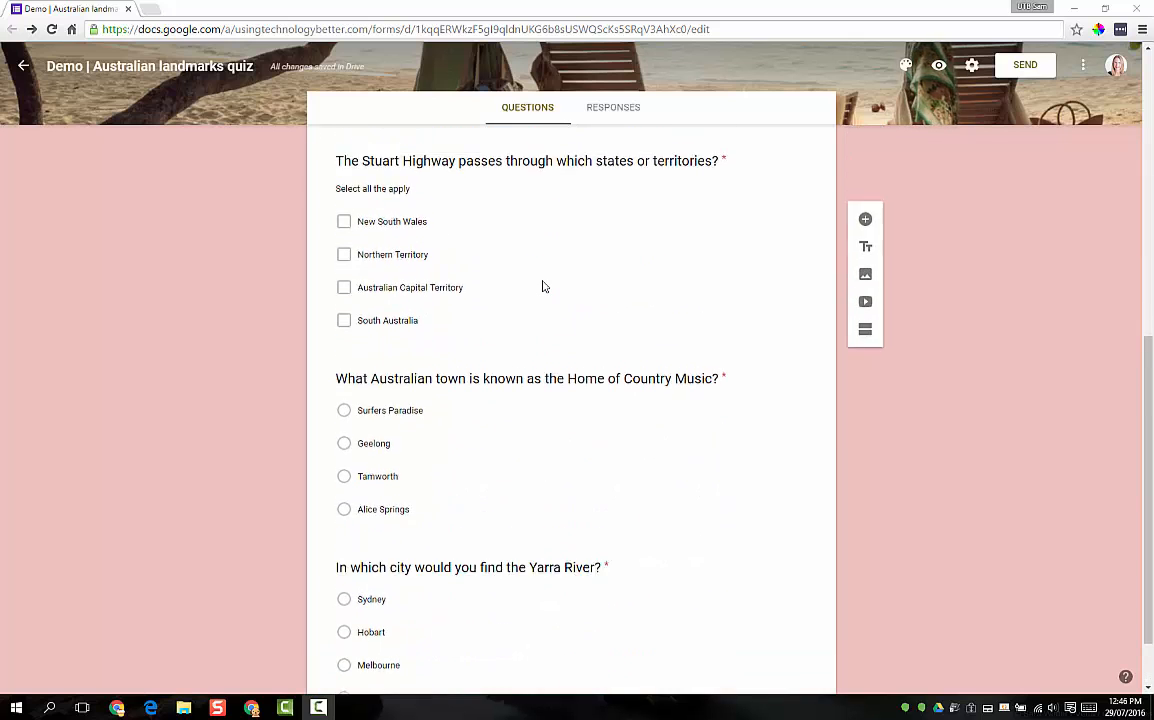
scroll(up, 3)
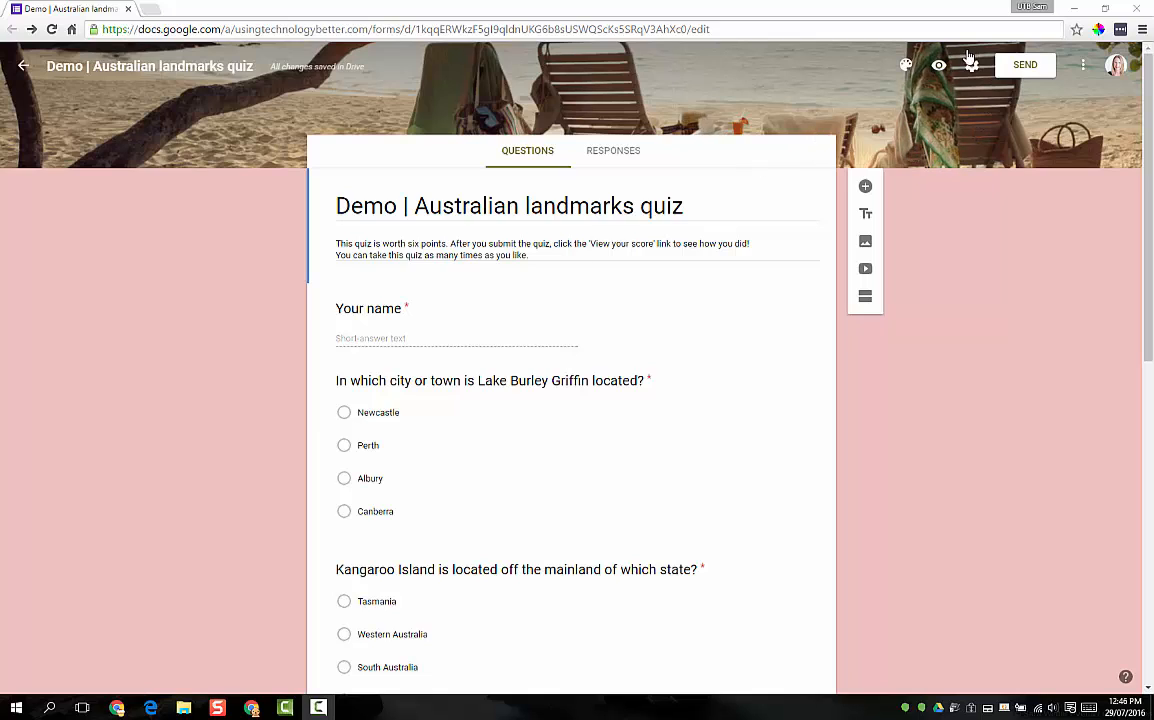
mouse_move(970, 64)
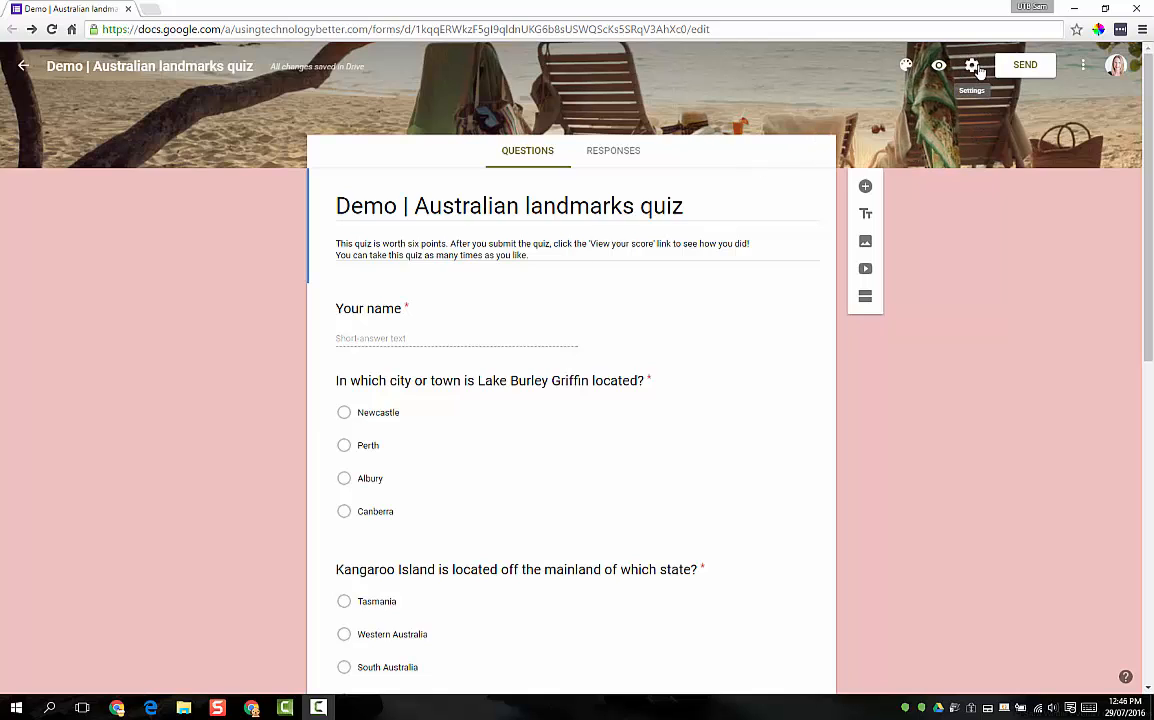
click(971, 65)
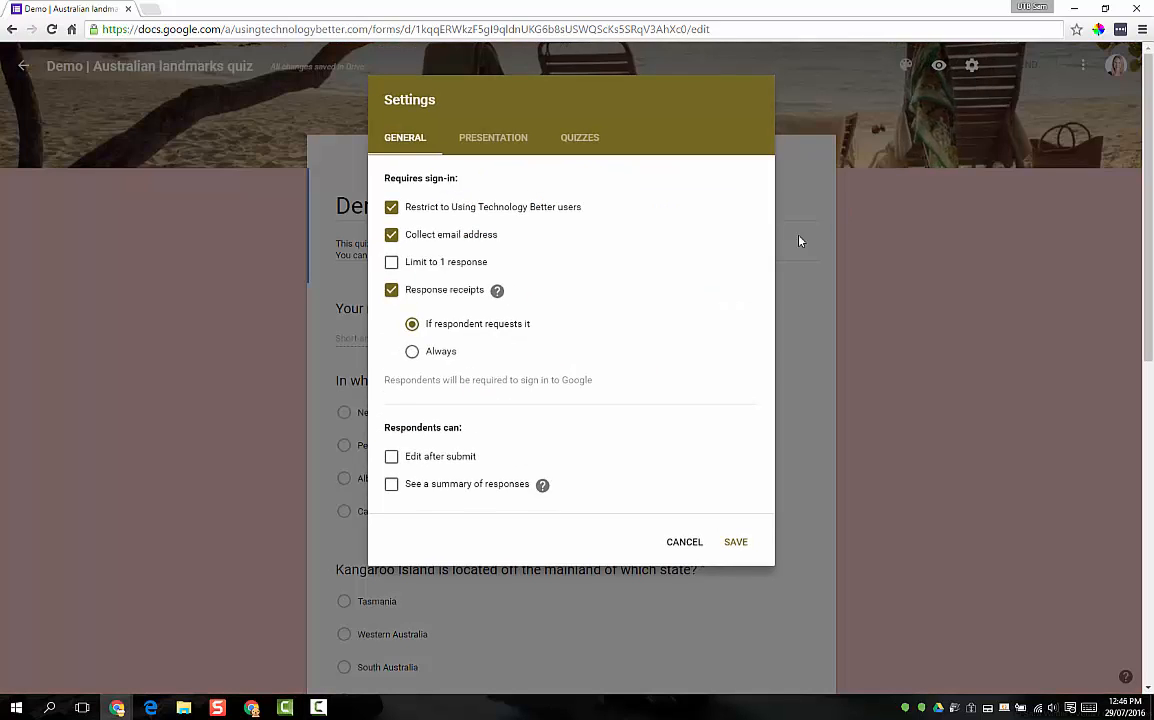
mouse_move(599, 173)
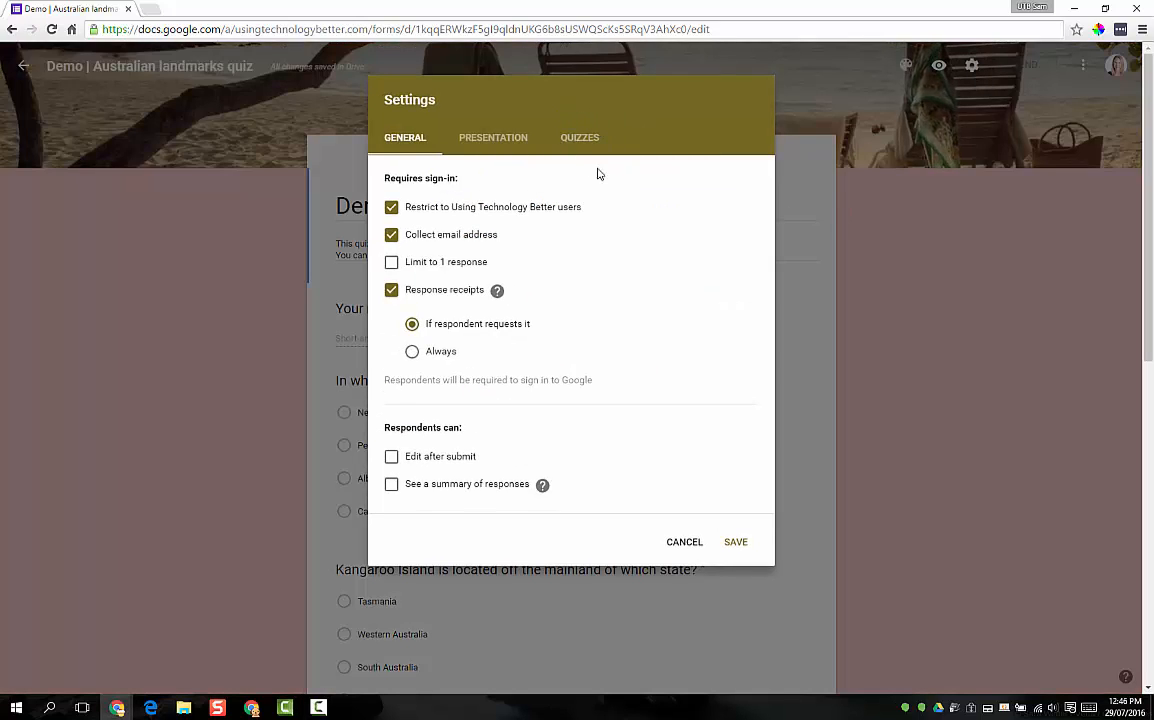
click(579, 137)
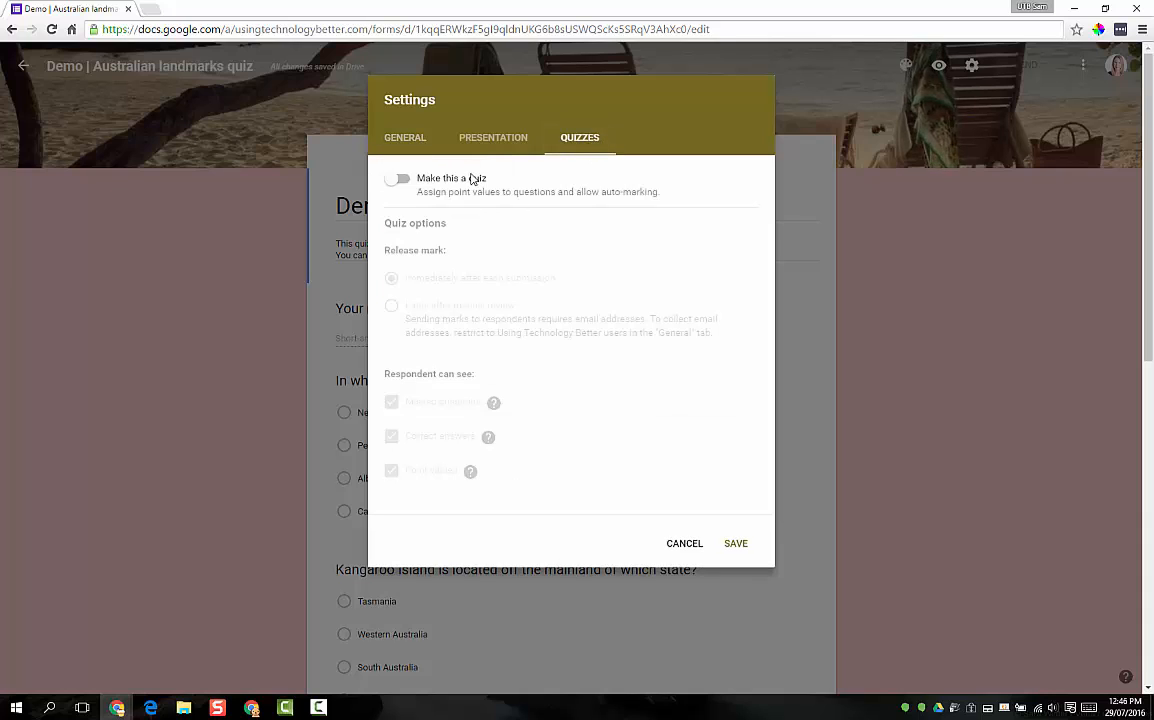
Switch on 'Make this a quiz' with marks released immediately and answer feedback shown.
click(398, 179)
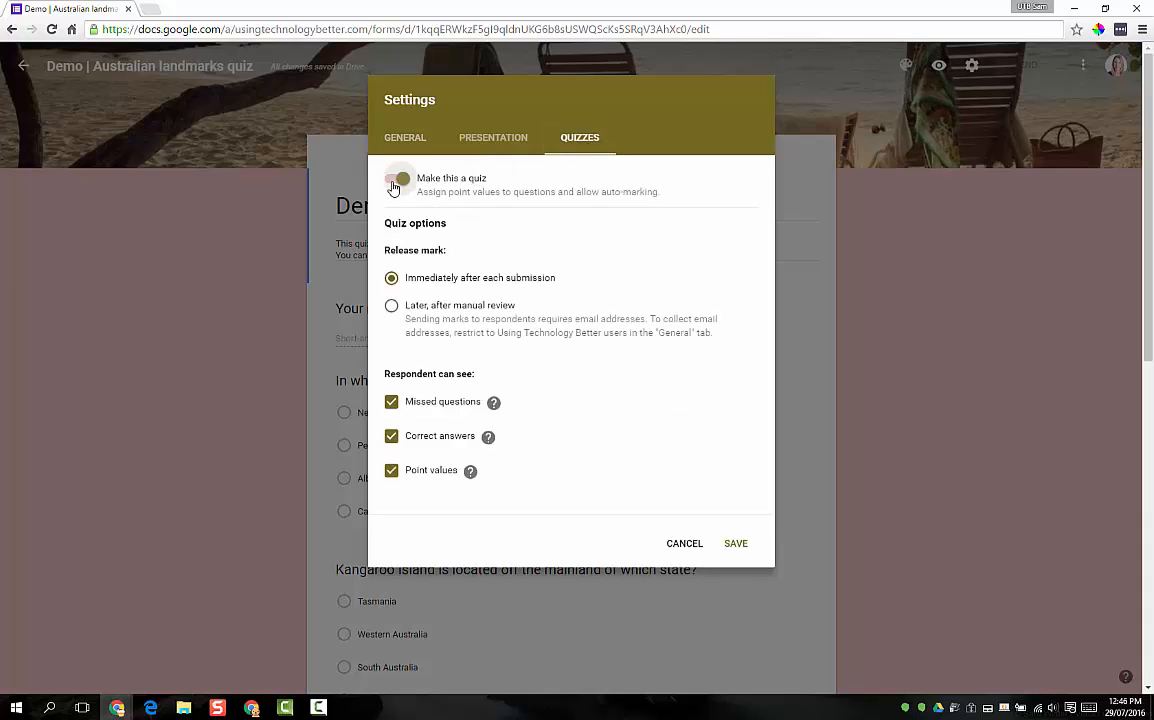
click(396, 184)
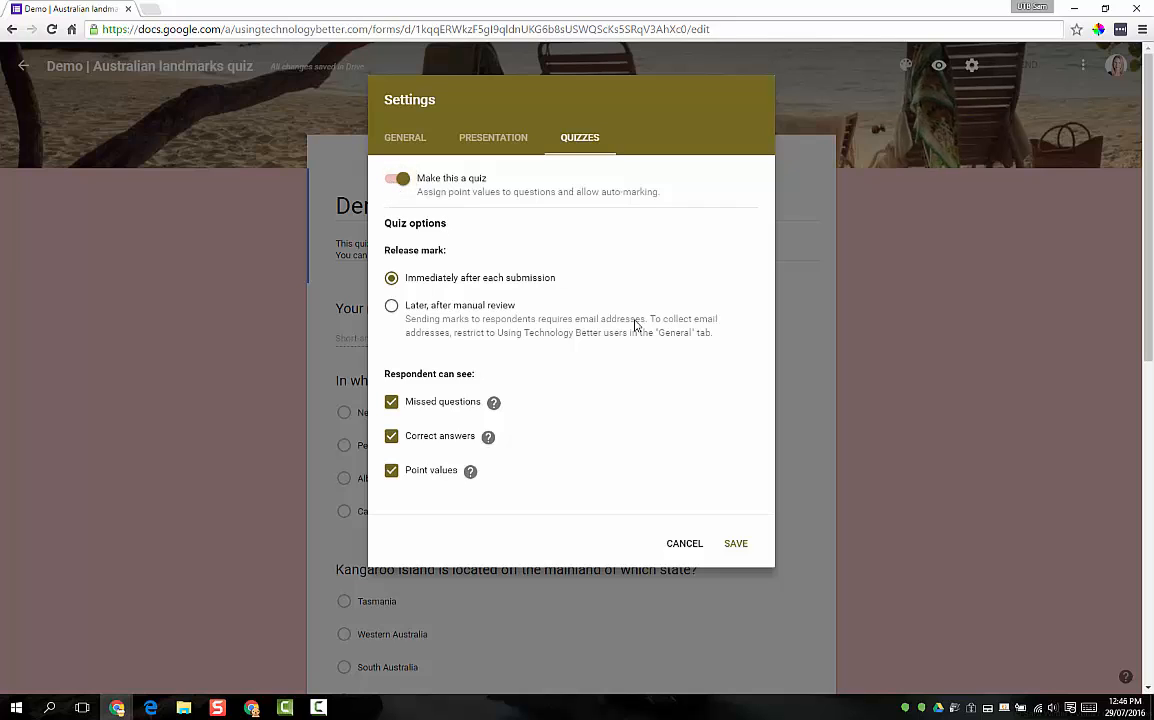
mouse_move(668, 322)
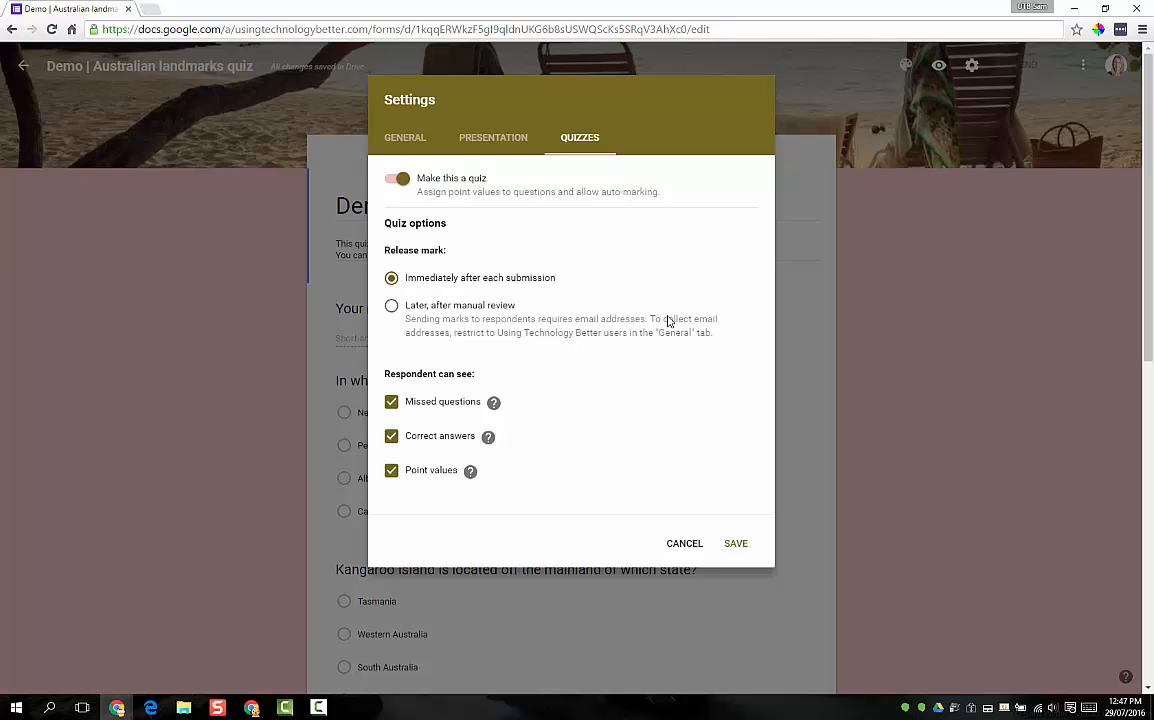
mouse_move(405, 311)
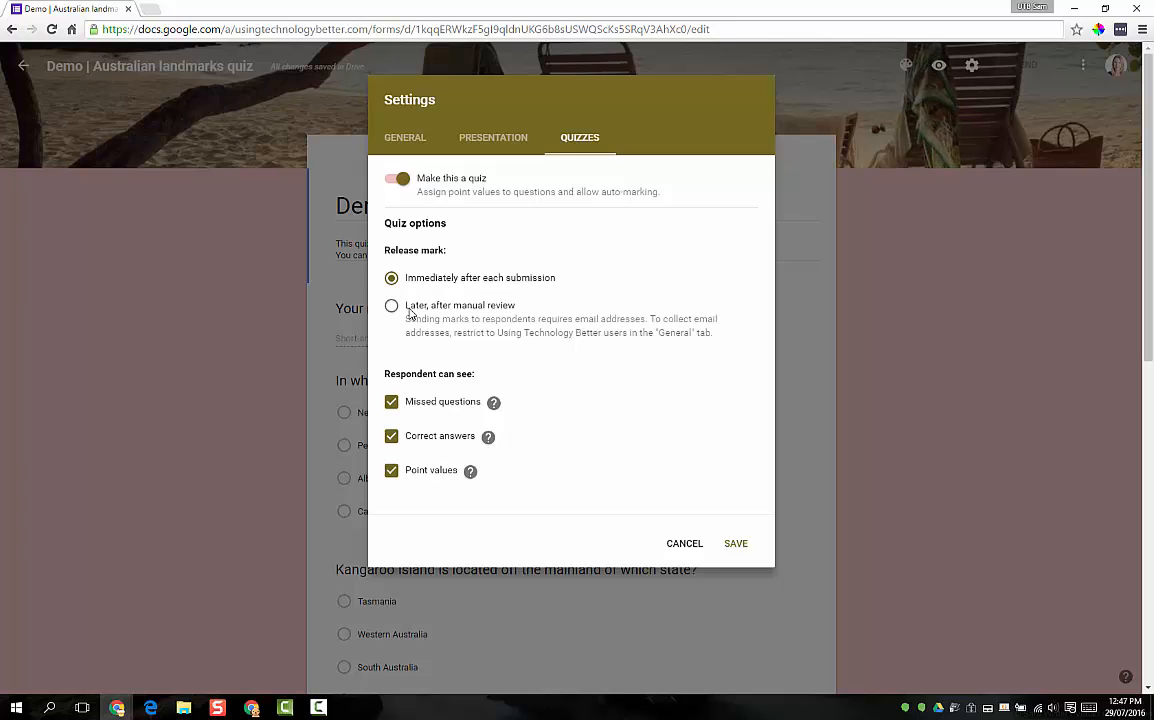
mouse_move(449, 318)
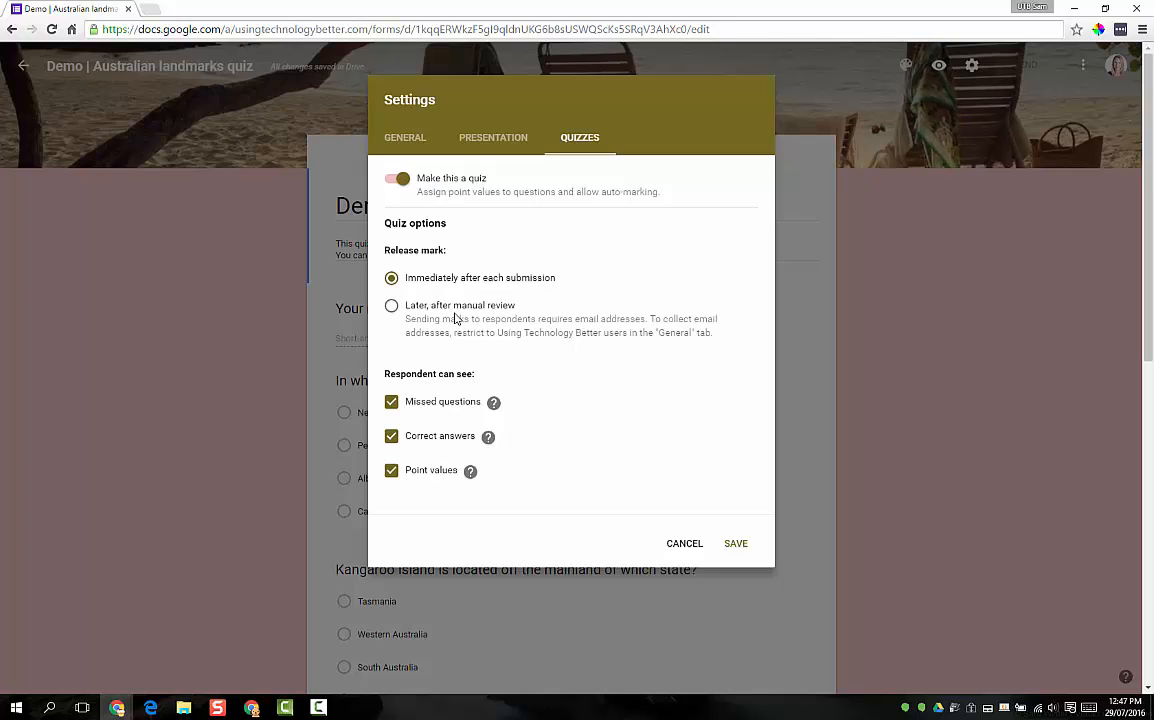
mouse_move(483, 257)
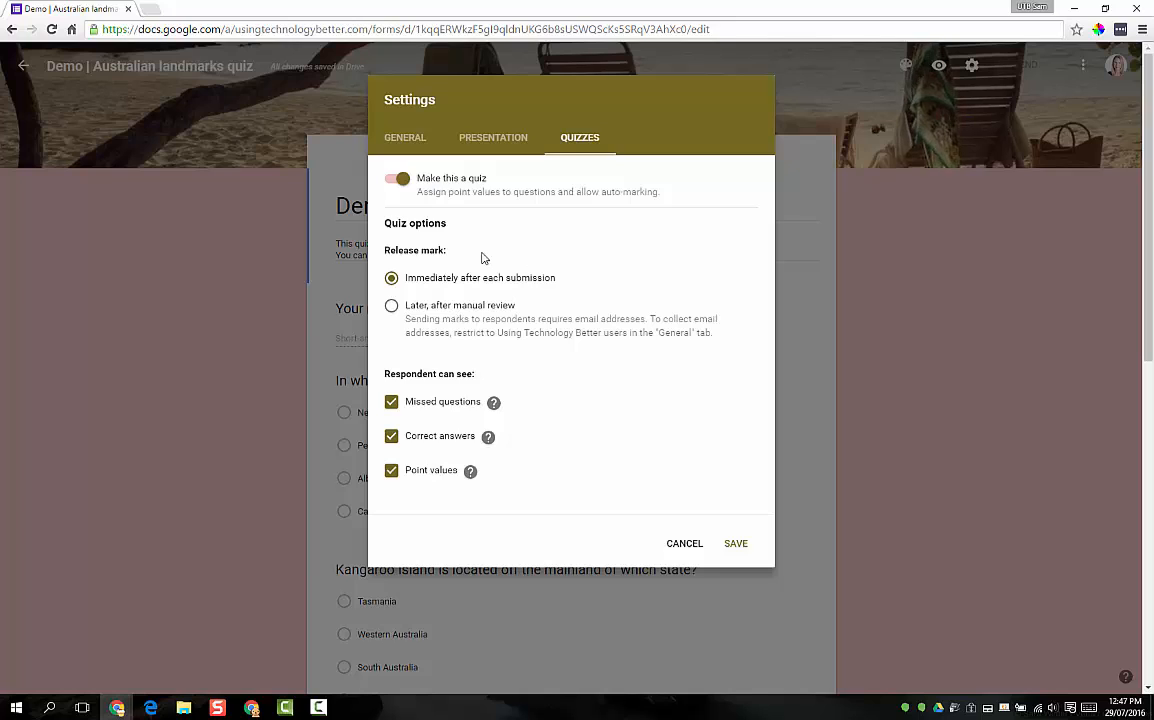
mouse_move(518, 288)
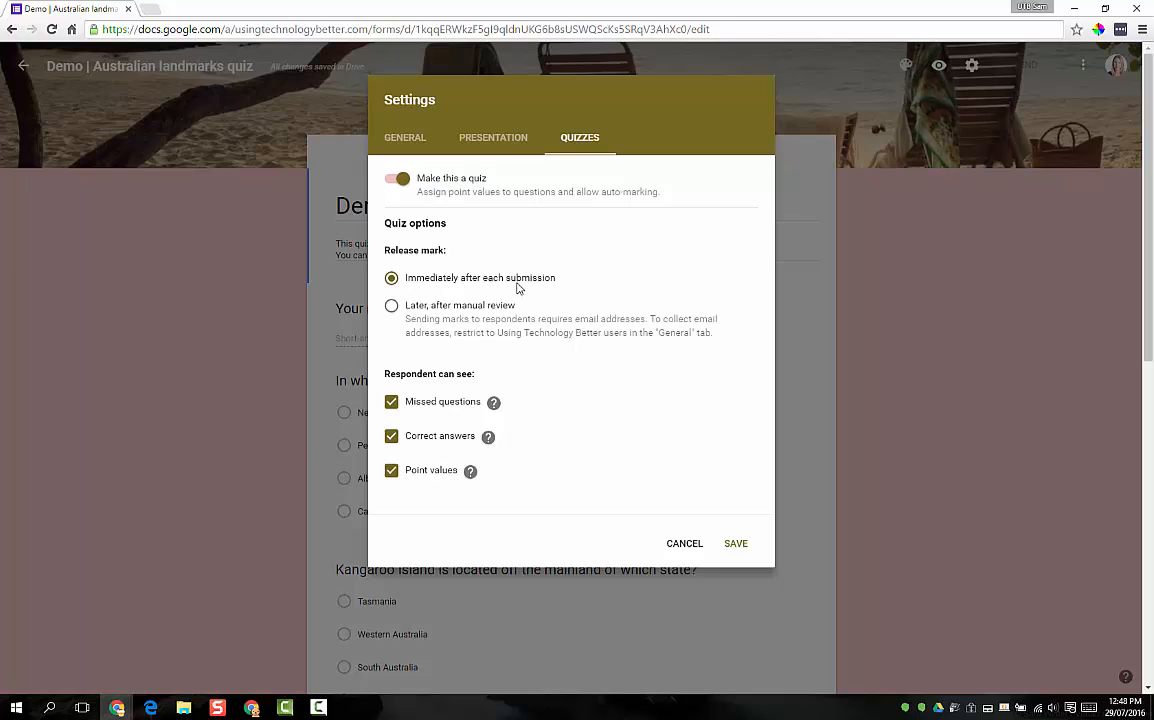
mouse_move(384, 365)
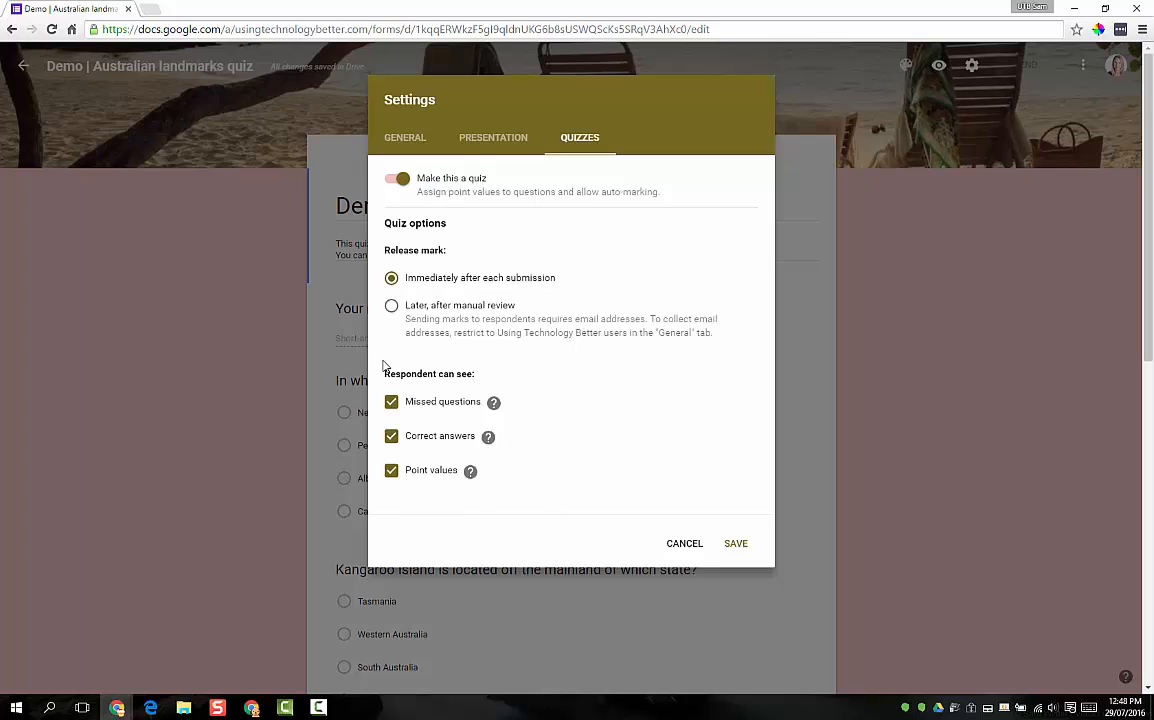
mouse_move(549, 460)
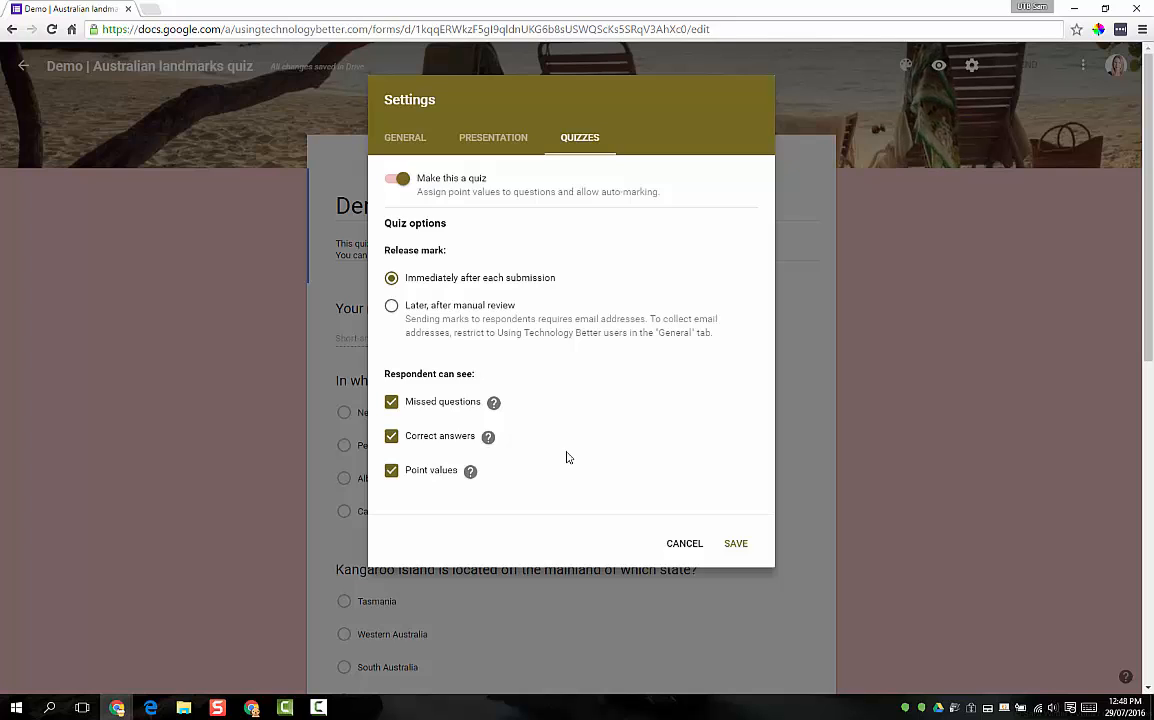
mouse_move(478, 391)
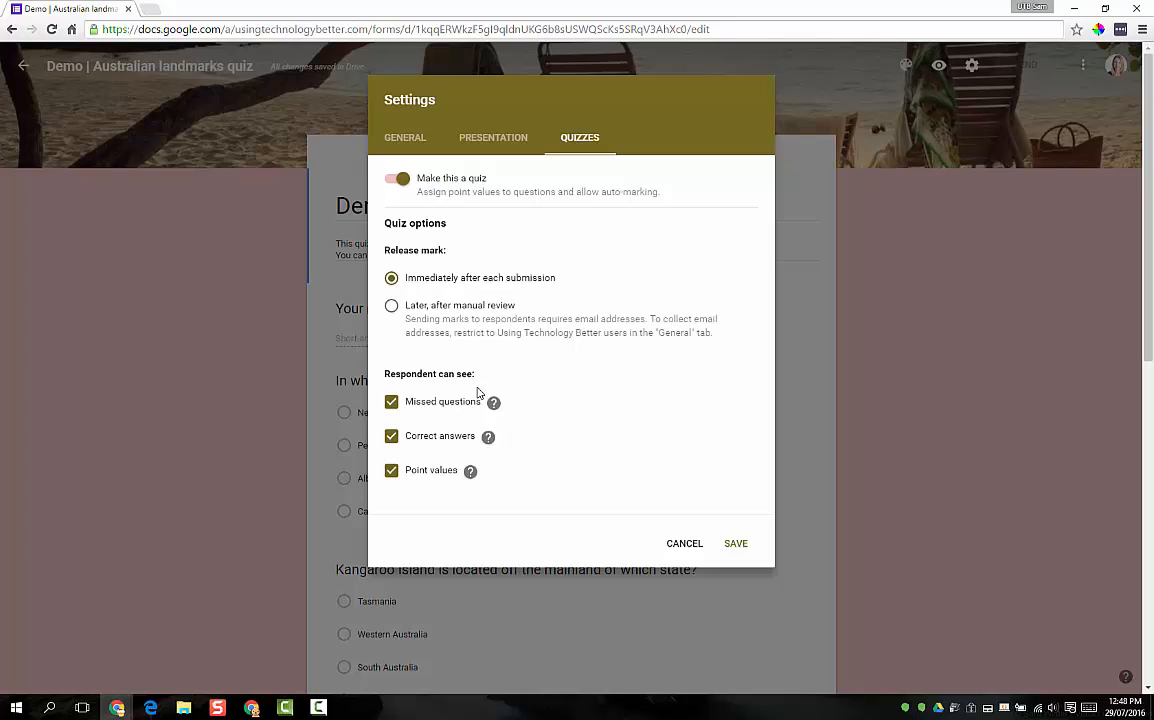
mouse_move(493, 402)
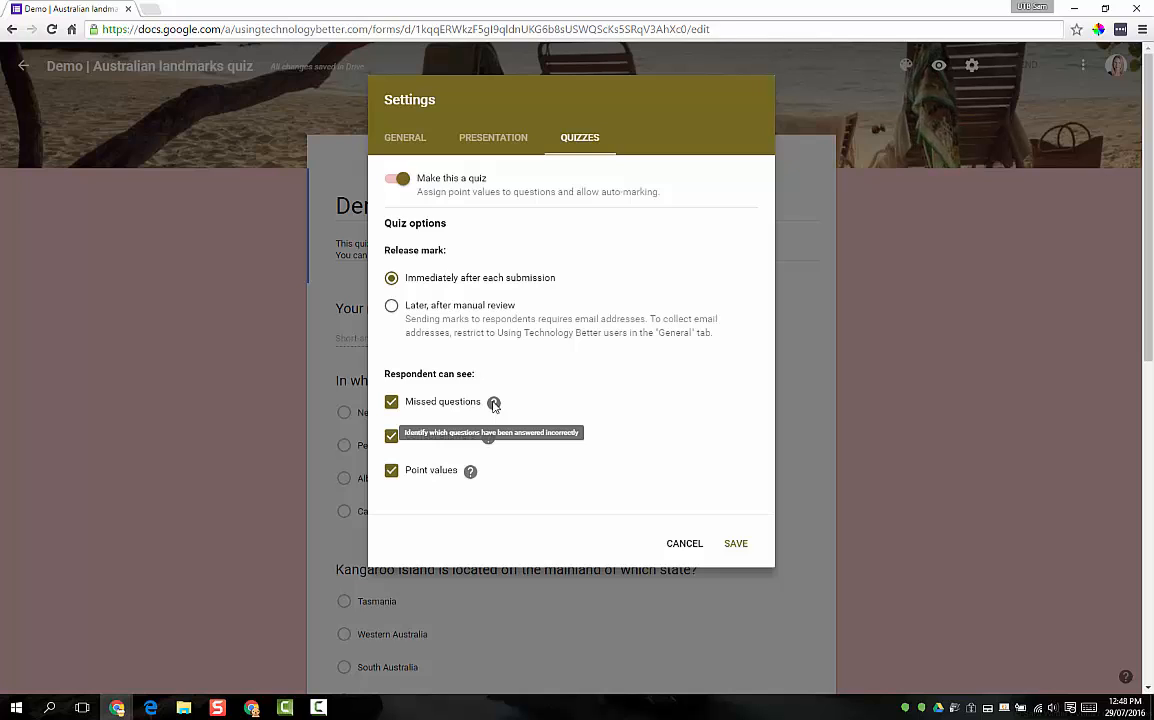
mouse_move(612, 428)
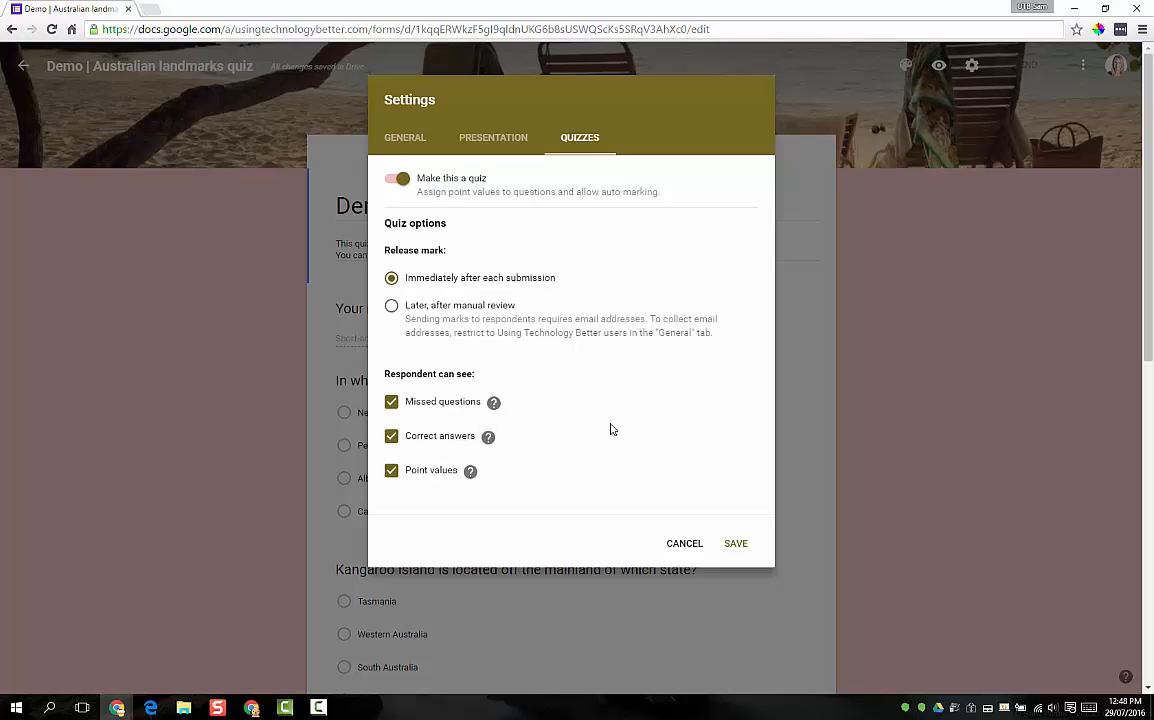
mouse_move(466, 416)
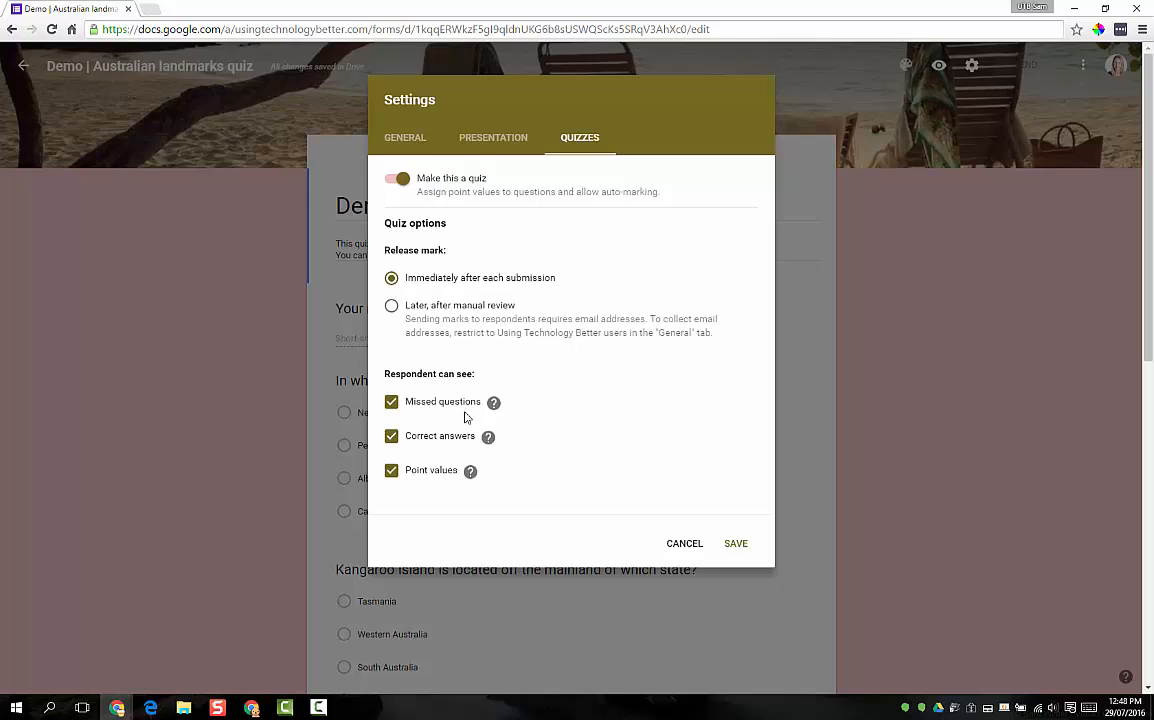
mouse_move(400, 474)
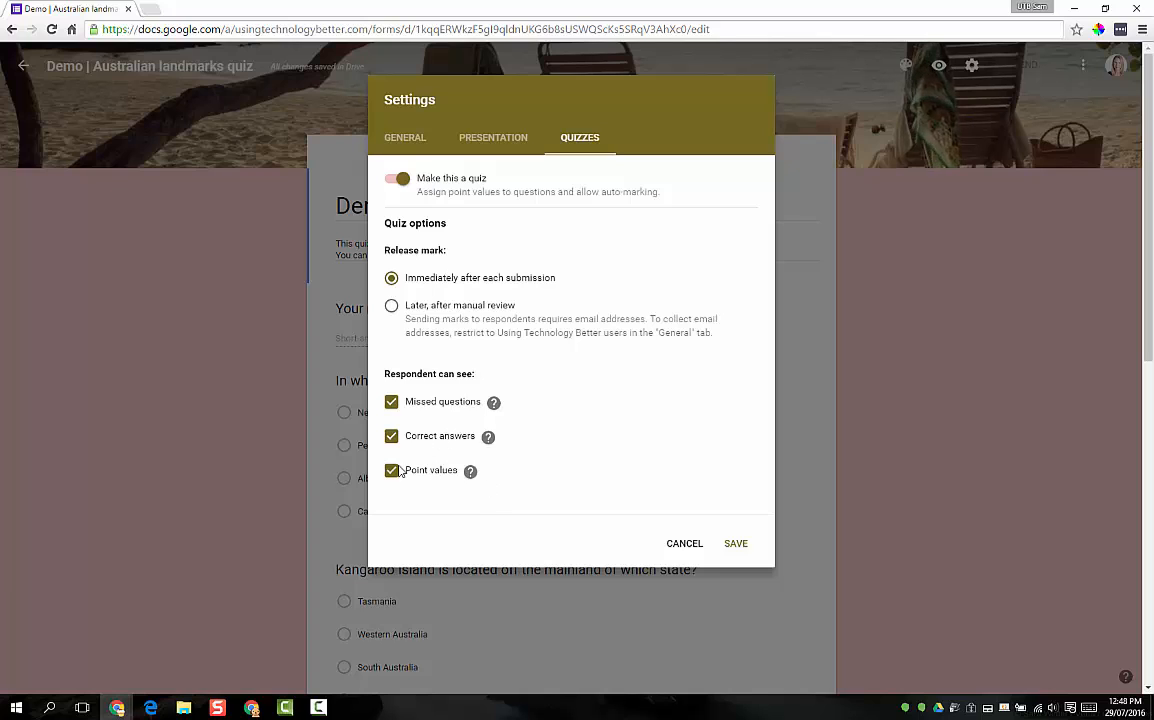
mouse_move(468, 470)
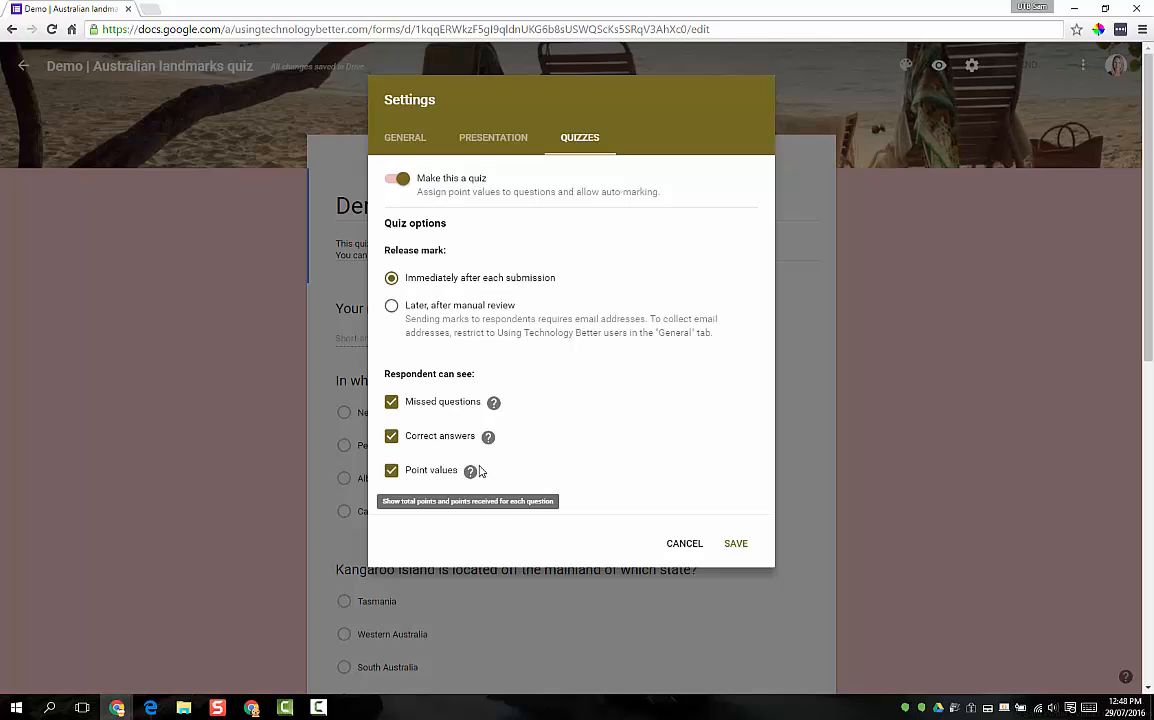
mouse_move(620, 442)
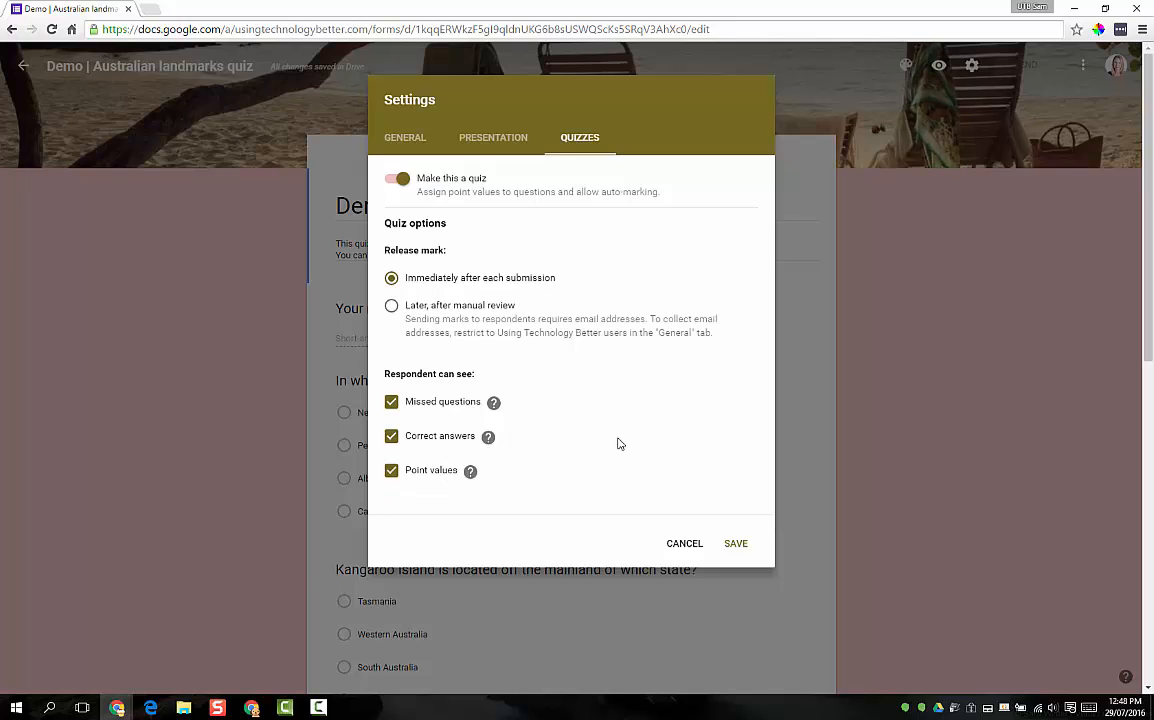
mouse_move(635, 191)
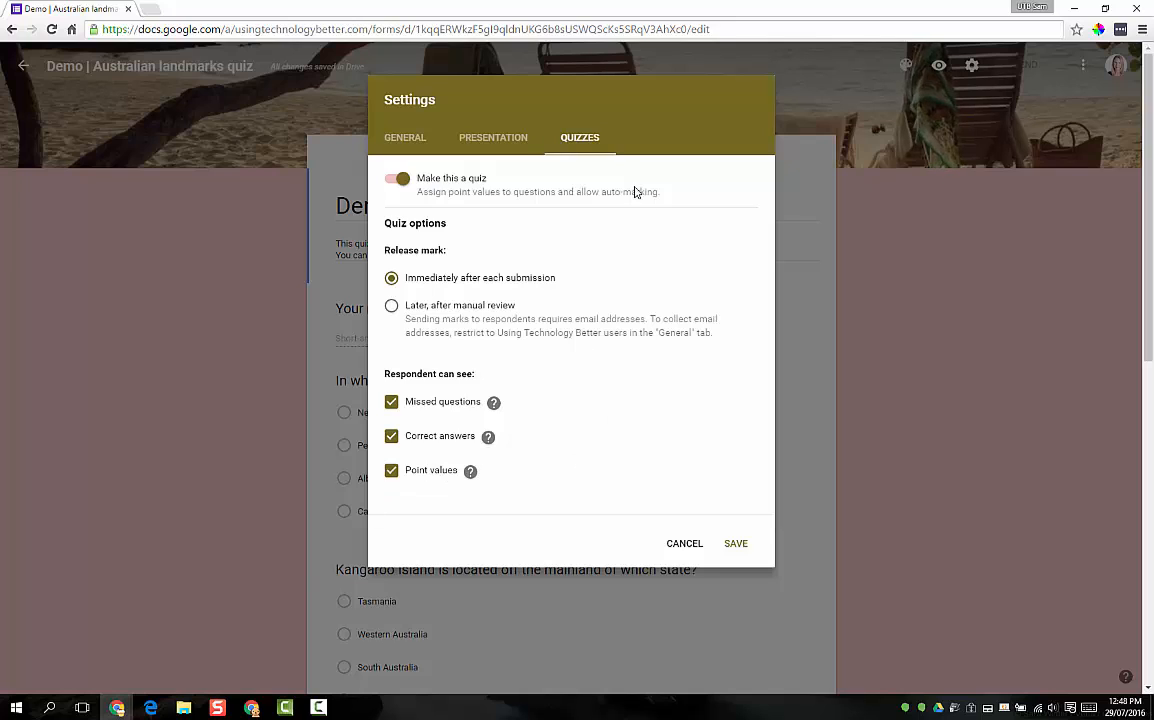
mouse_move(405, 140)
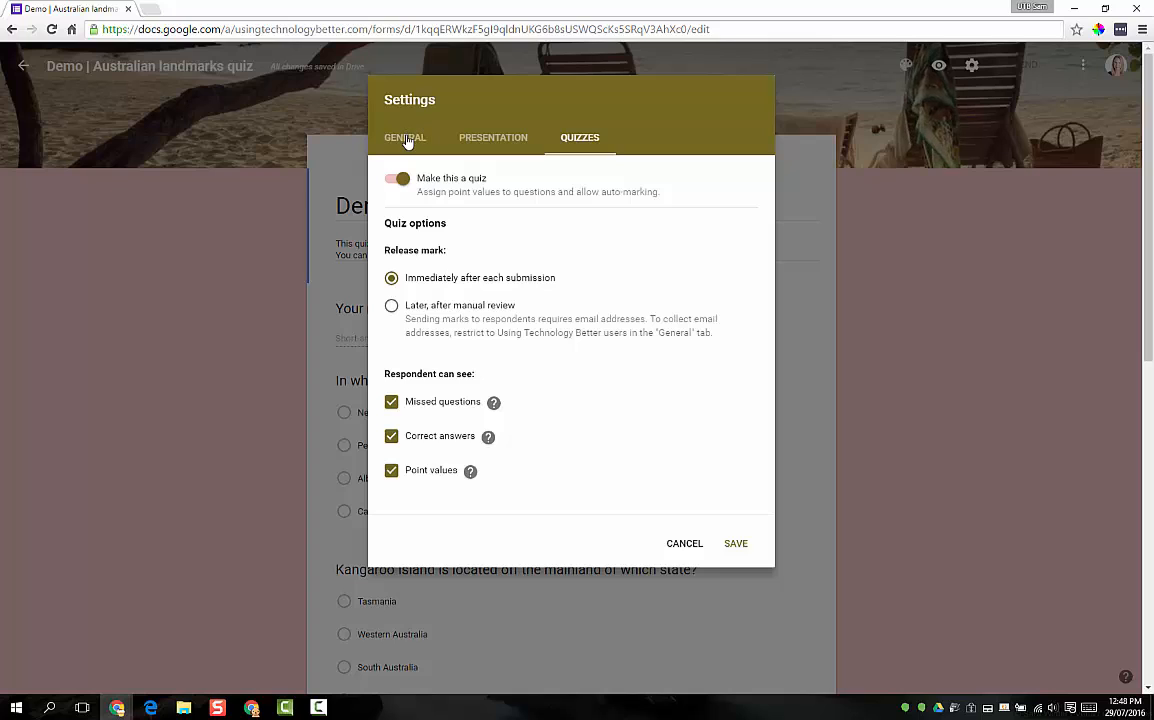
In General settings, restrict to signed-in users, collect email addresses, and save.
click(404, 137)
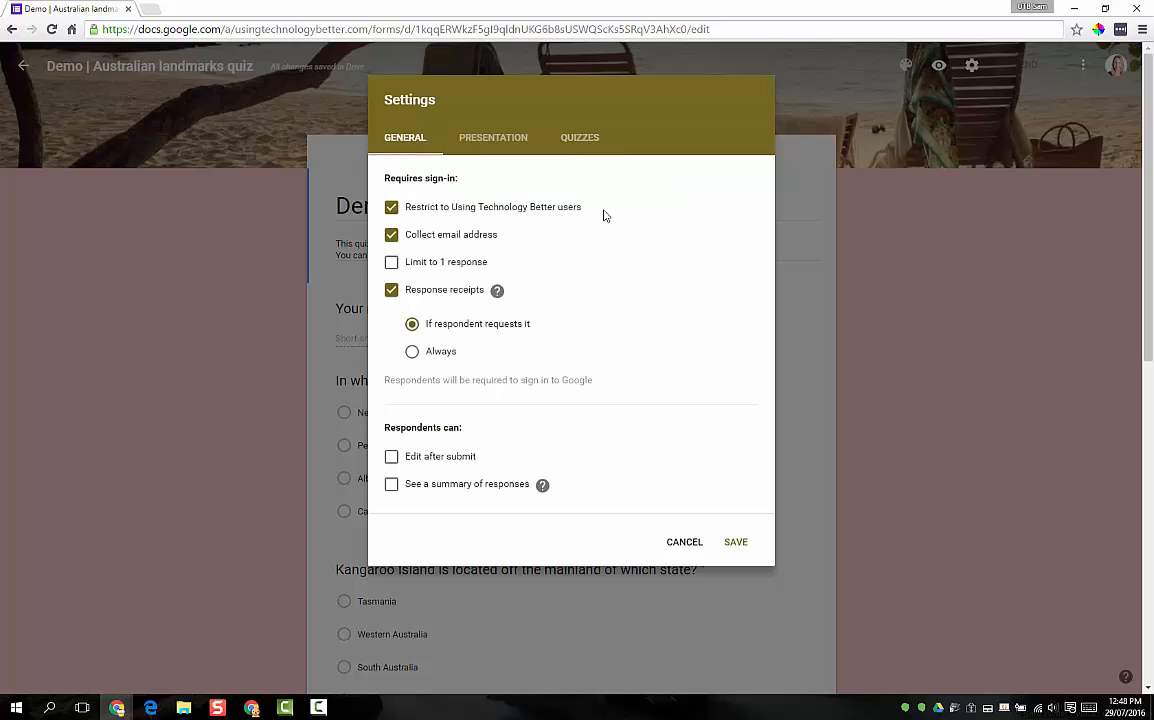
mouse_move(635, 208)
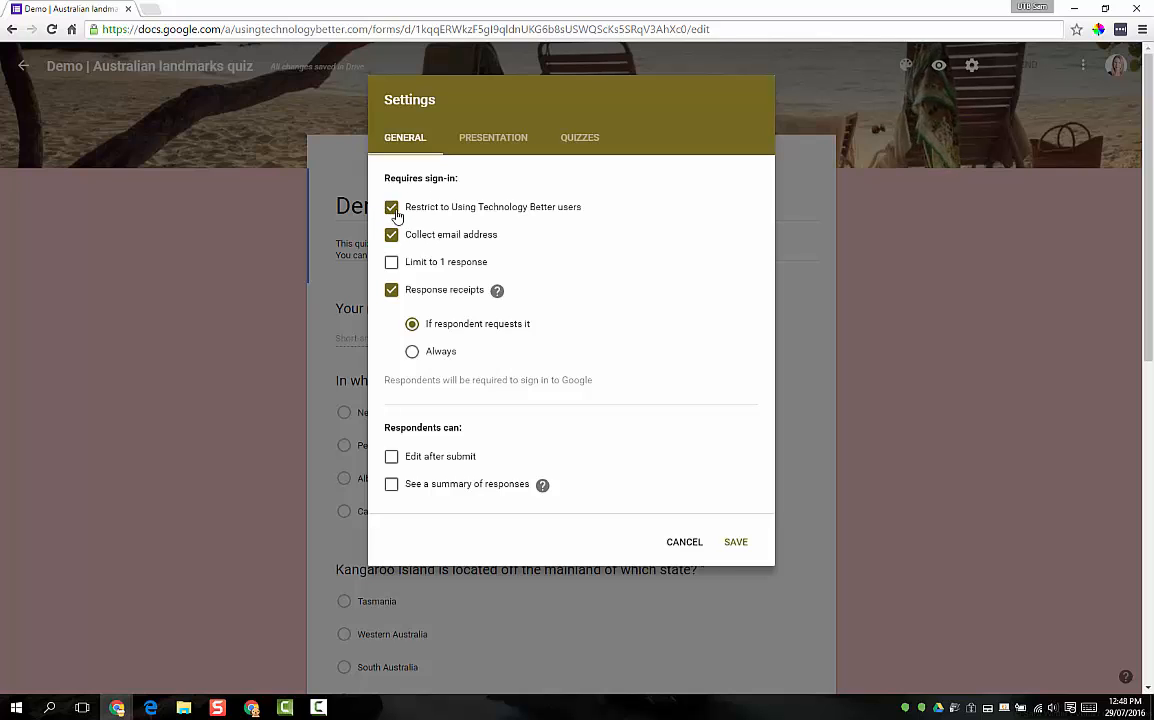
mouse_move(517, 229)
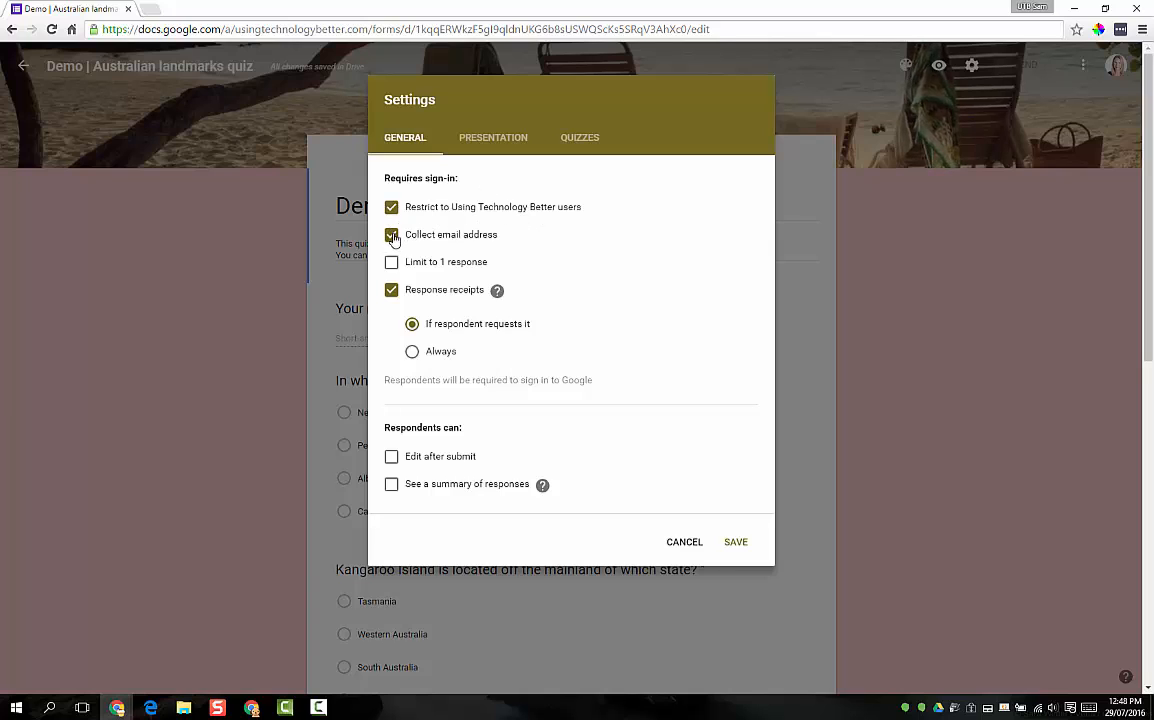
click(390, 234)
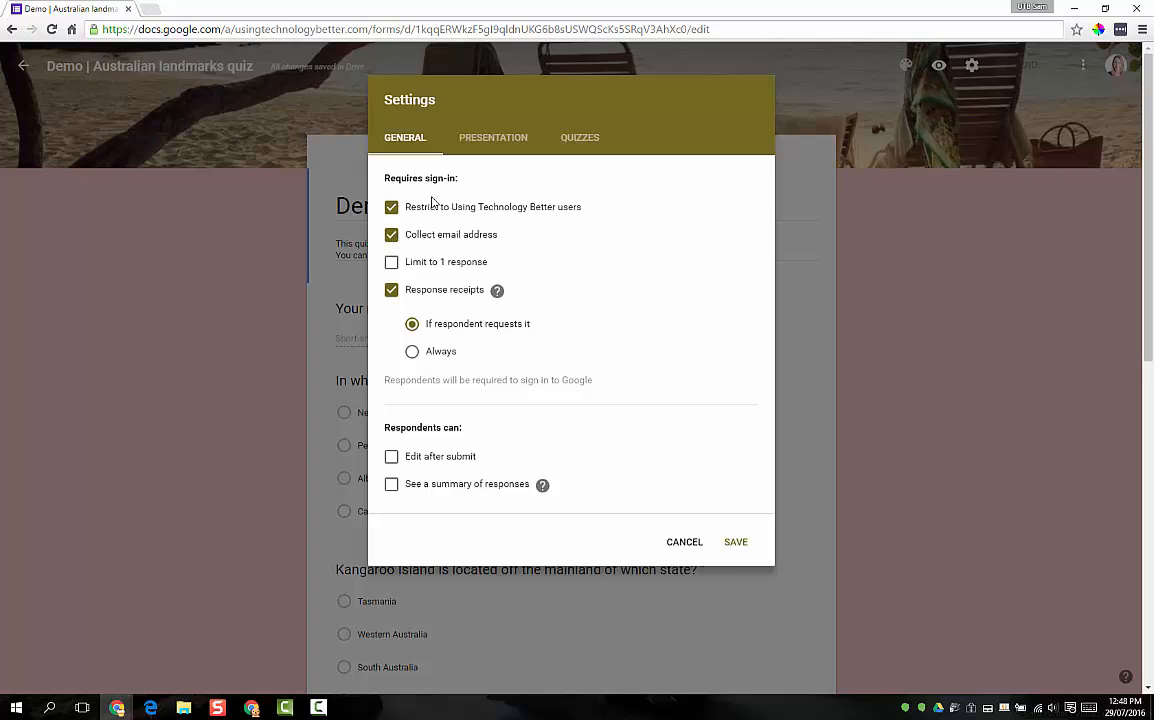
mouse_move(608, 194)
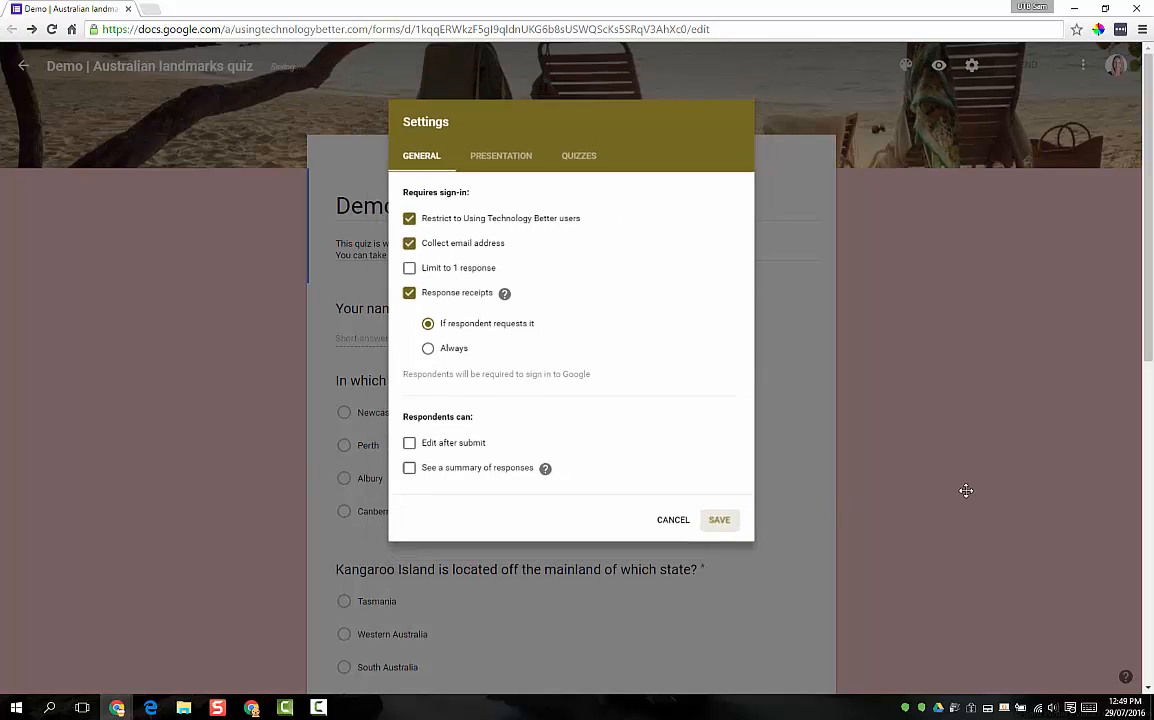
click(719, 519)
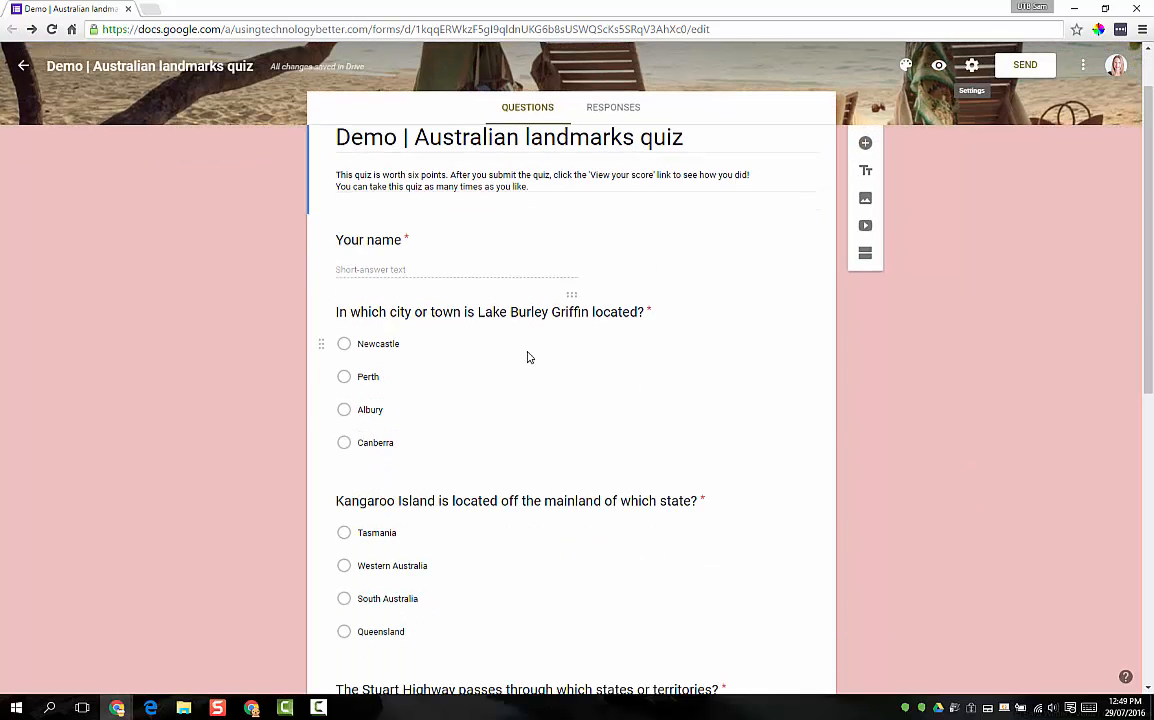
In the Lake Burley Griffin answer key, mark Canberra correct worth 1 point and view correct-answer feedback.
click(490, 311)
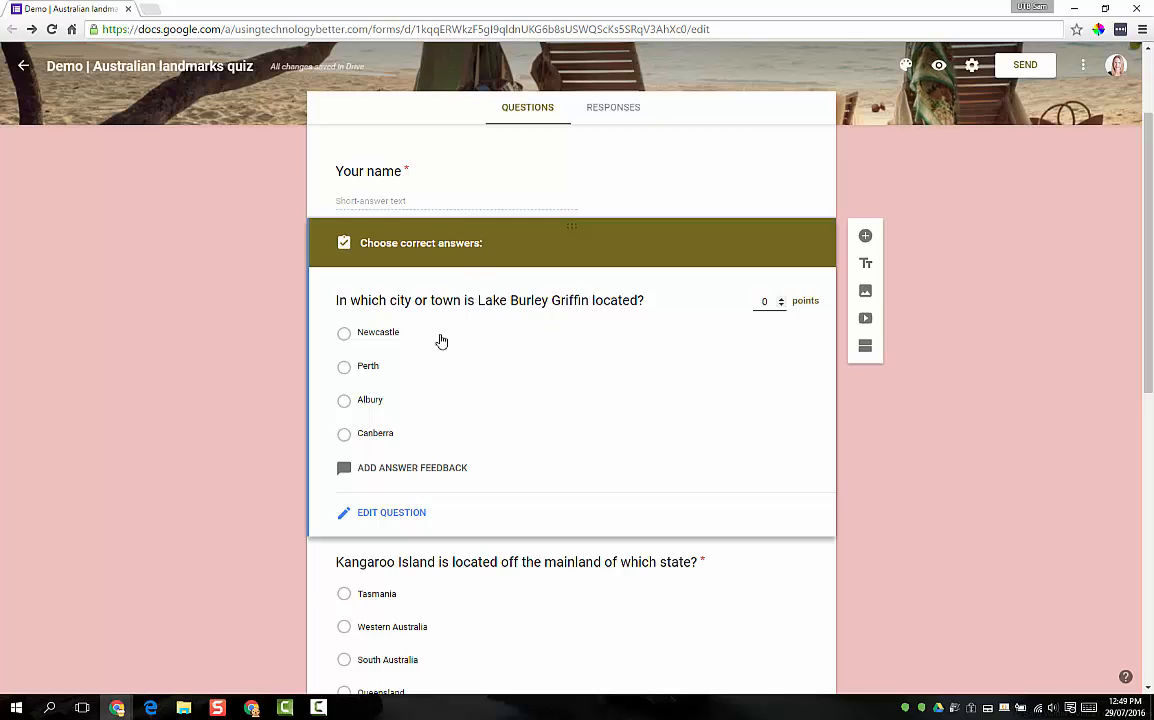
click(344, 434)
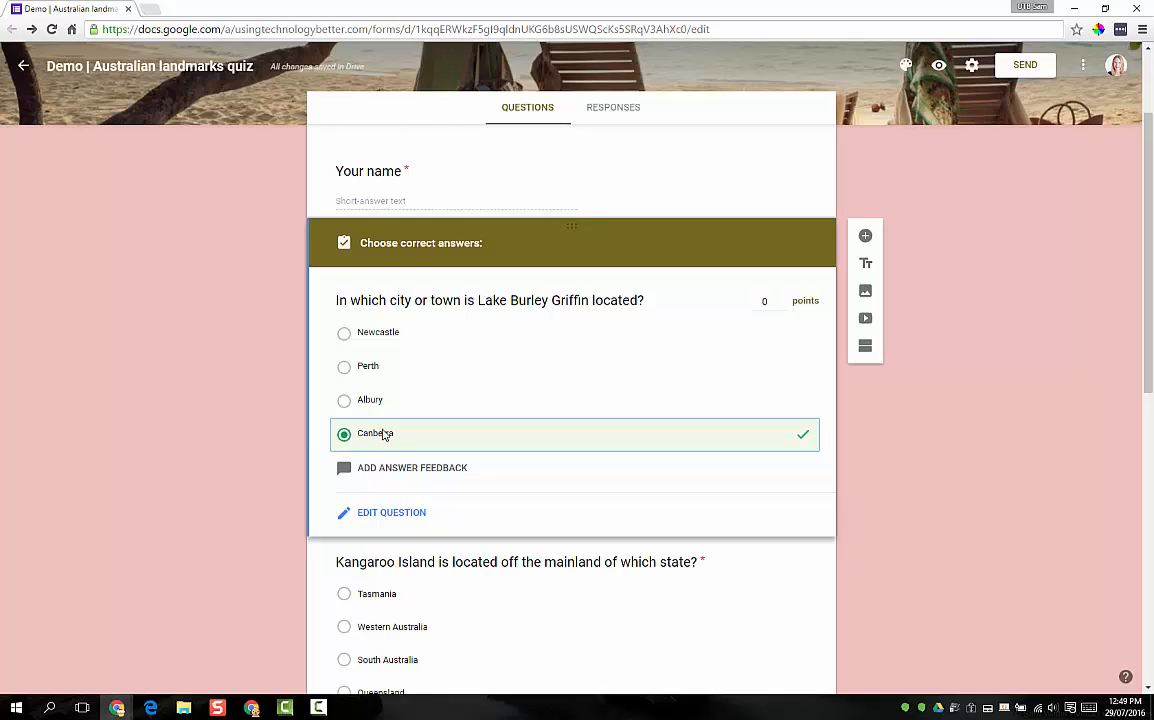
mouse_move(751, 327)
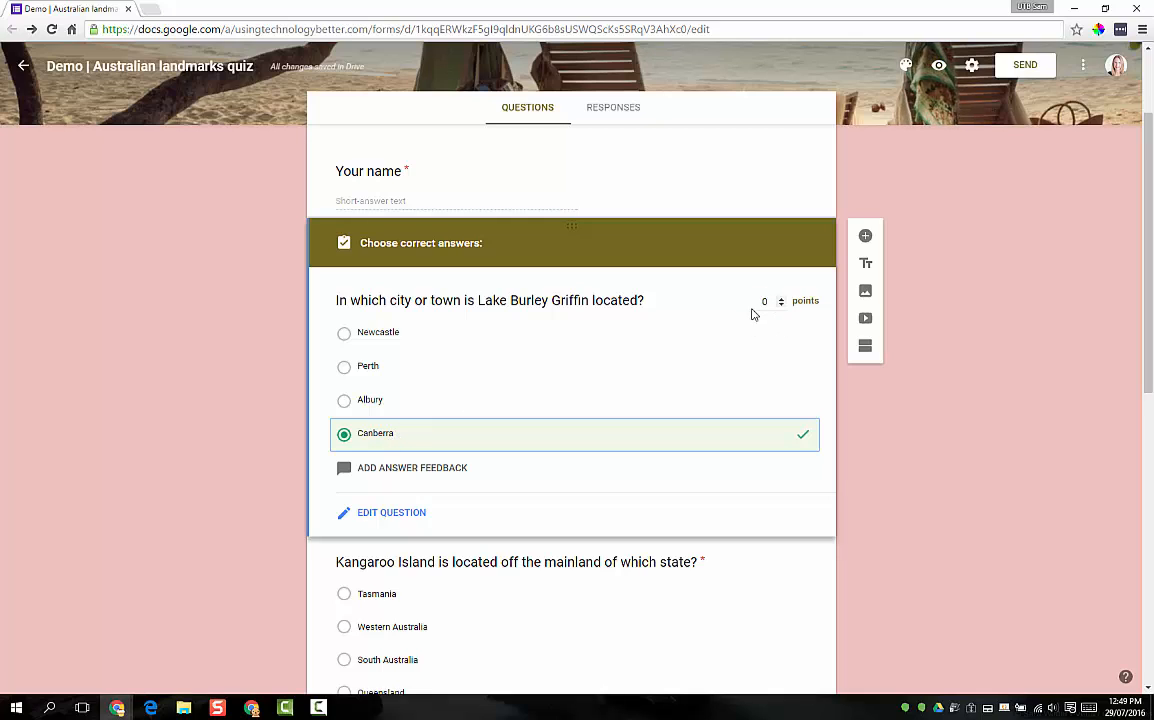
click(781, 298)
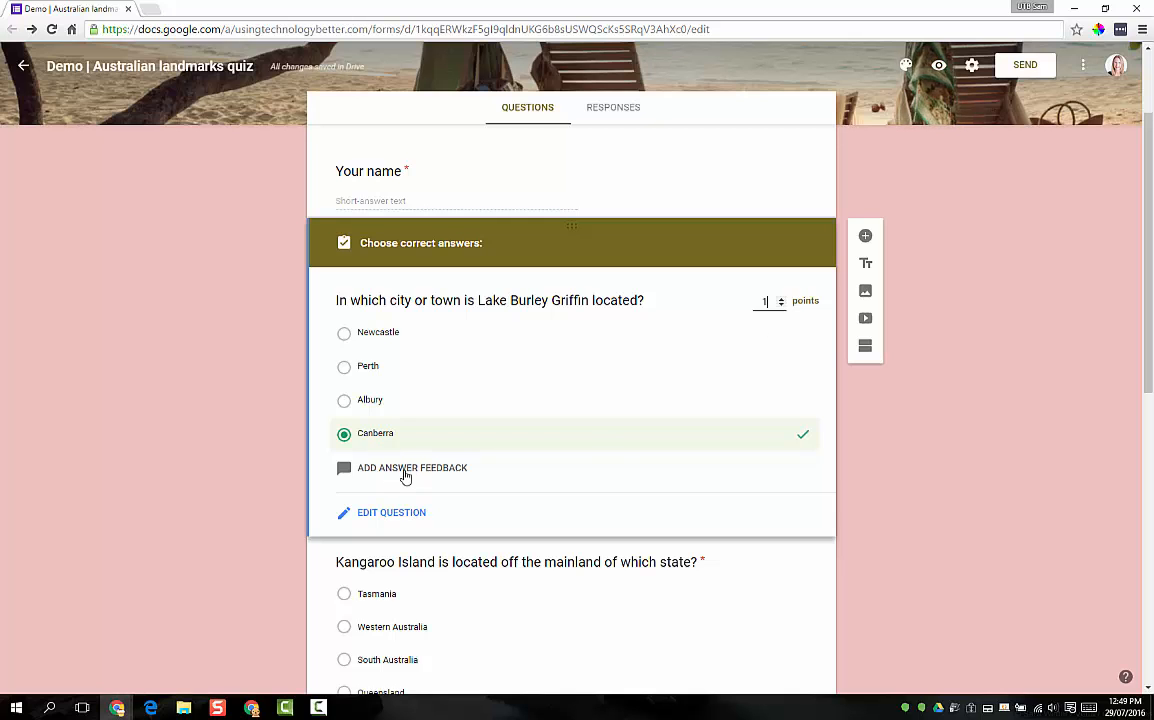
click(405, 468)
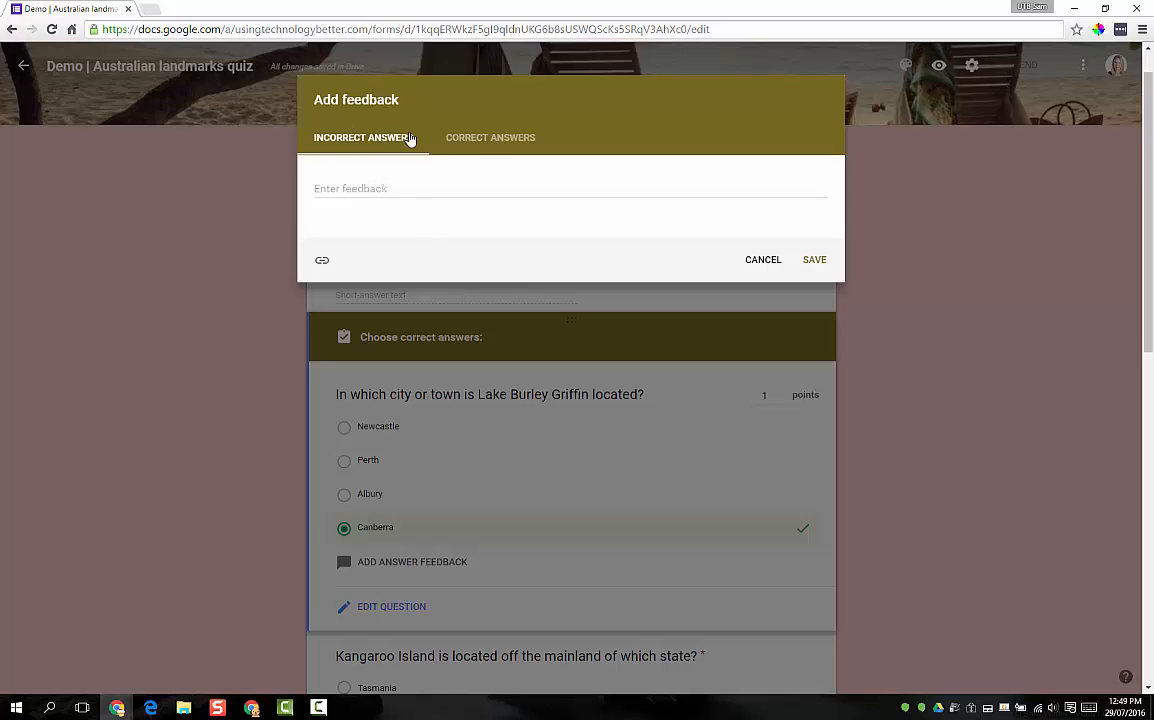
click(490, 137)
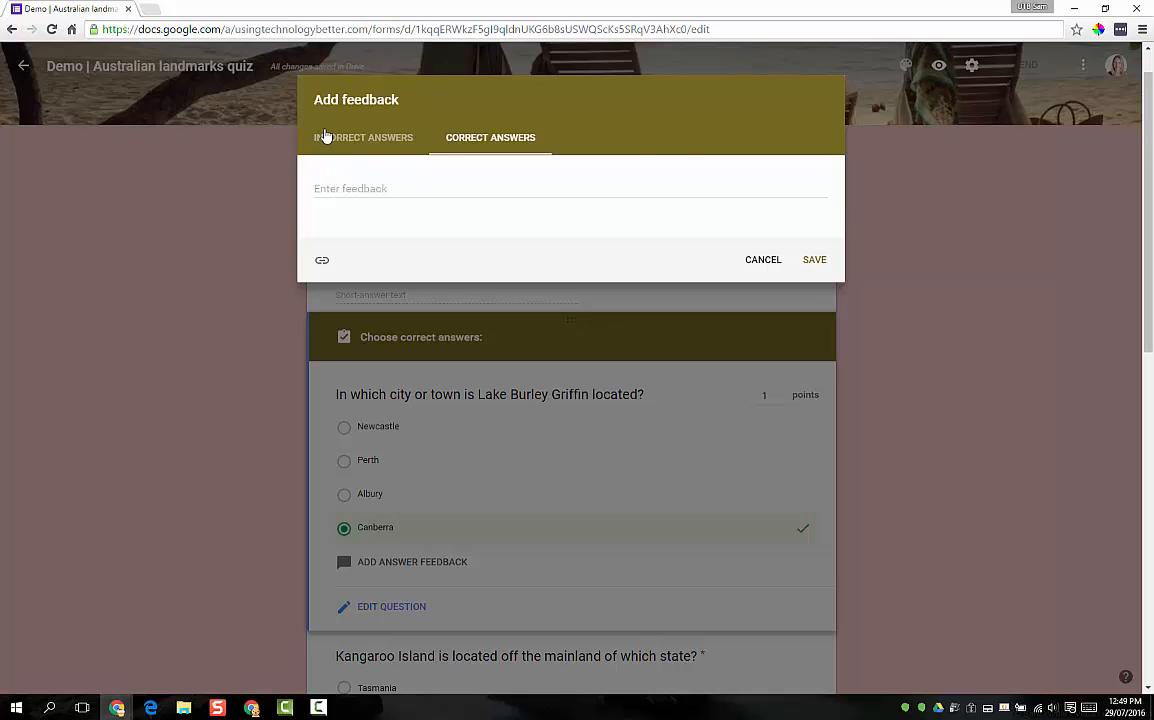
mouse_move(786, 243)
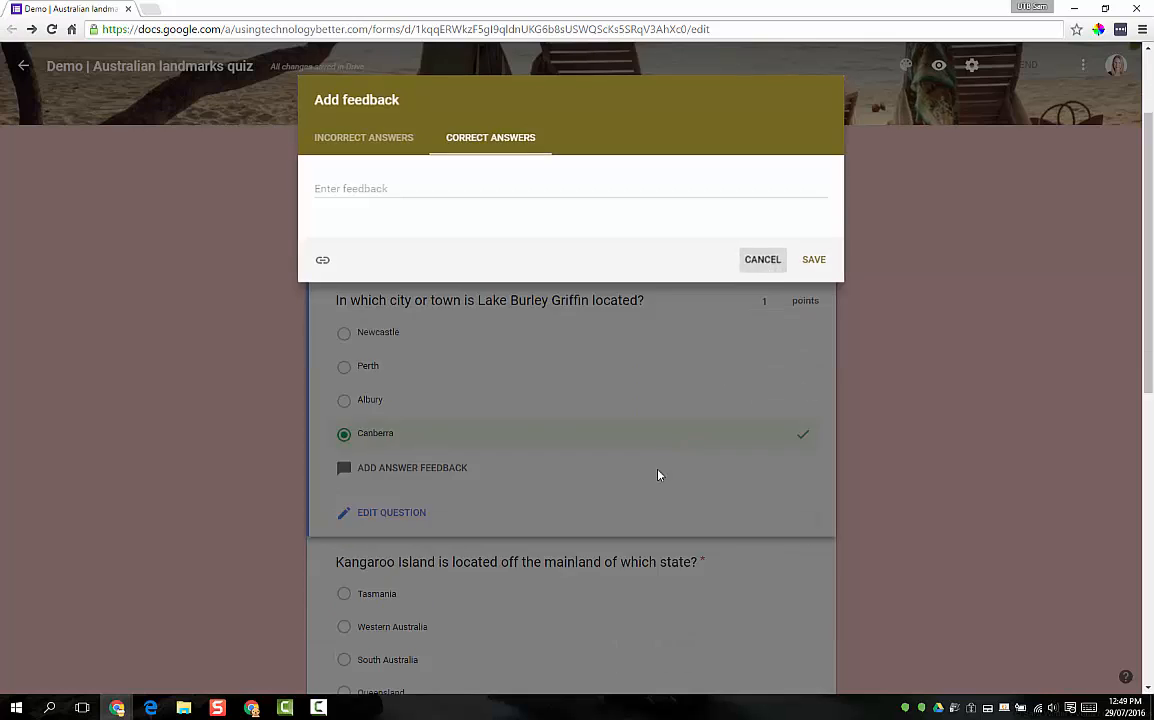
Cancel the feedback dialog and mark South Australia correct for the Kangaroo Island question.
click(762, 259)
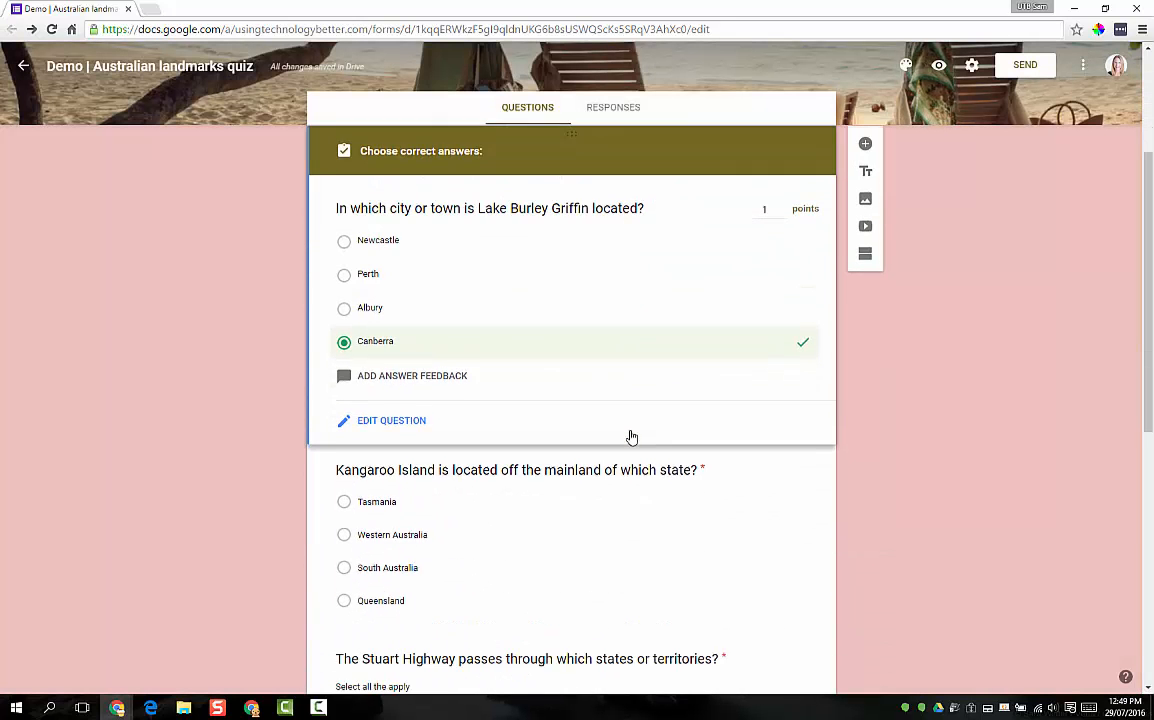
click(519, 470)
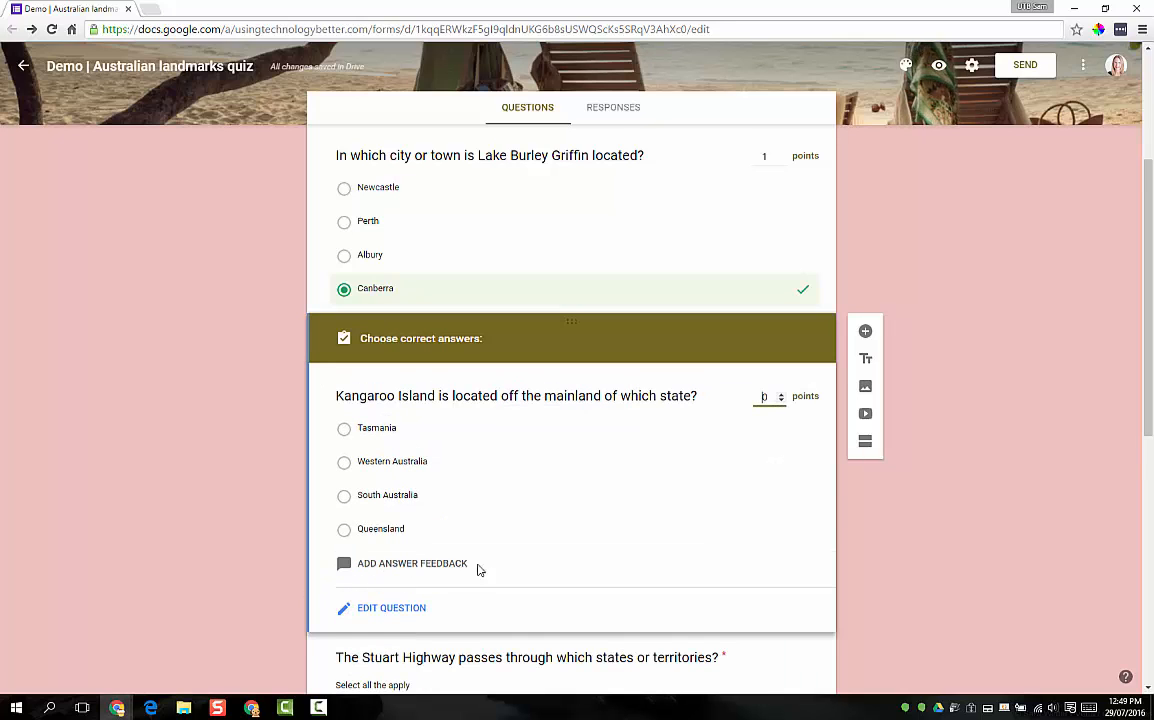
click(344, 495)
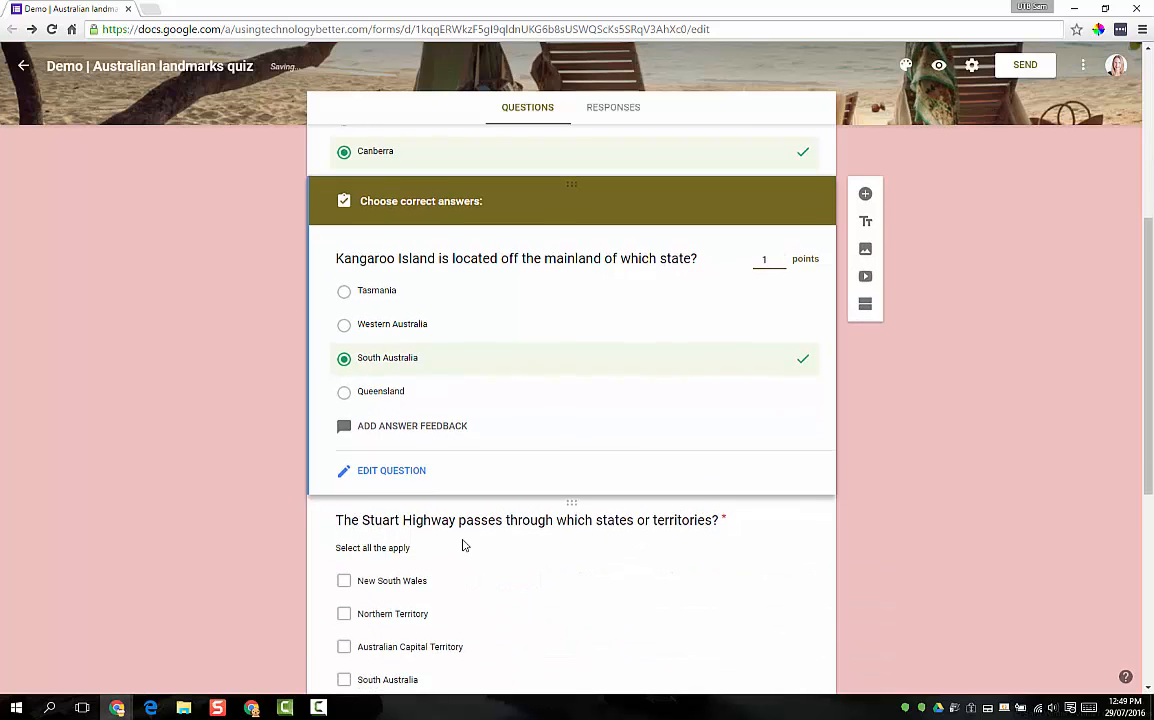
For the Stuart Highway question, mark Northern Territory and South Australia correct, worth 2 points.
click(530, 519)
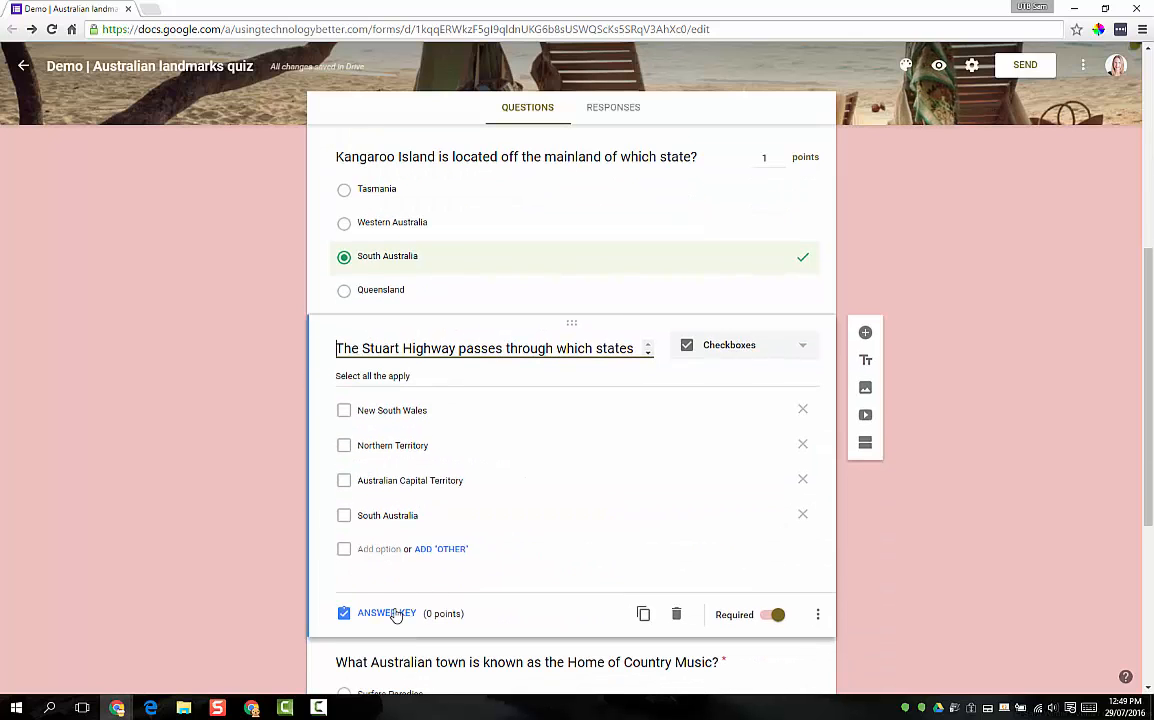
click(386, 613)
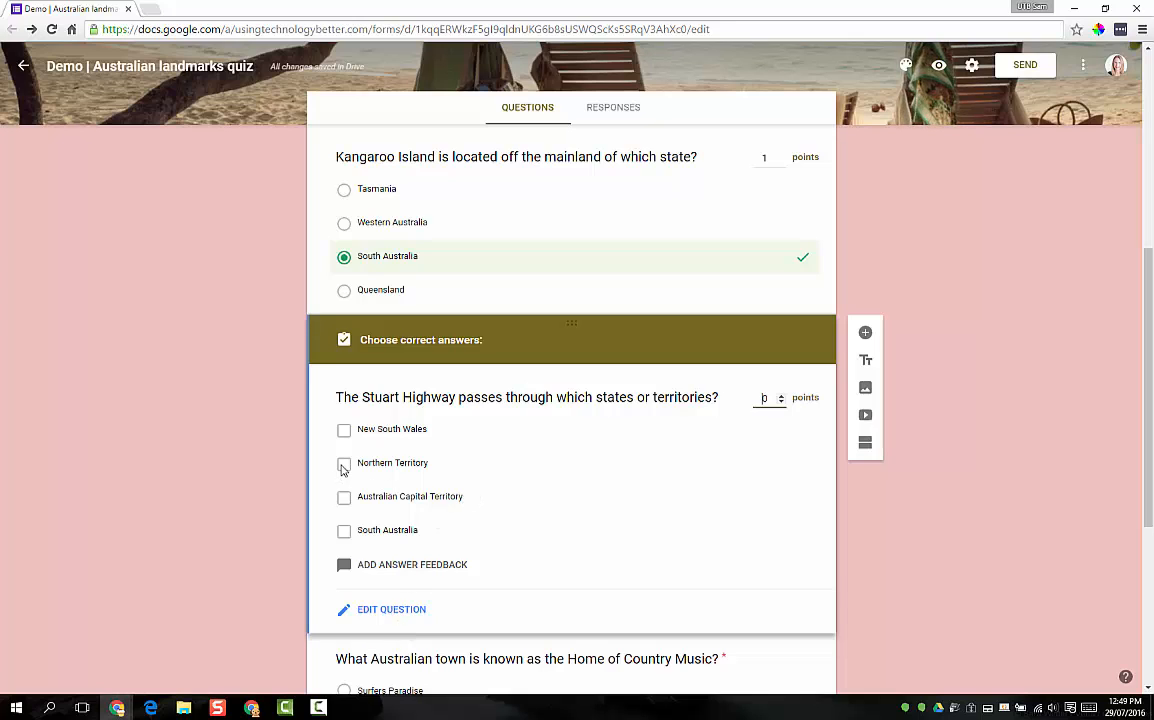
click(344, 463)
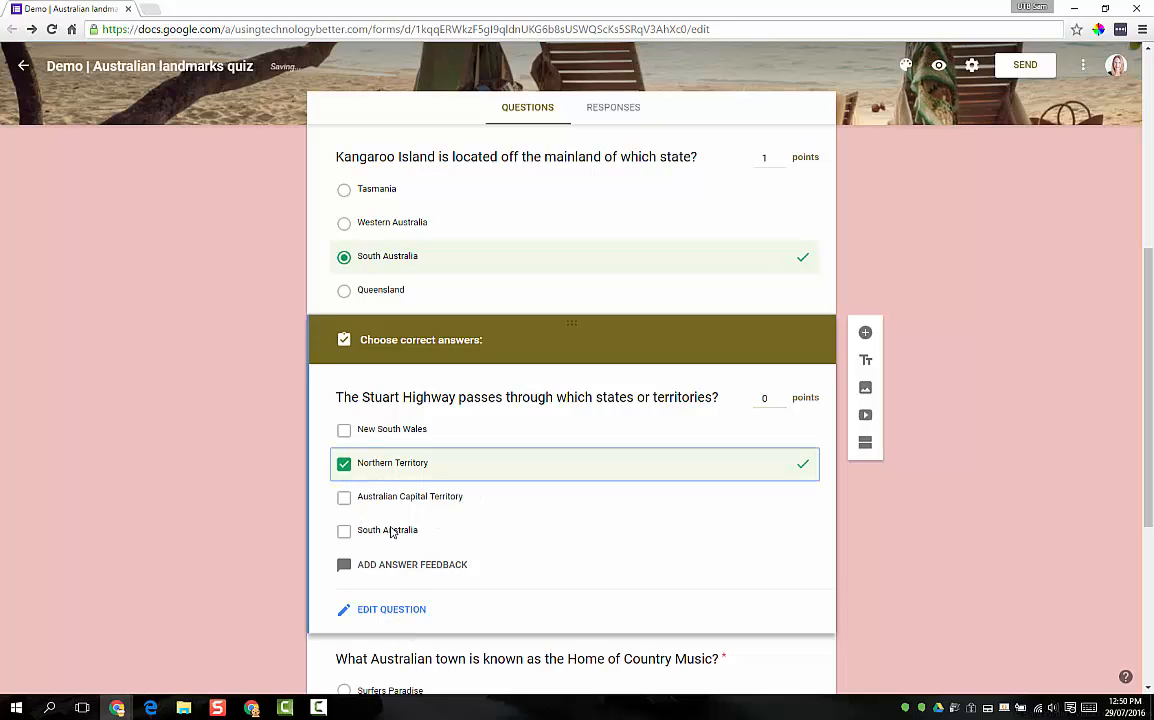
click(344, 530)
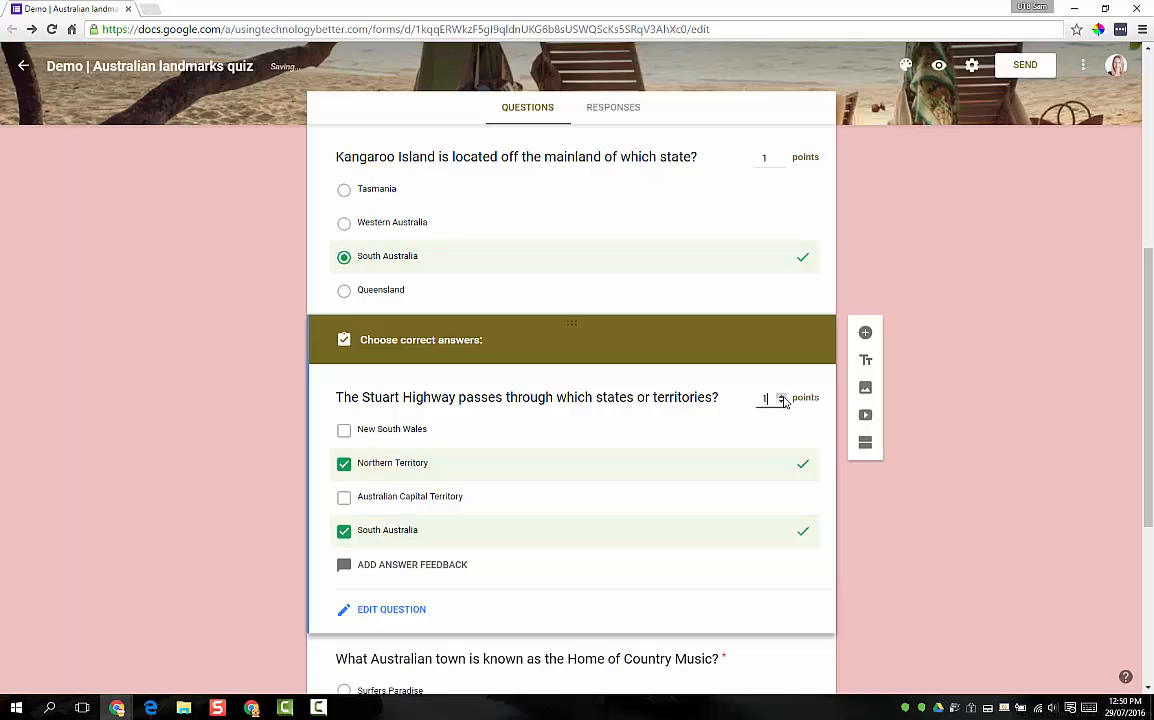
click(781, 393)
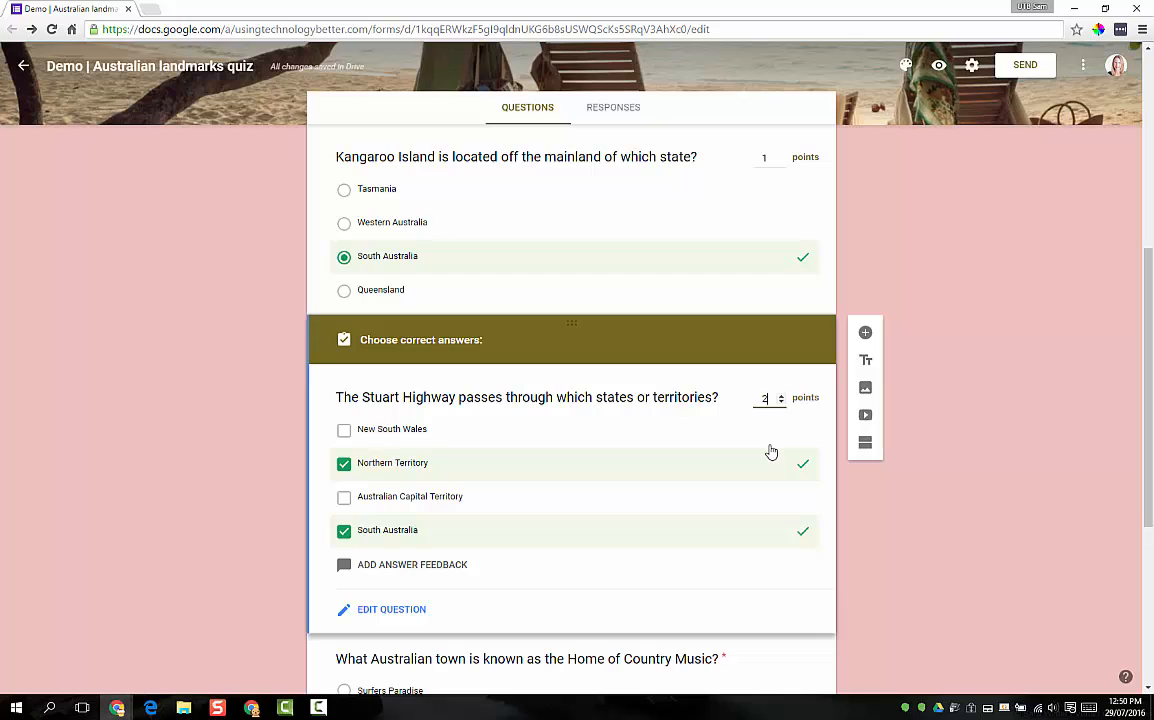
Mark Tamworth correct for the Country Music question and Melbourne for the Yarra River question.
scroll(down, 3)
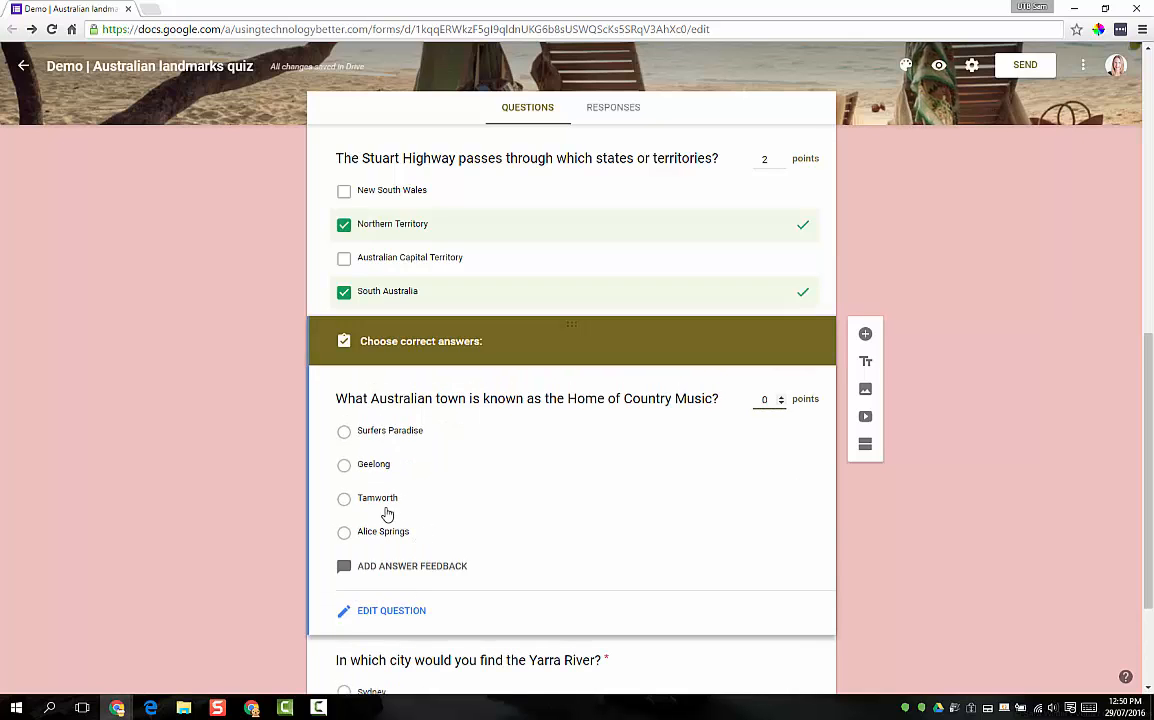
click(344, 498)
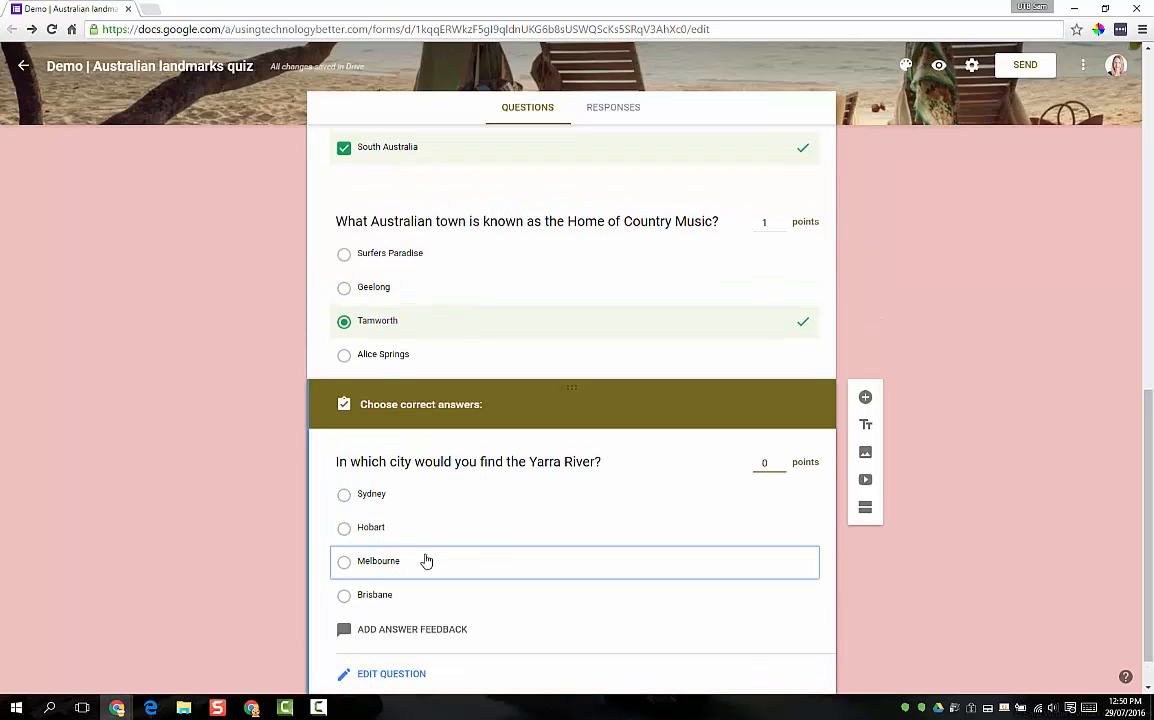
click(344, 561)
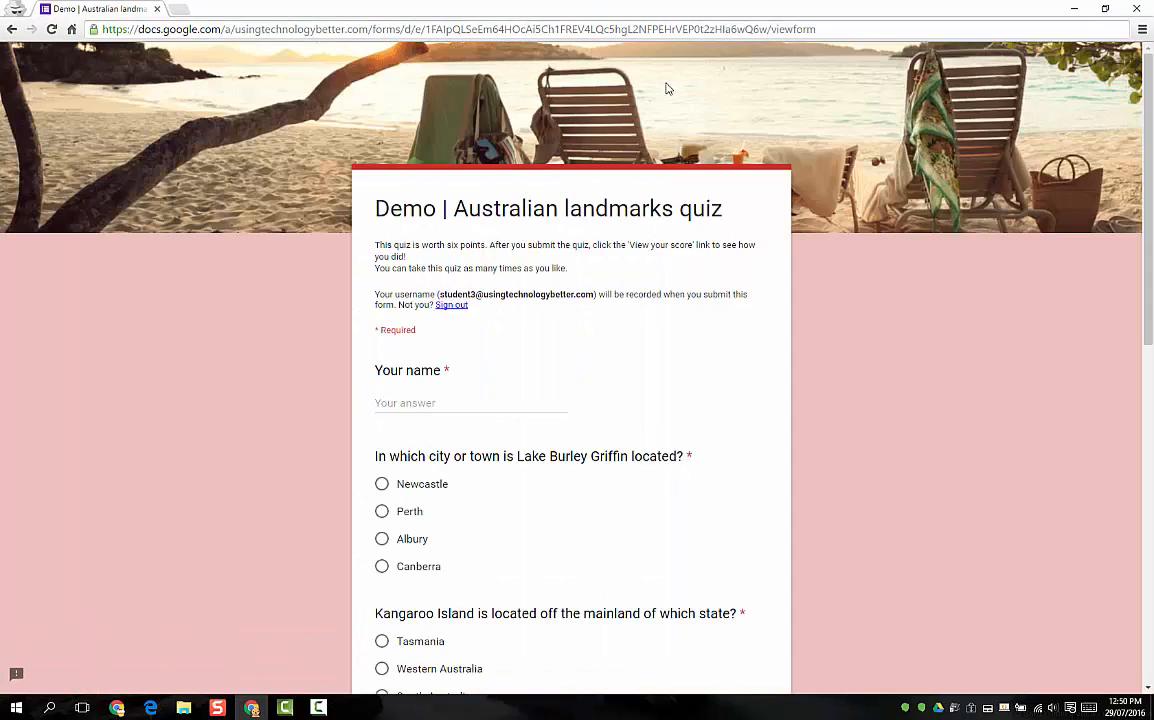
Fill the live quiz as 'John', answer each question, and submit the response.
scroll(down, 3)
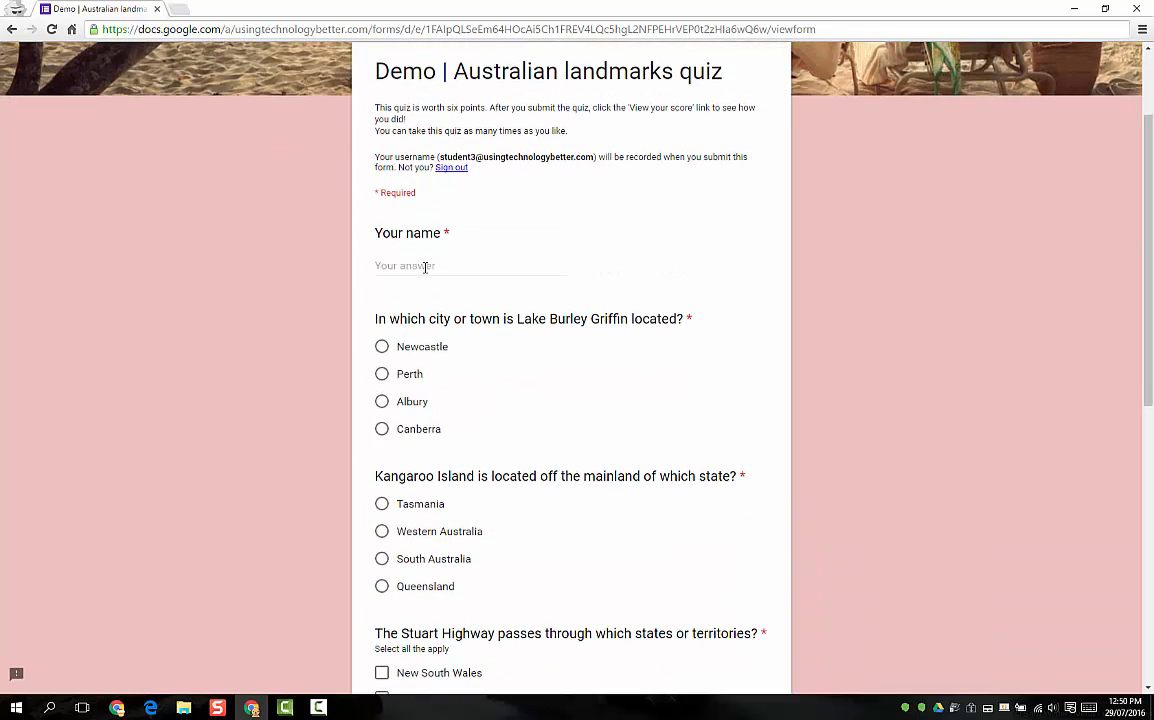
text(John)
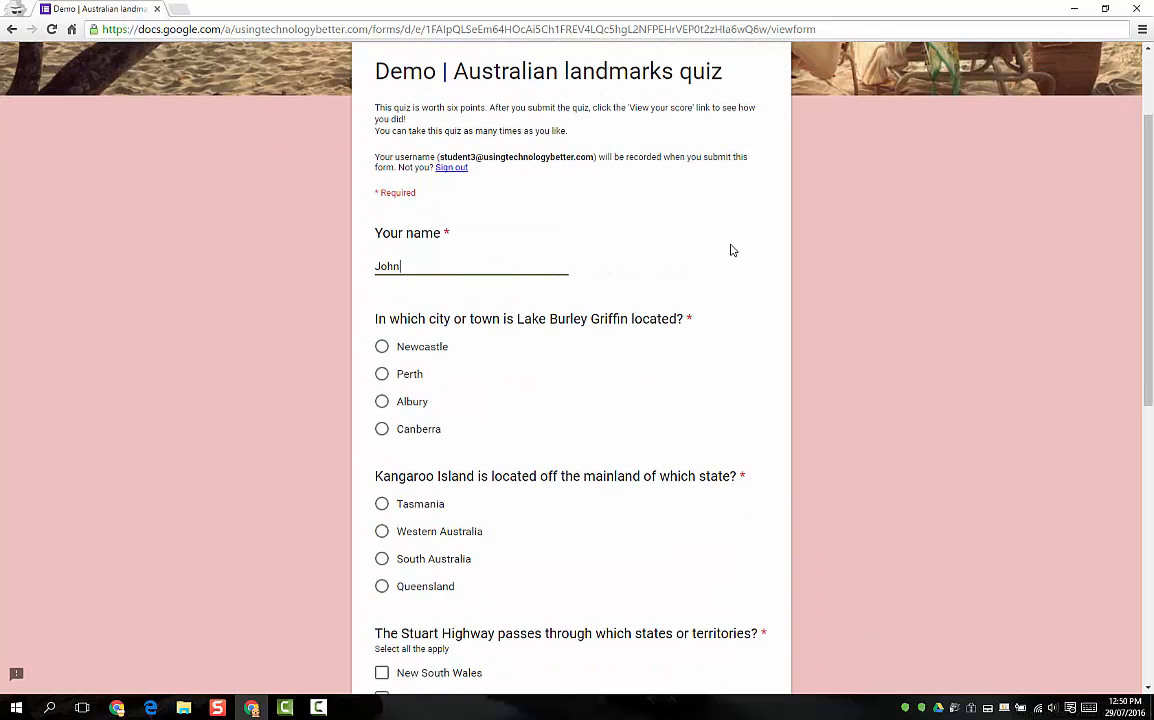
scroll(down, 3)
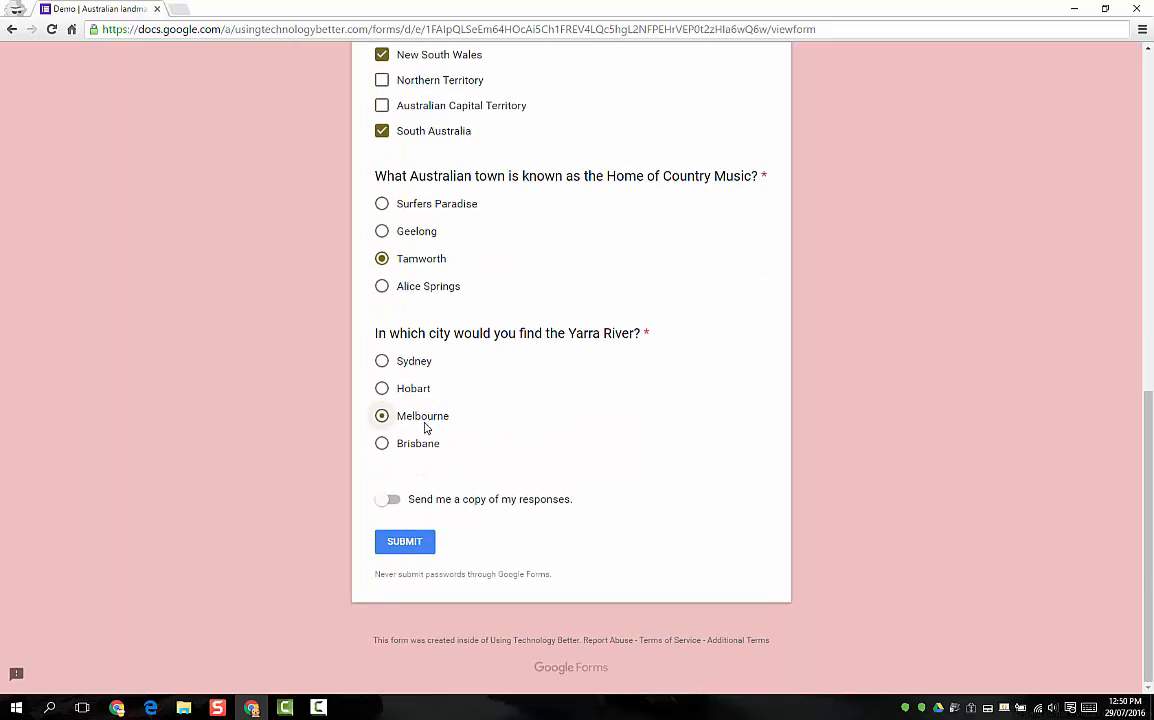
click(404, 541)
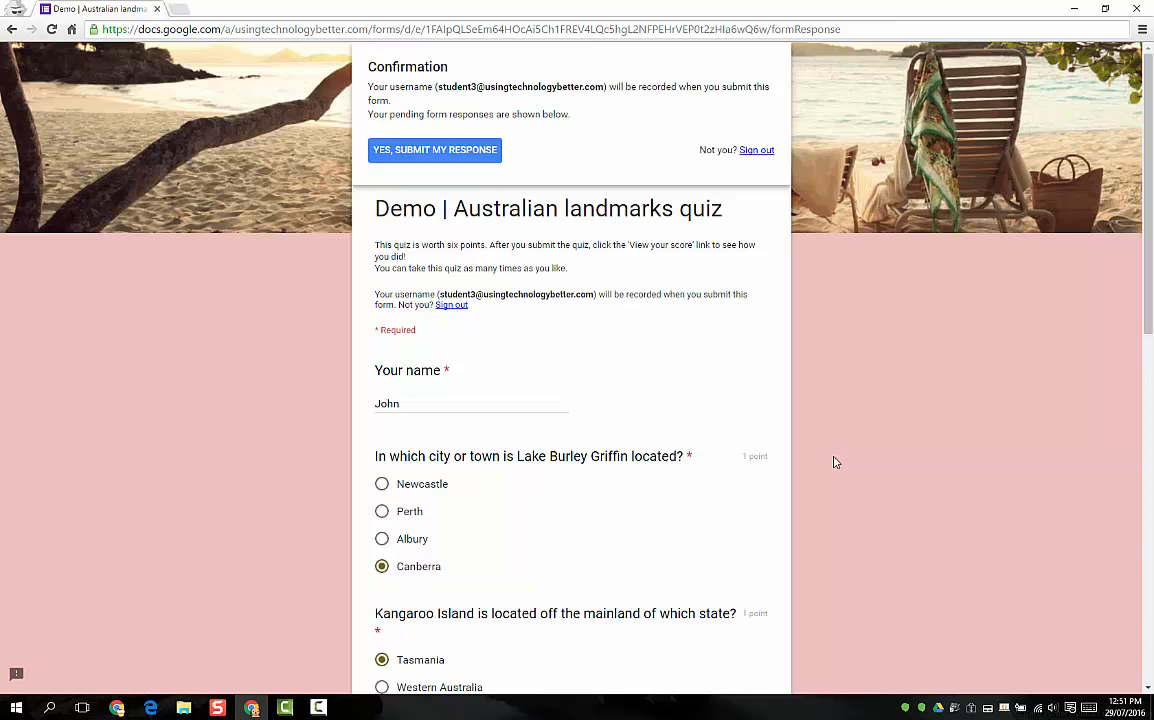
Confirm submission so 'Your response has been recorded' appears with a score link.
click(434, 150)
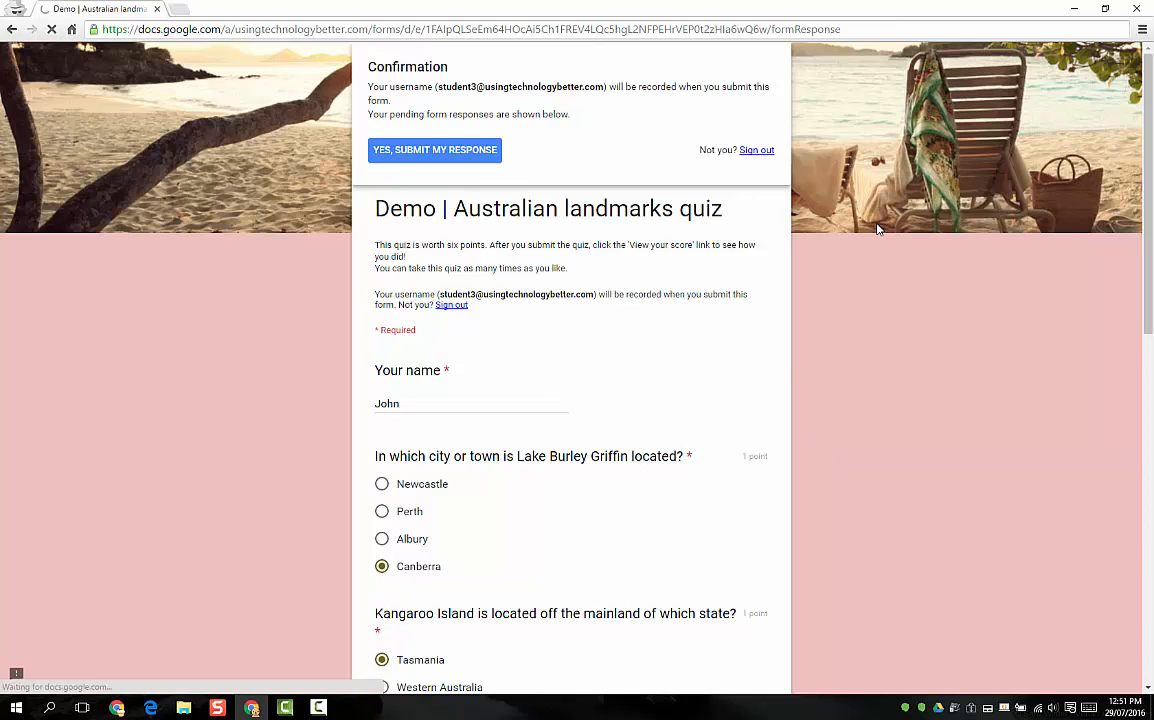
click(433, 149)
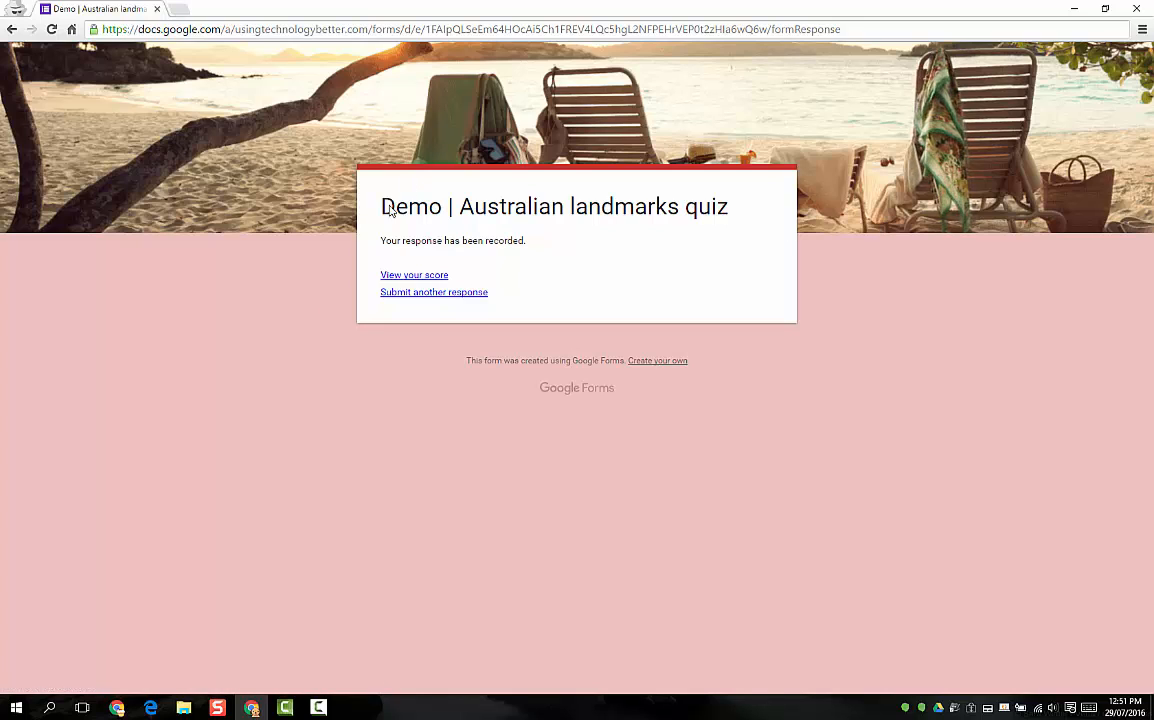
mouse_move(433, 280)
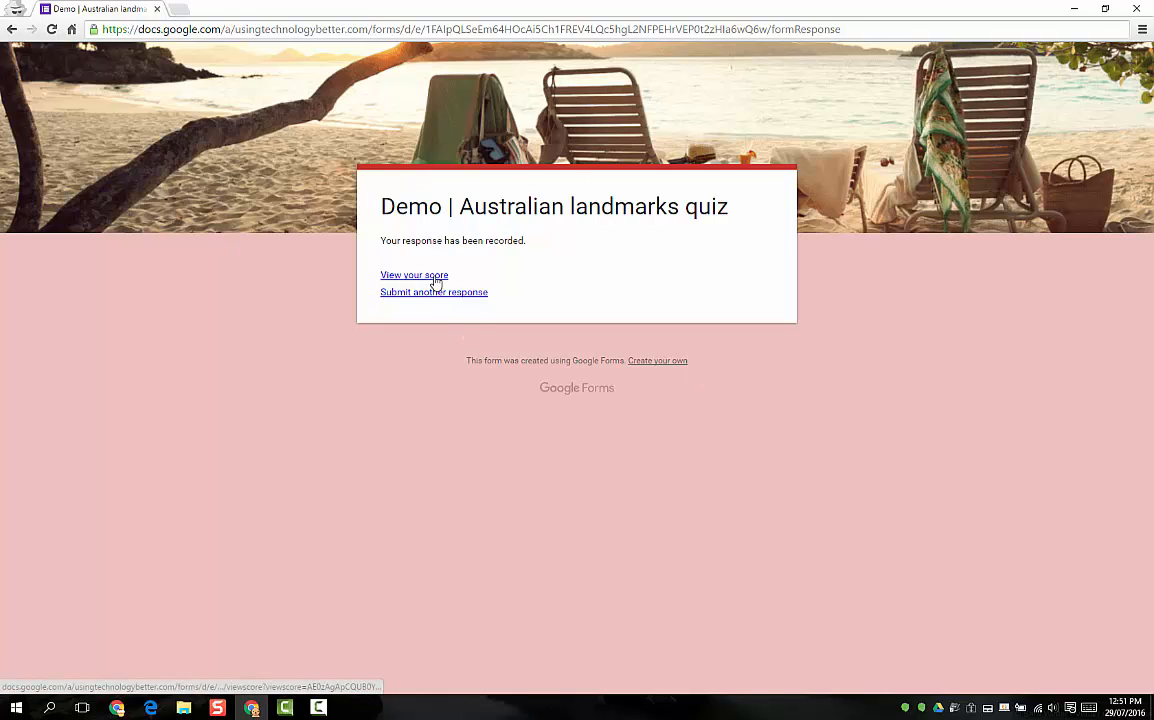
View John's 3/6 score page and review the marked and correct answers.
click(414, 275)
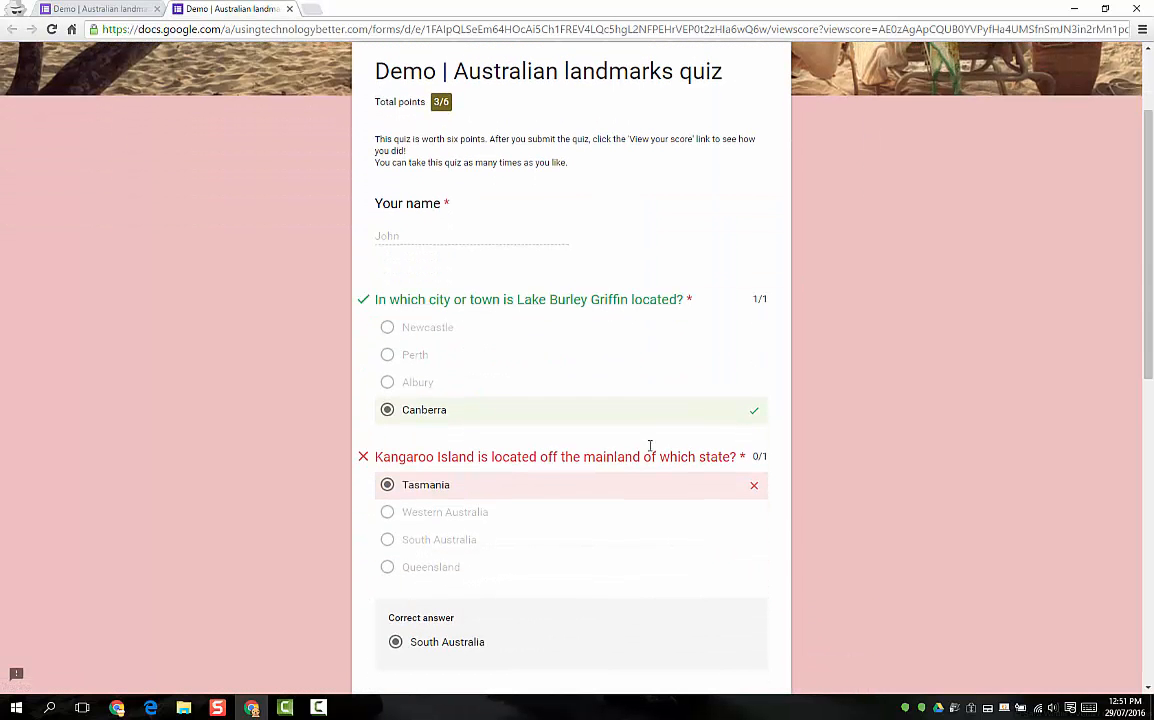
scroll(down, 3)
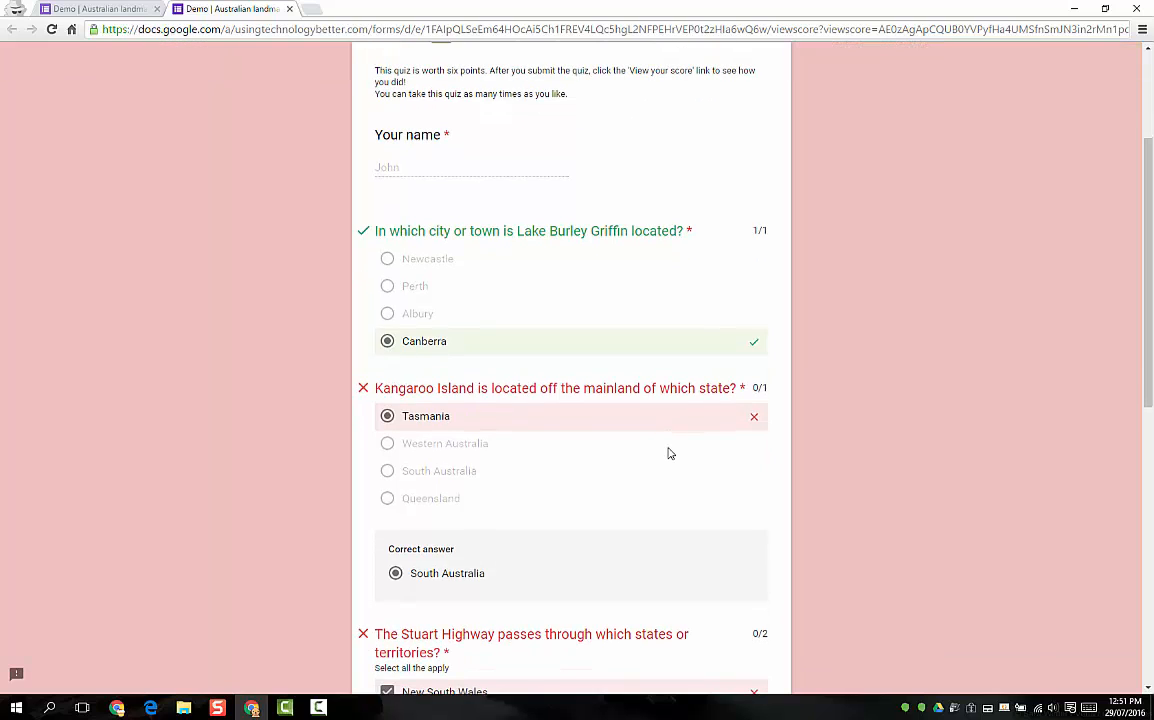
scroll(down, 3)
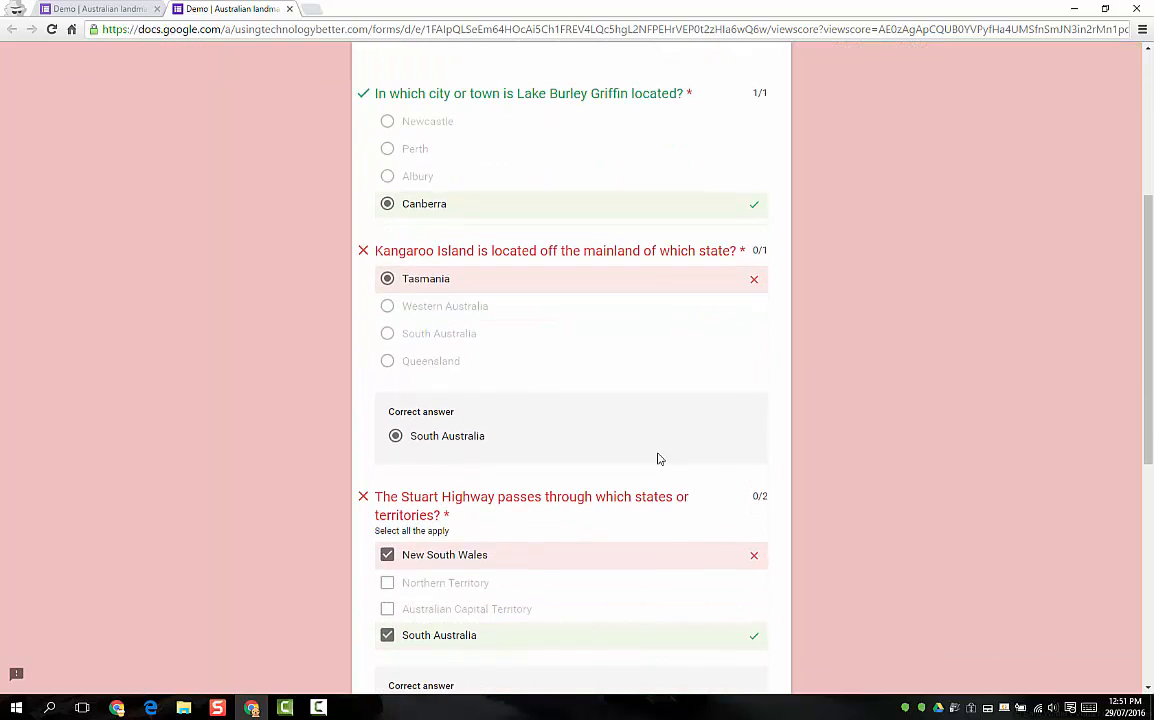
mouse_move(774, 283)
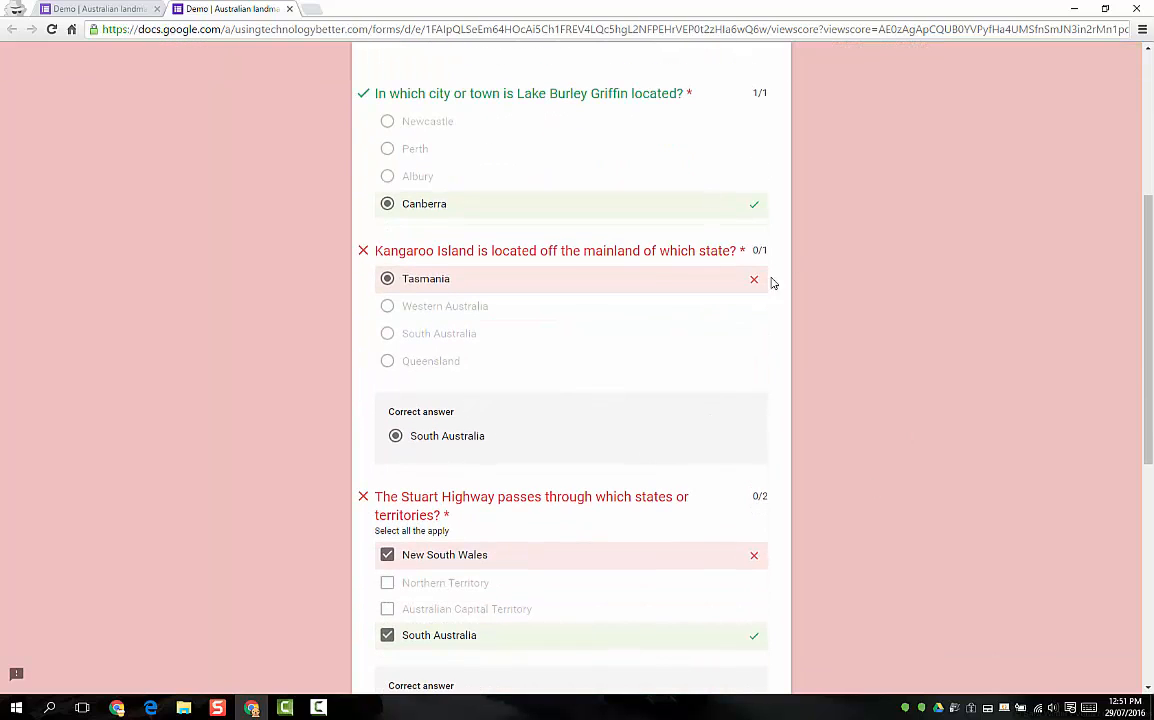
scroll(down, 3)
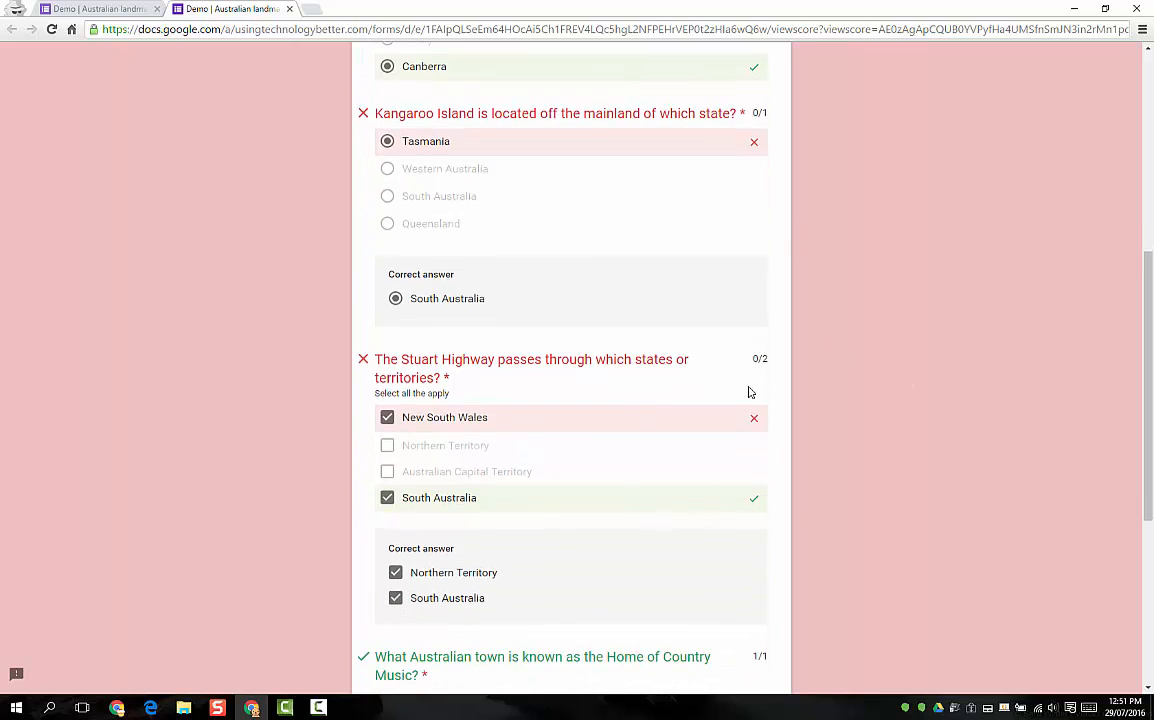
scroll(down, 3)
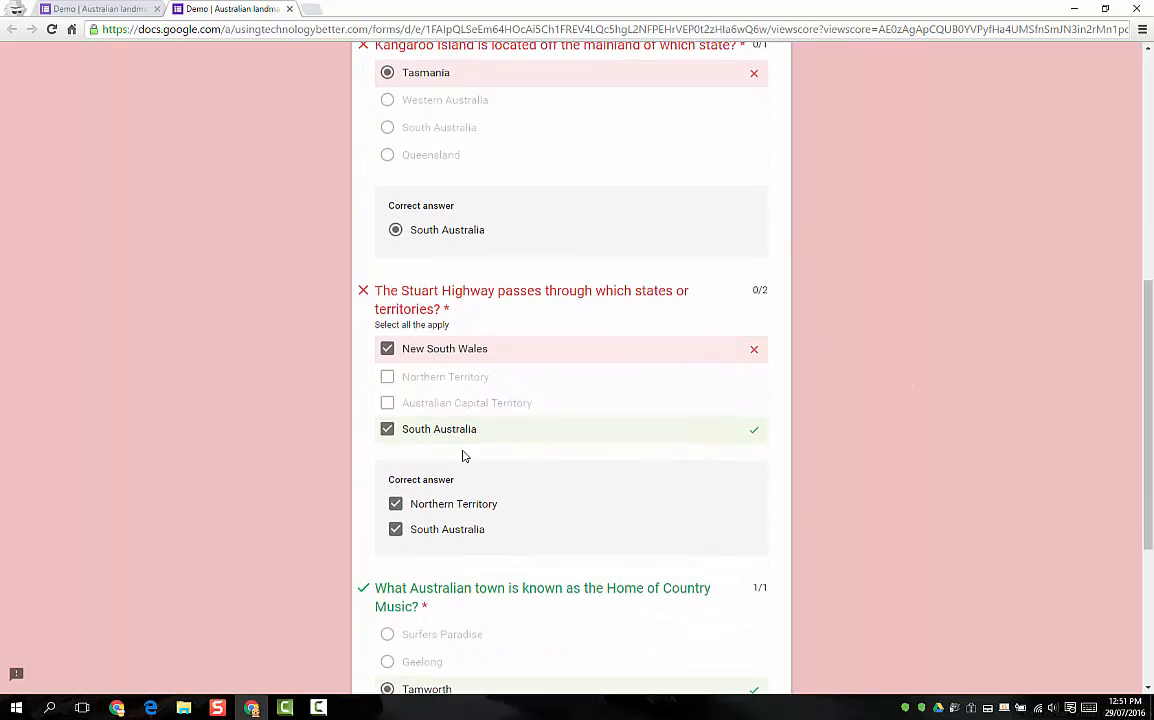
mouse_move(432, 439)
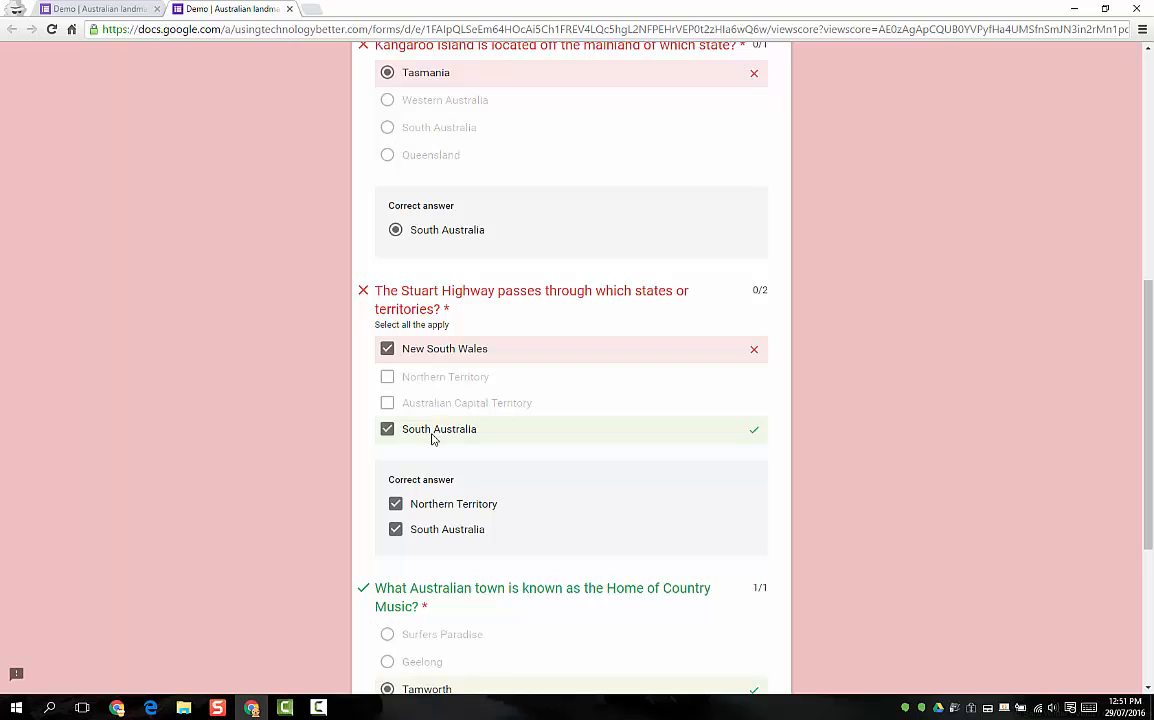
mouse_move(724, 277)
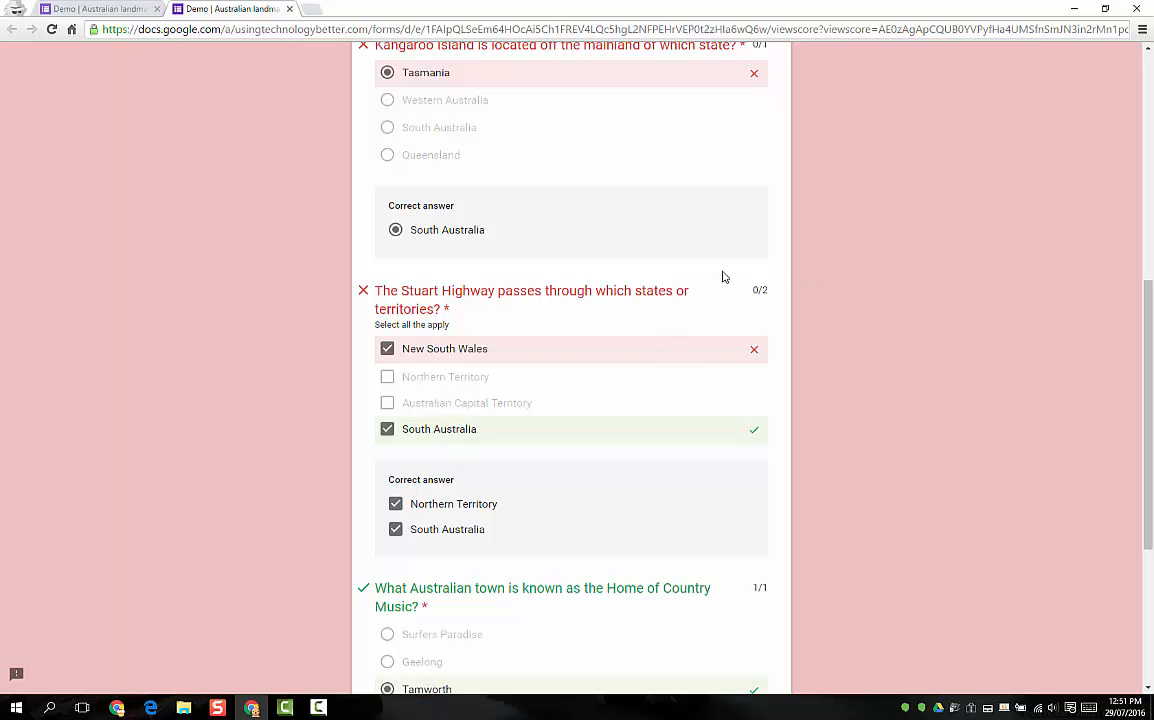
mouse_move(760, 295)
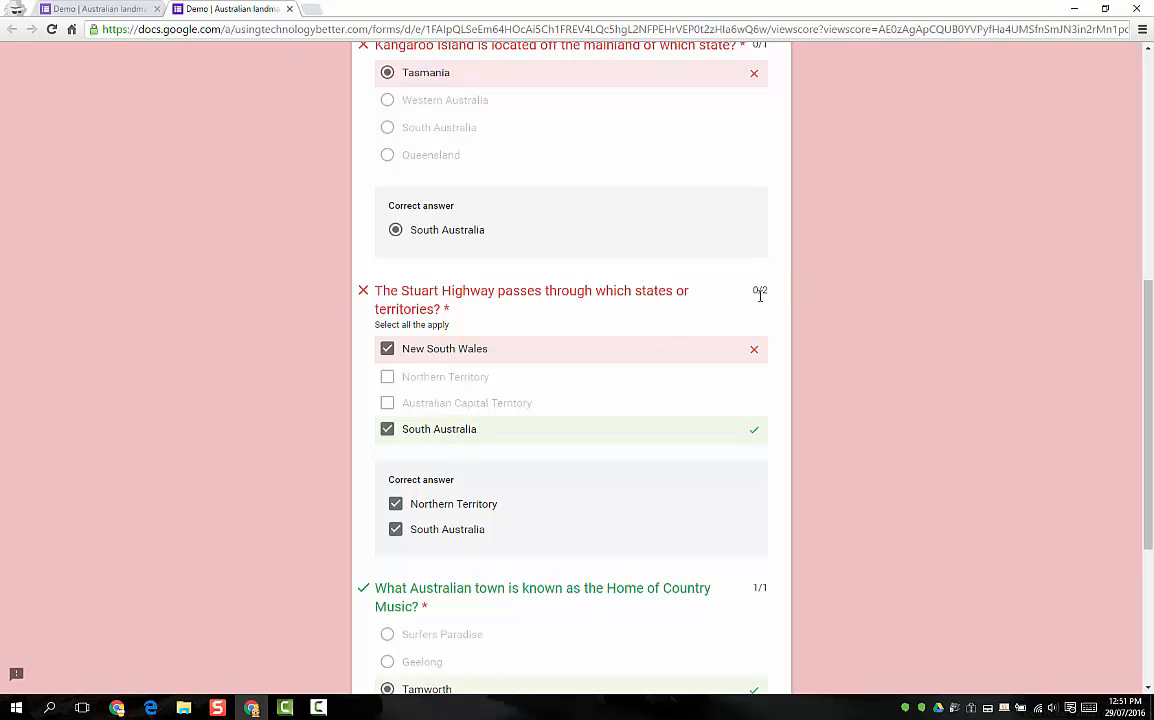
scroll(down, 3)
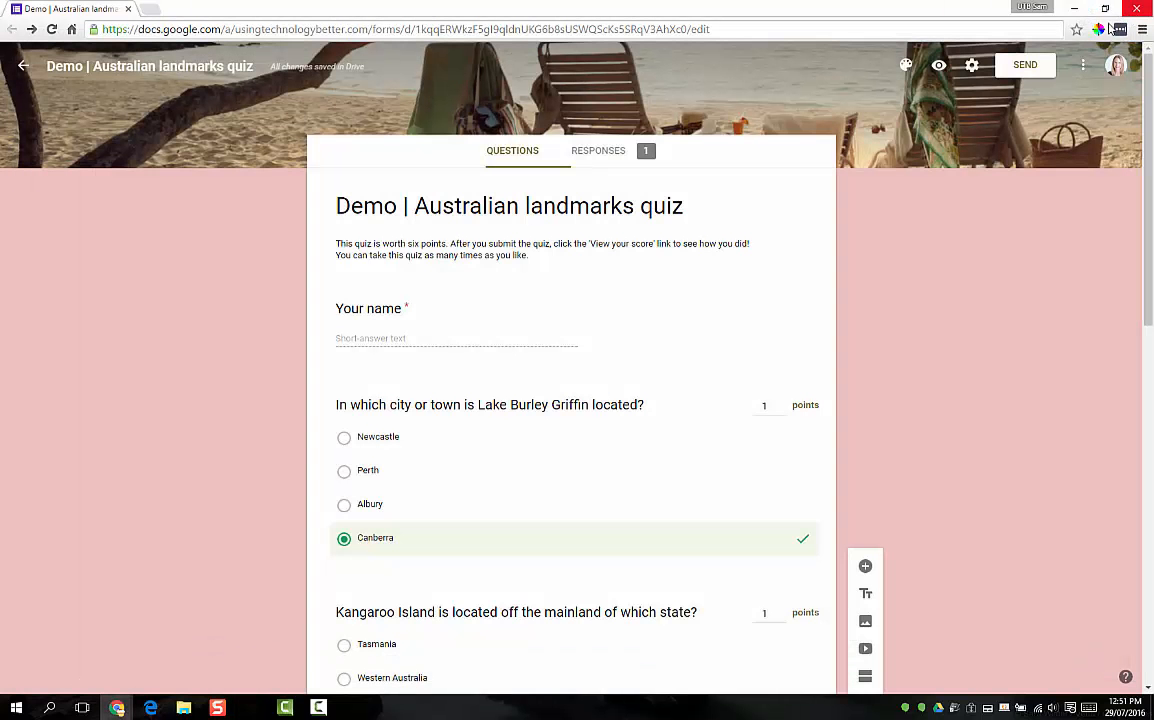
mouse_move(616, 163)
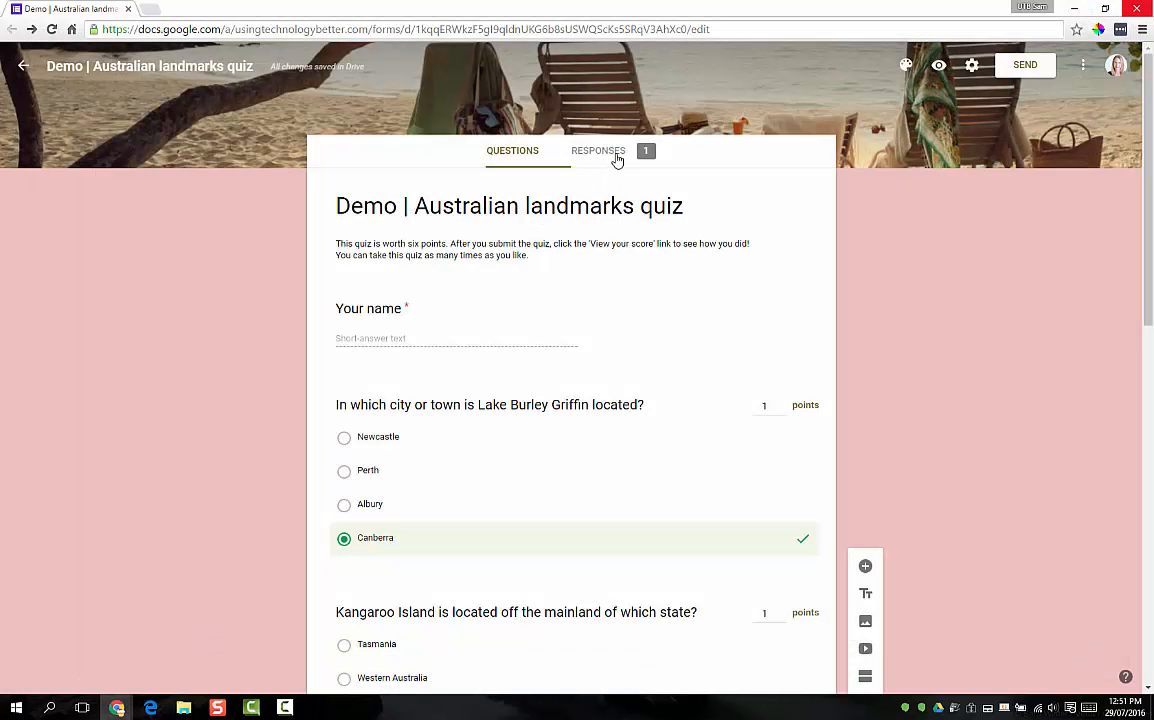
Review the Responses summary showing John's 3/6 score, points distribution and missed questions.
click(596, 150)
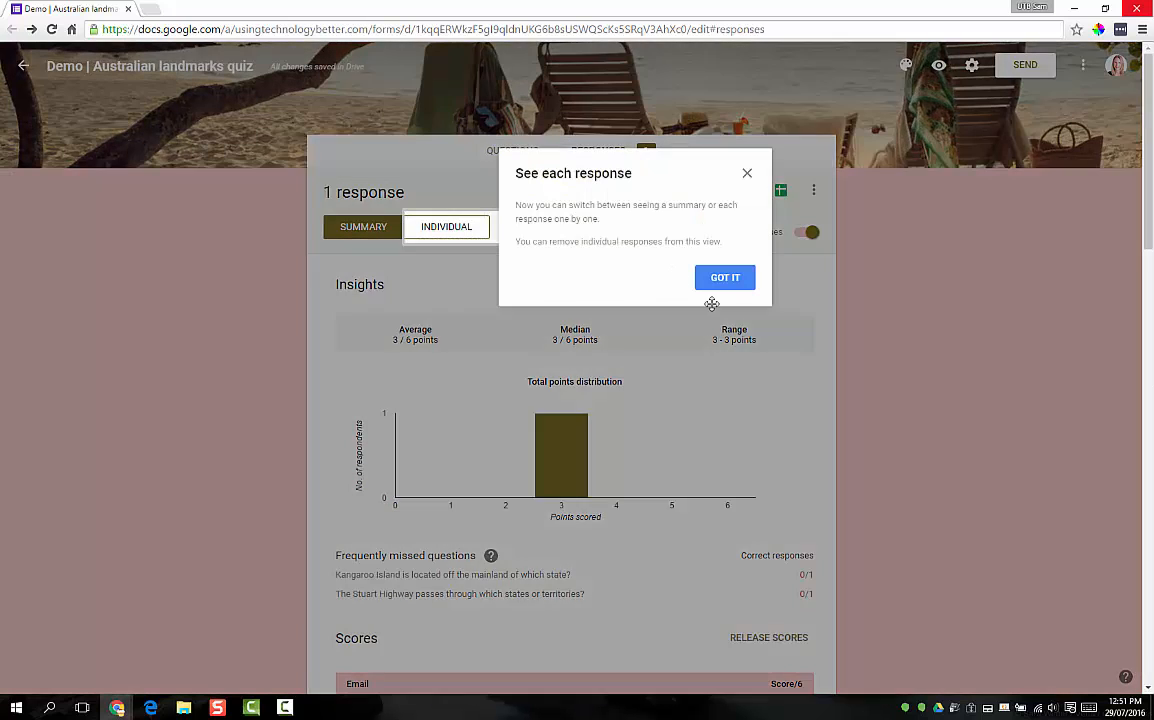
click(724, 277)
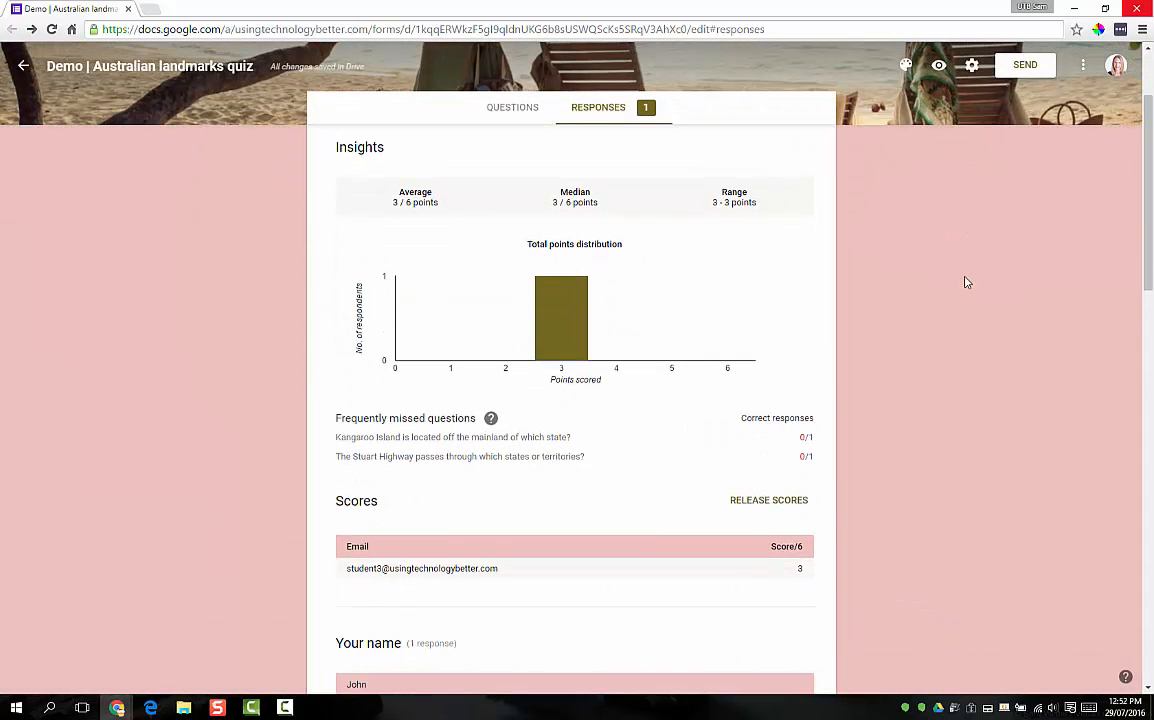
mouse_move(494, 387)
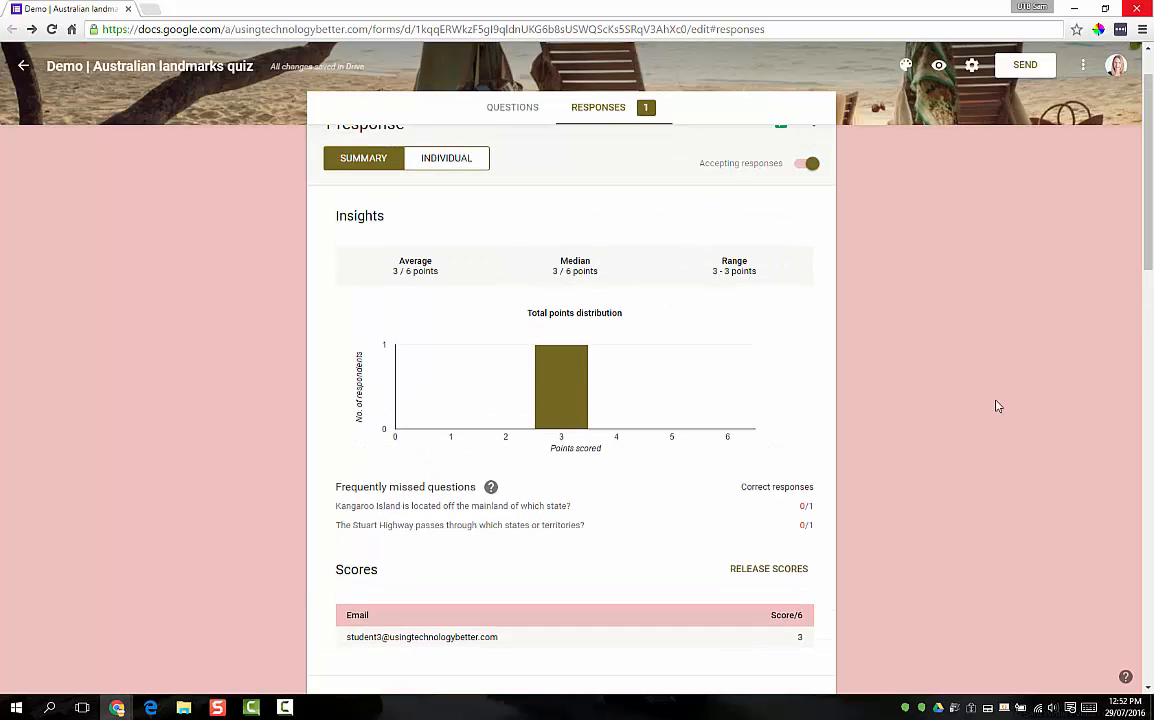
mouse_move(971, 373)
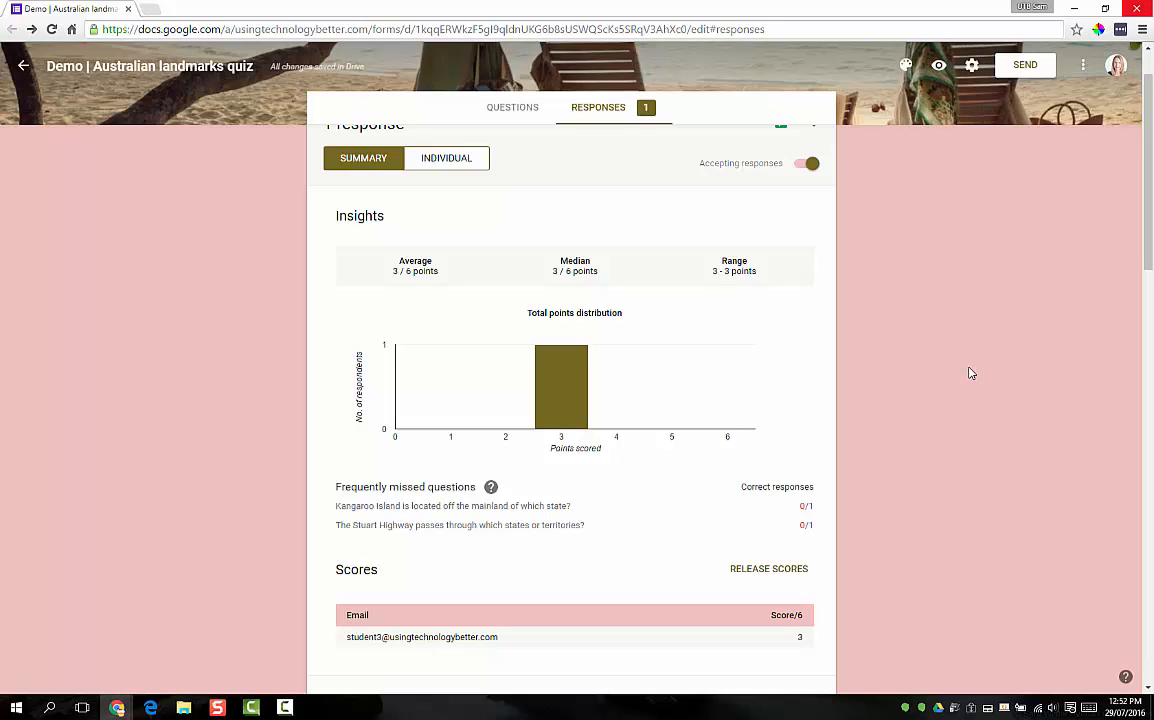
scroll(down, 3)
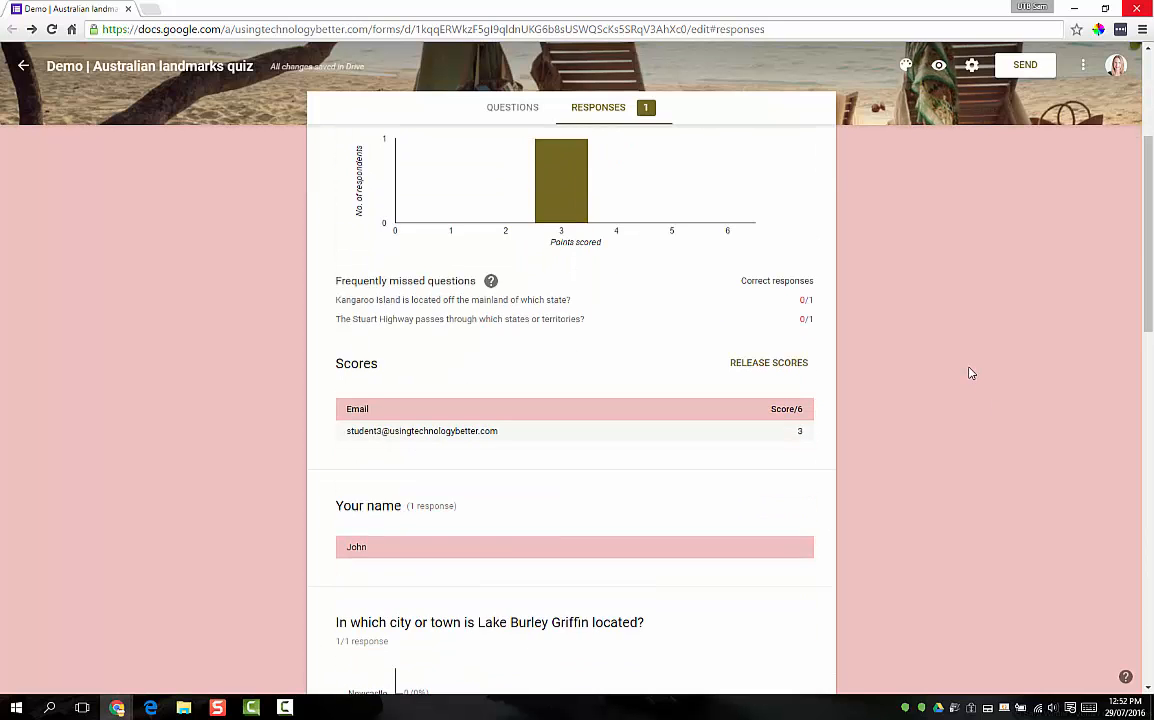
scroll(down, 3)
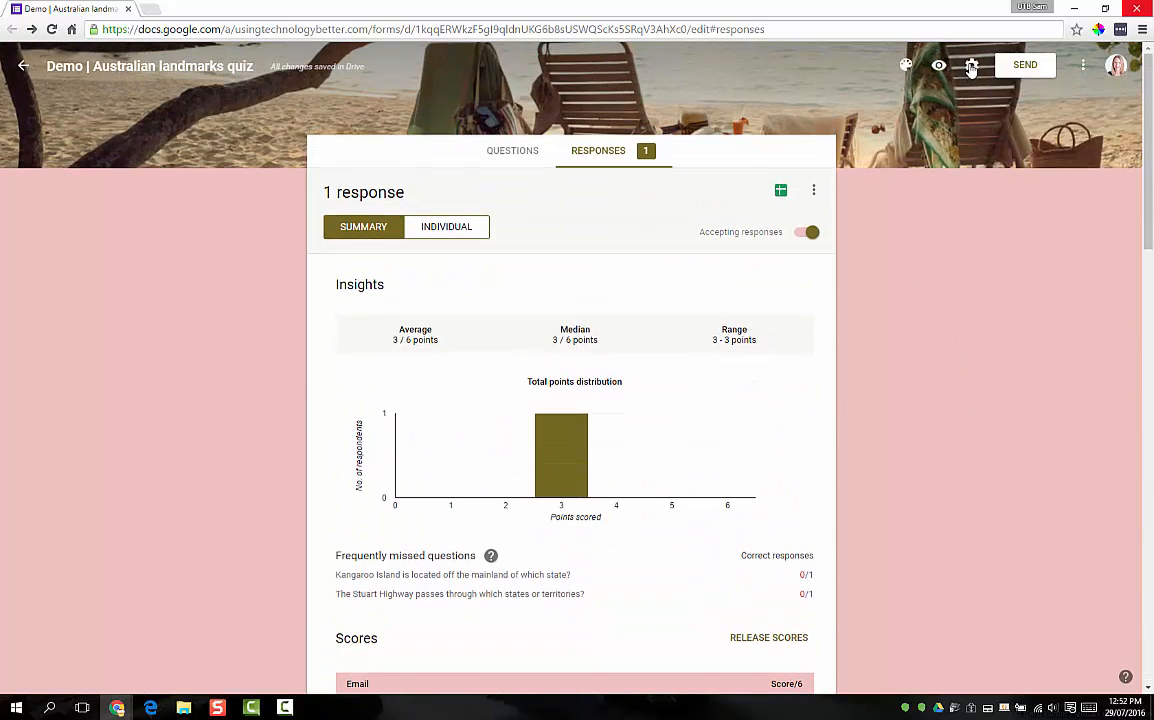
Set the quiz to release marks 'Later, after manual review' and save.
click(969, 66)
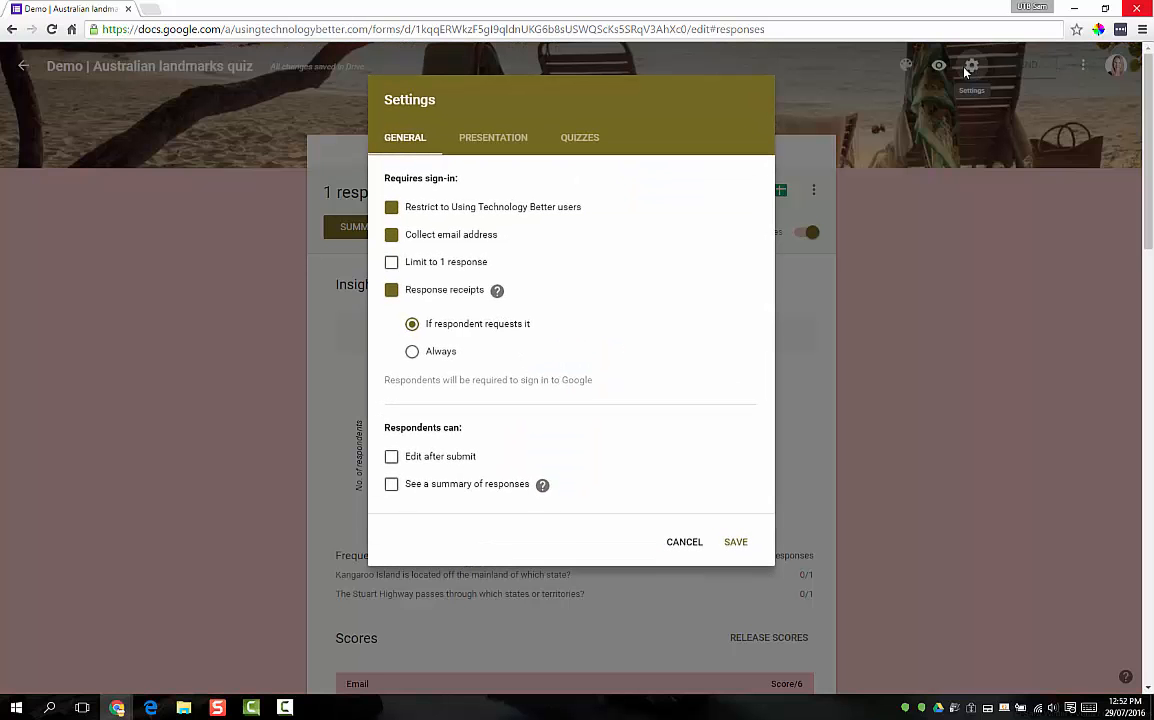
click(580, 137)
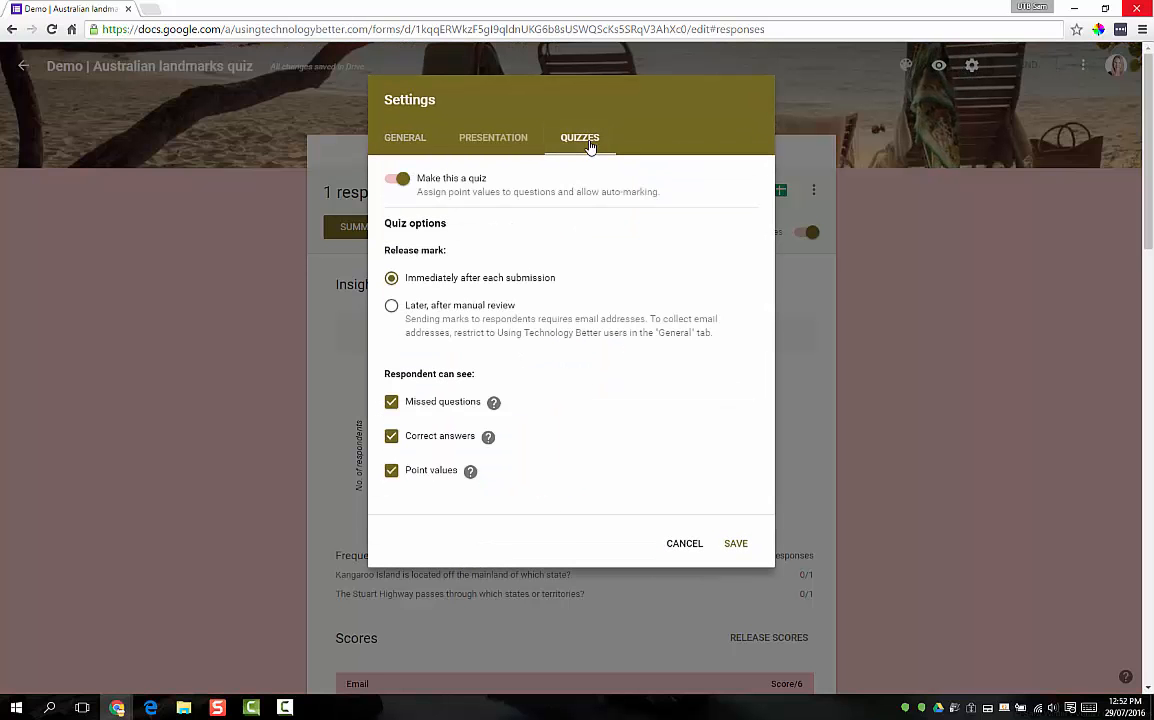
click(391, 305)
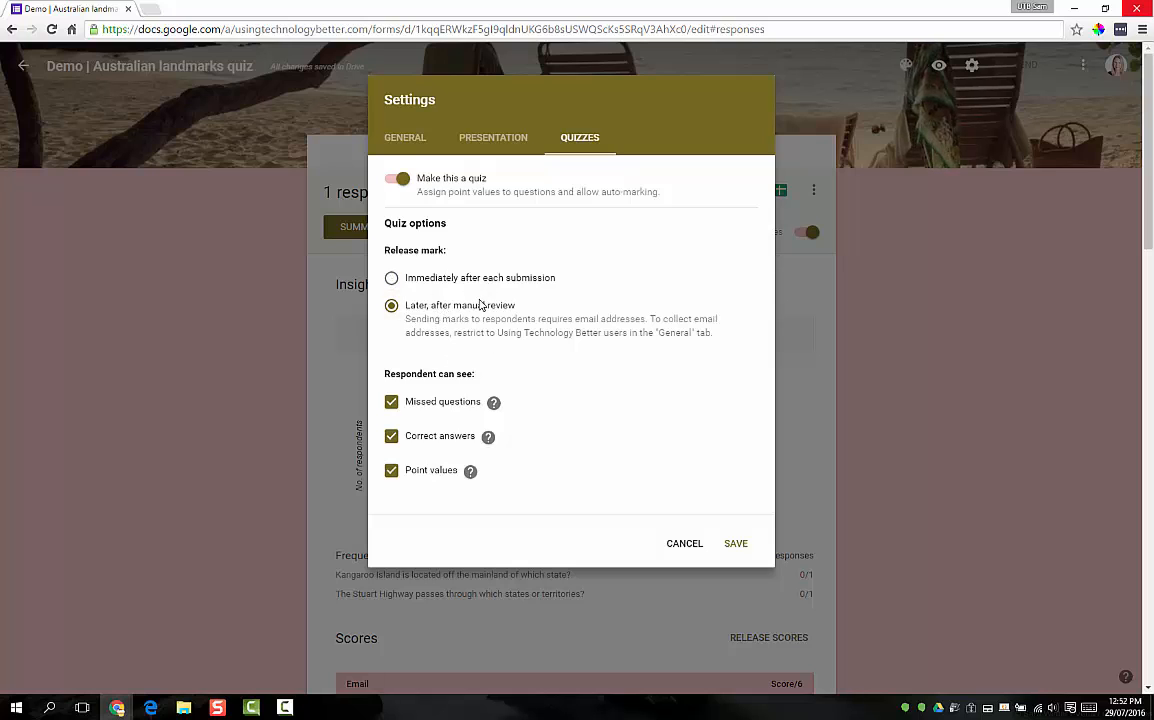
mouse_move(738, 543)
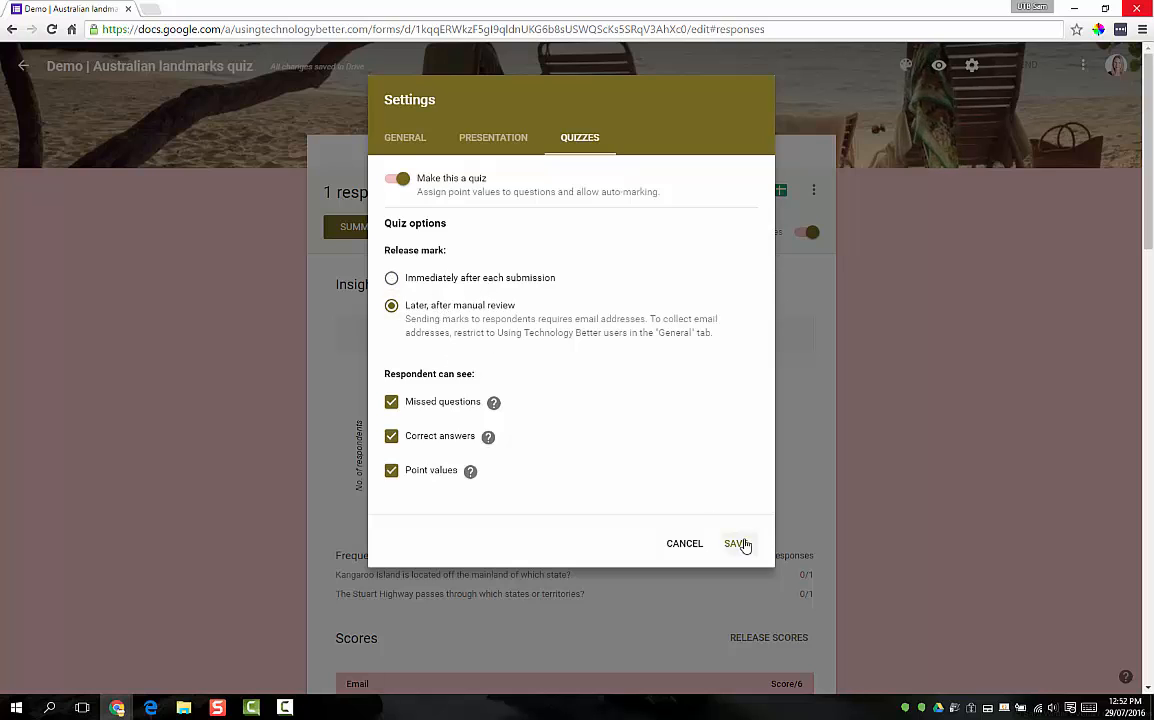
click(735, 543)
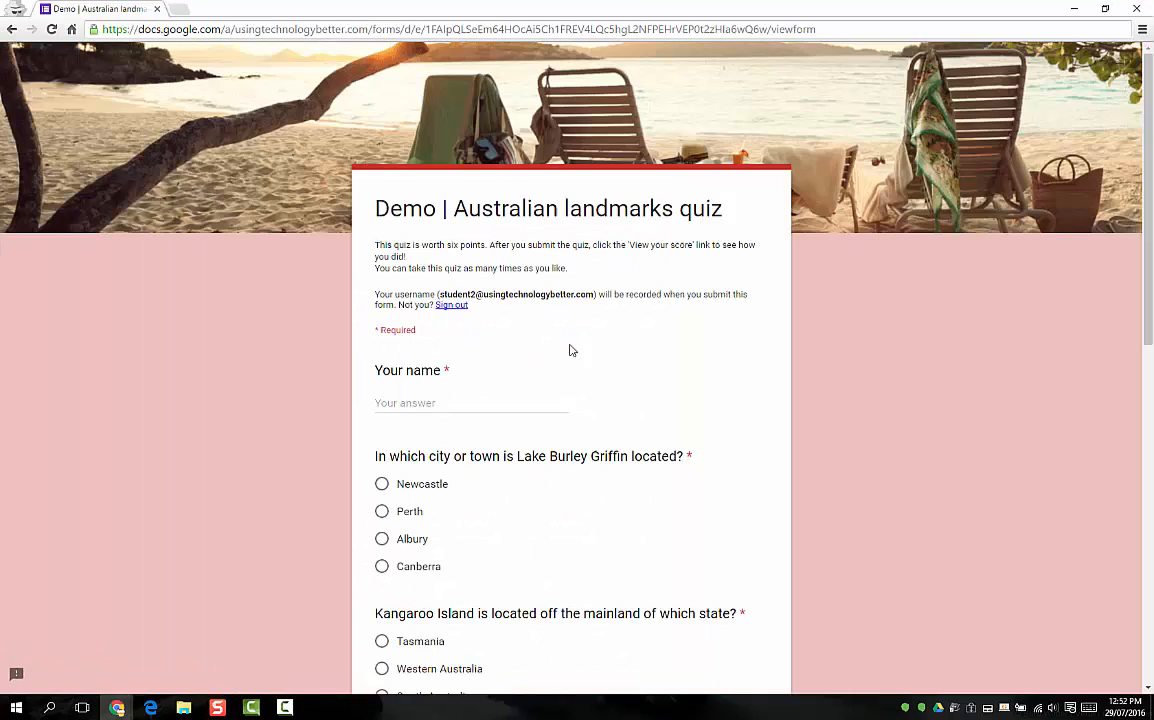
Submit Paul's response answering Albury for Lake Burley Griffin and Melbourne for the Yarra River.
text(Paul)
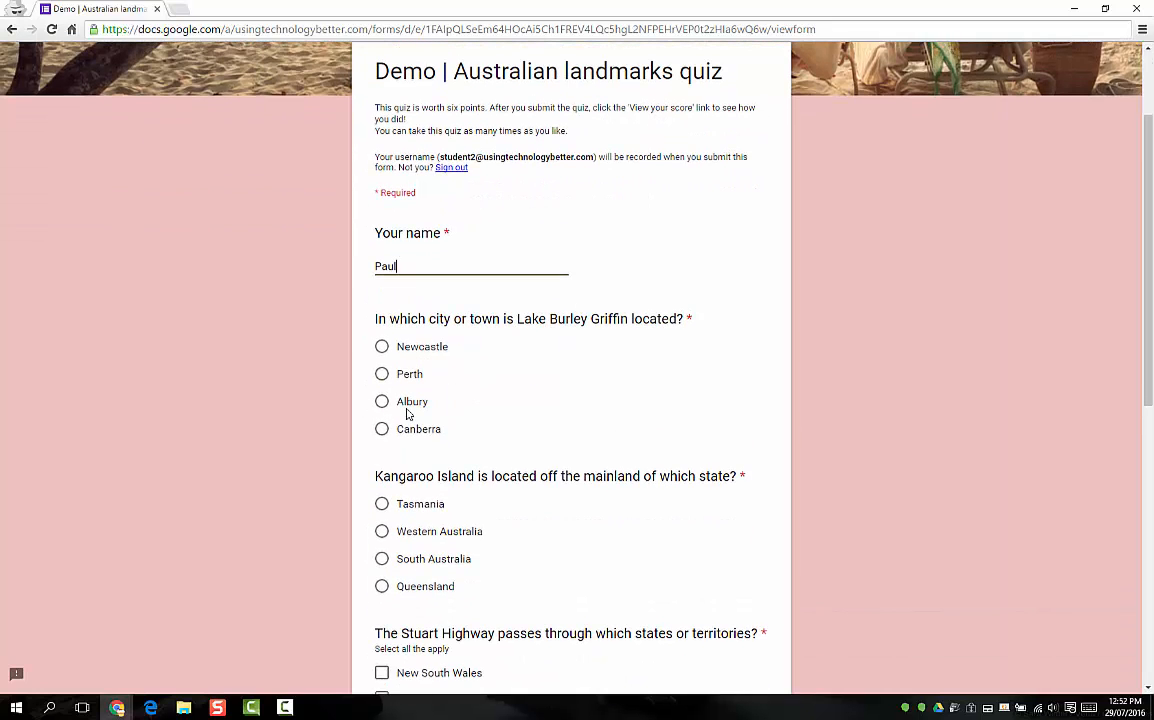
click(381, 401)
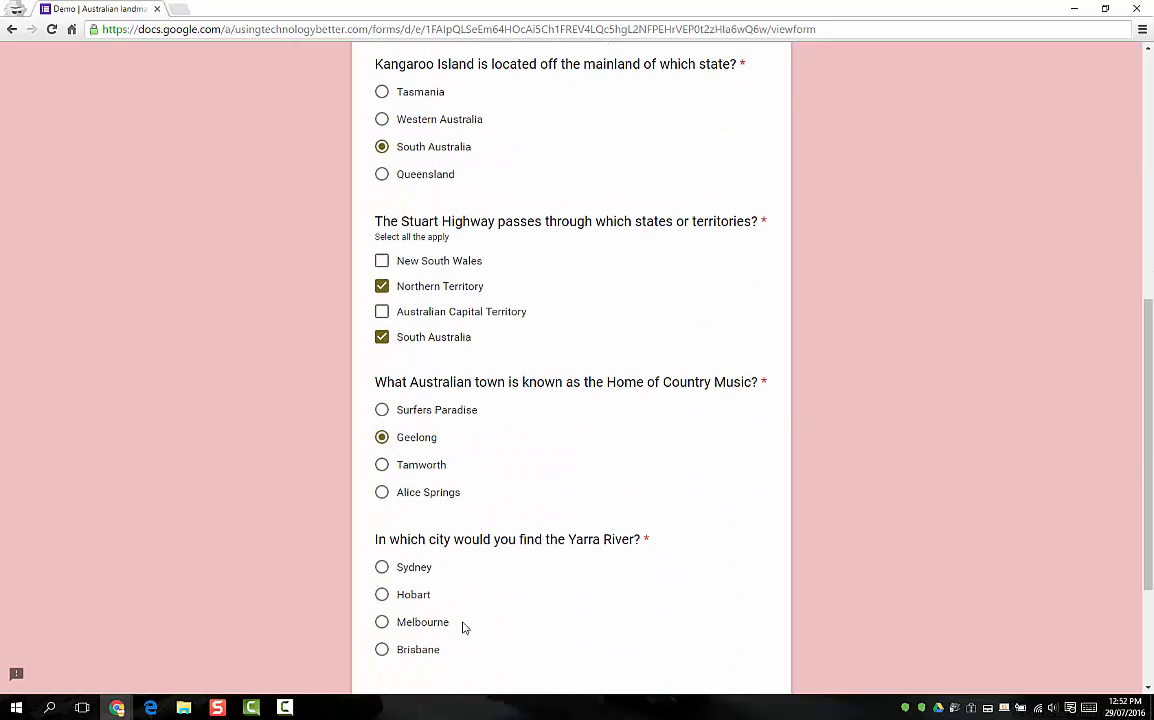
click(381, 622)
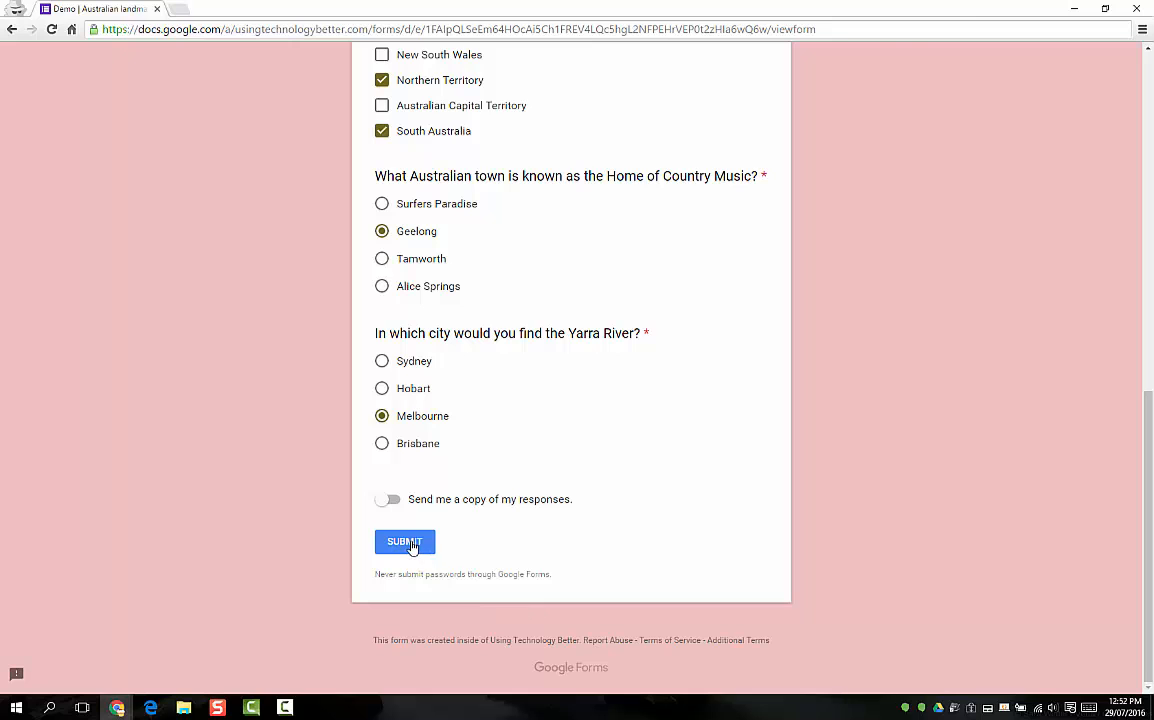
click(404, 541)
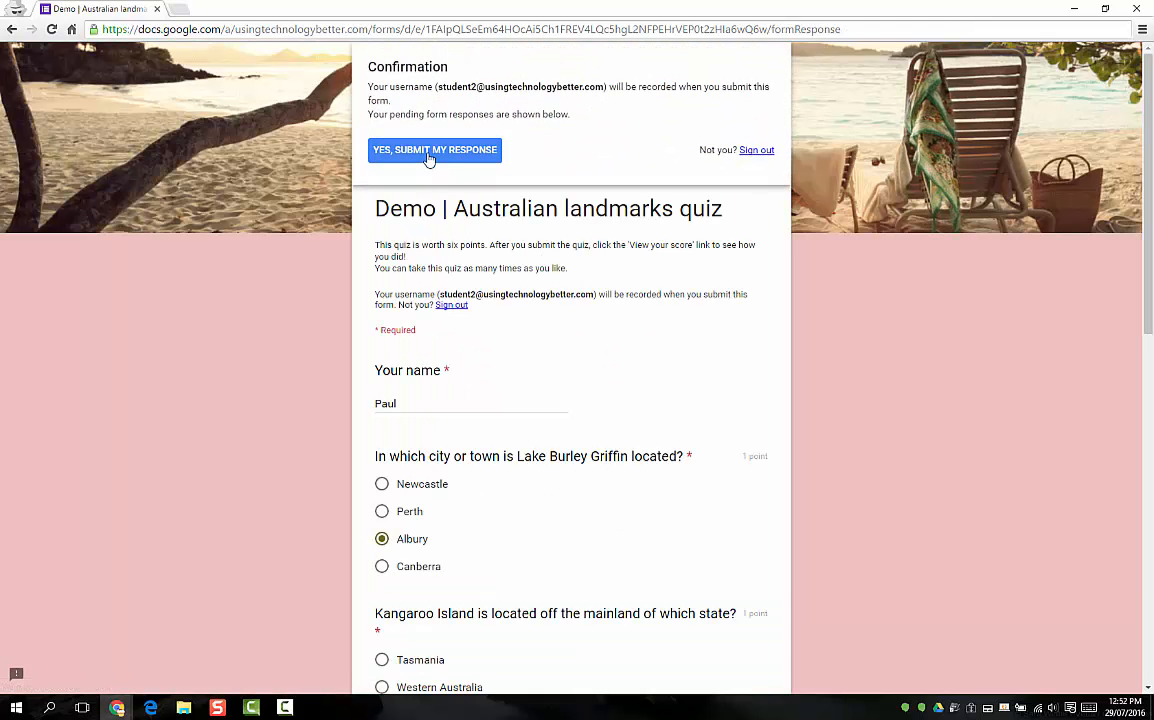
click(434, 149)
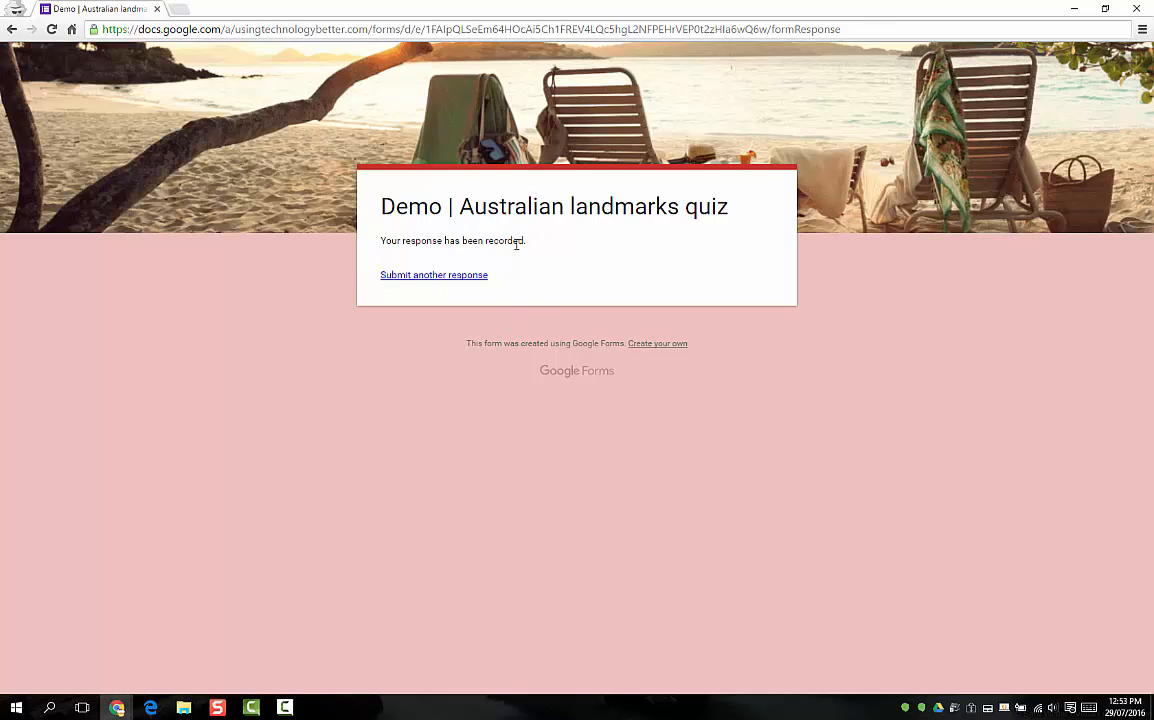
mouse_move(577, 253)
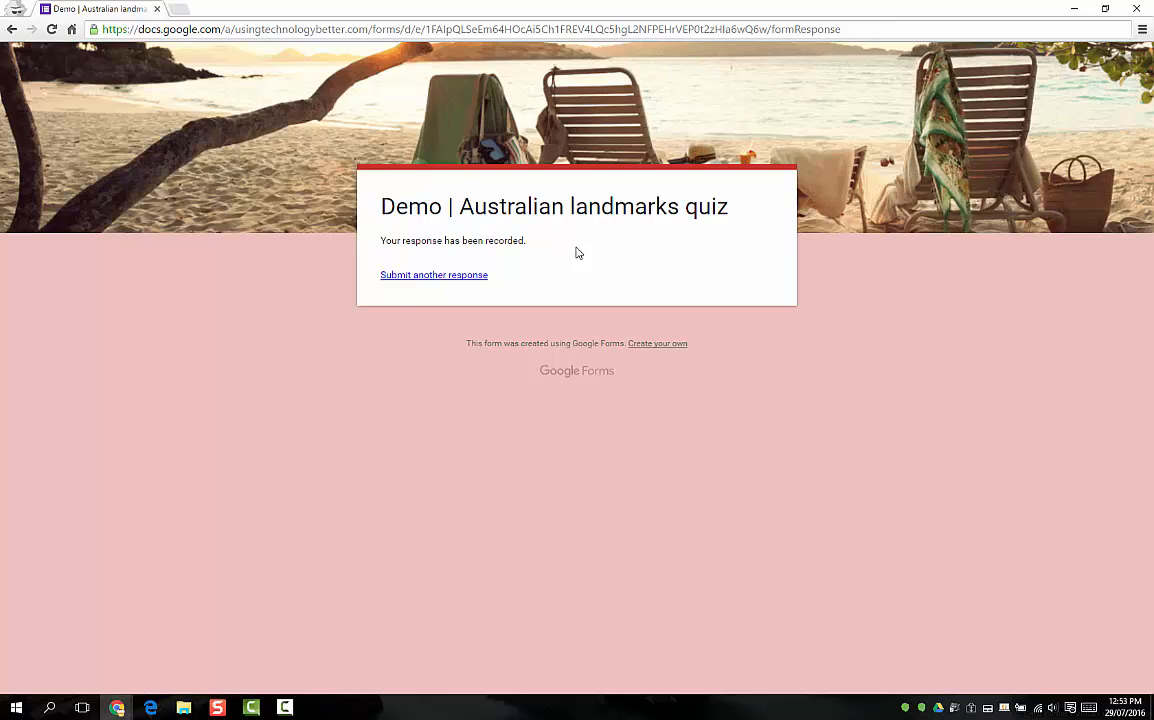
mouse_move(657, 343)
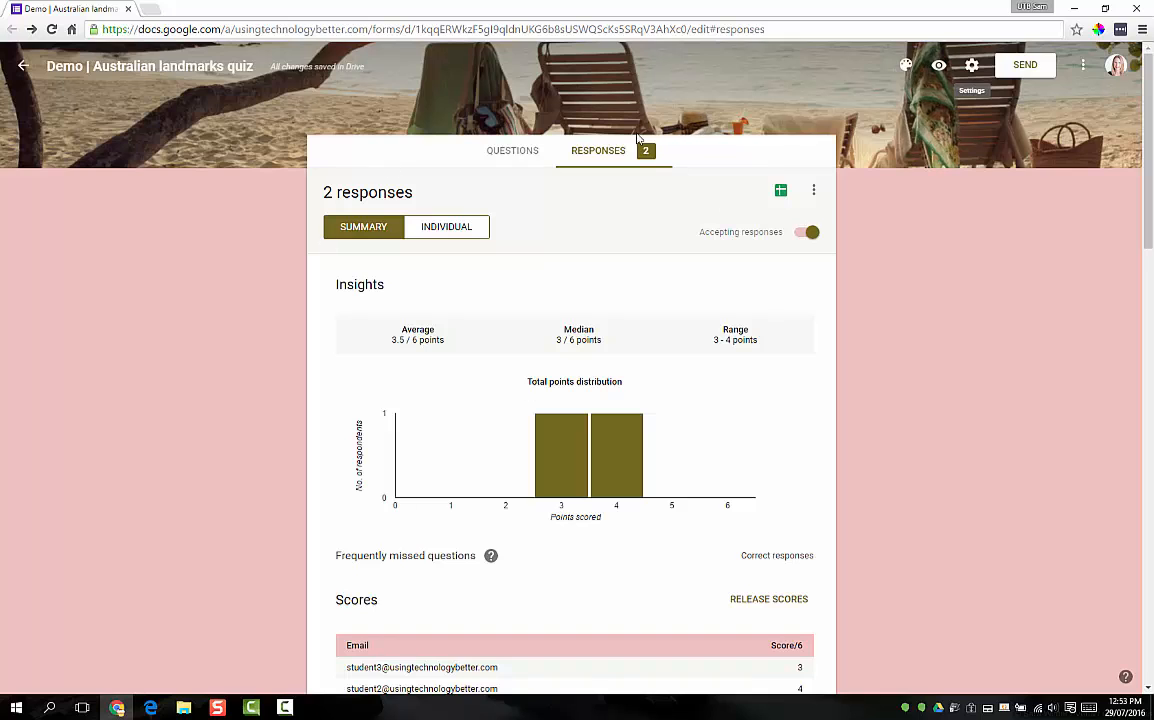
mouse_move(664, 384)
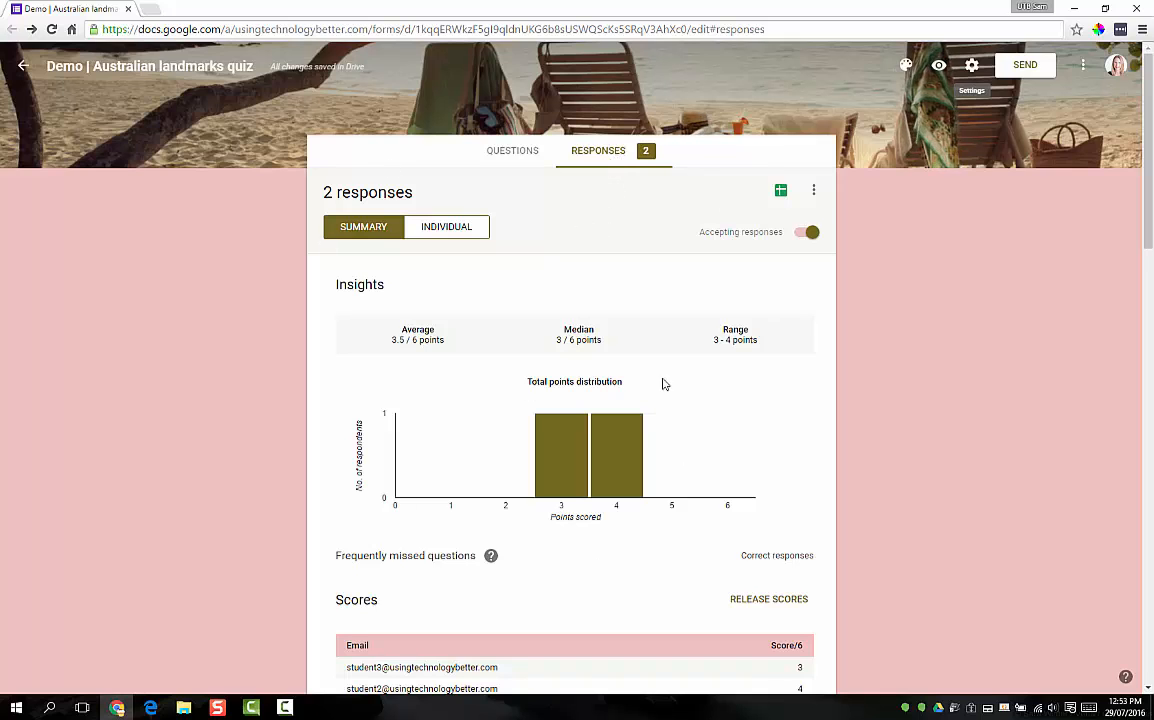
scroll(down, 3)
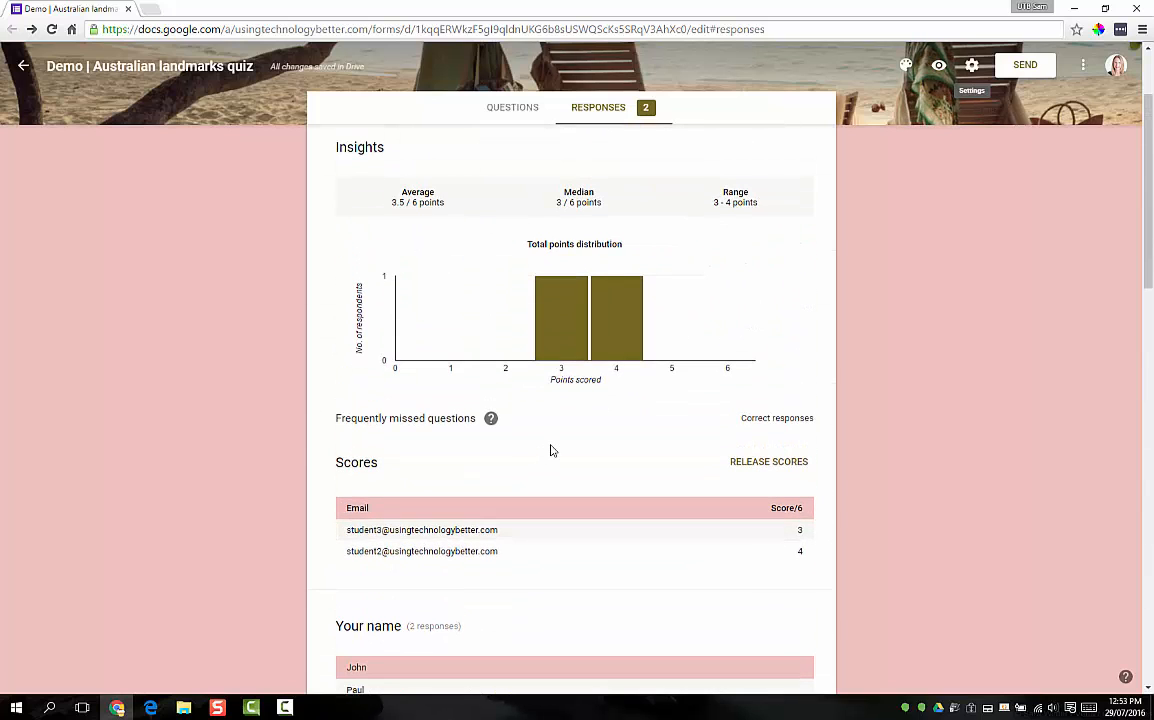
mouse_move(564, 448)
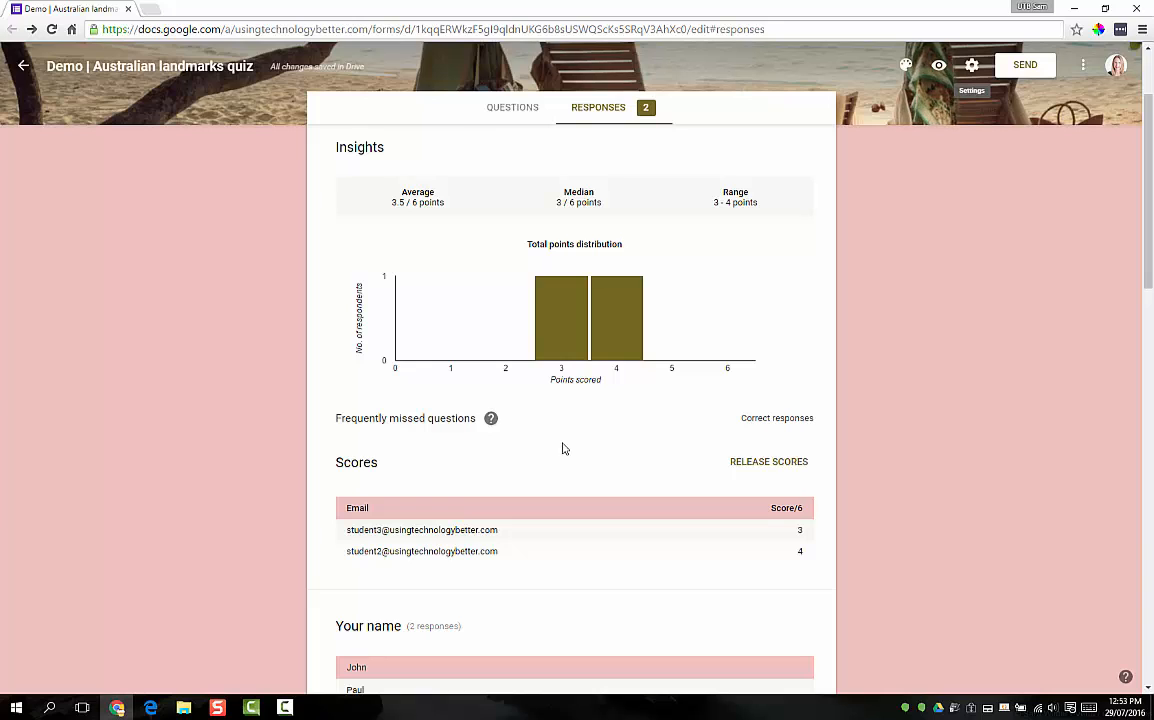
mouse_move(831, 489)
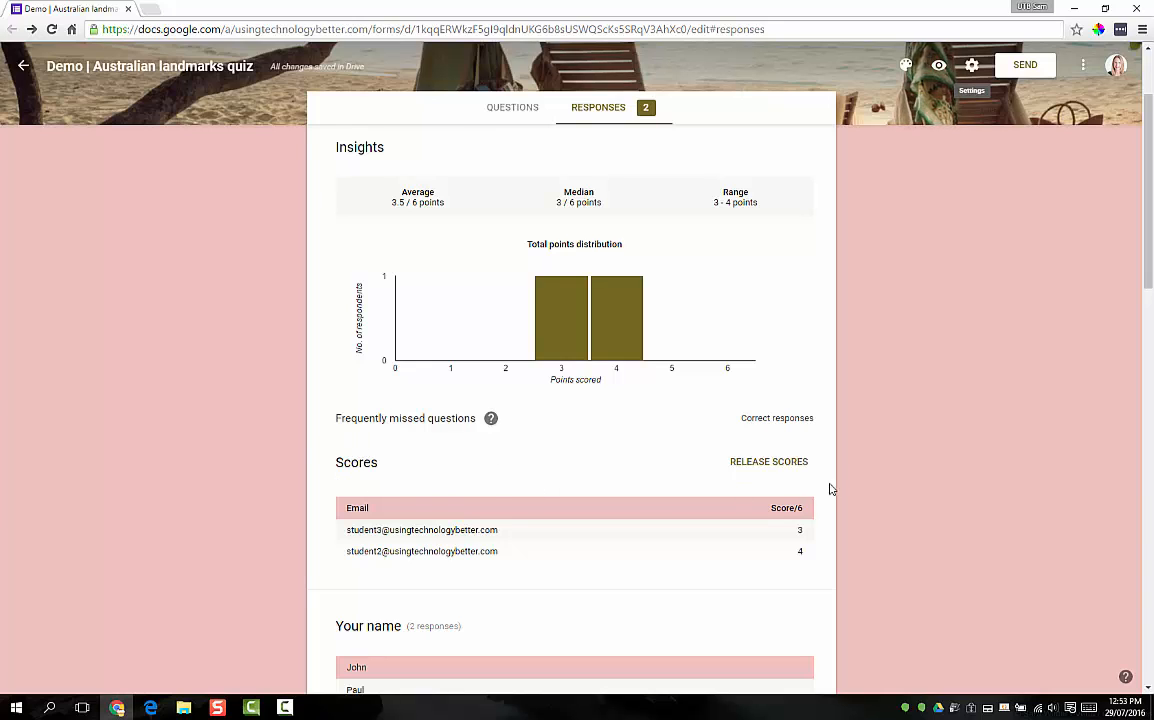
mouse_move(788, 471)
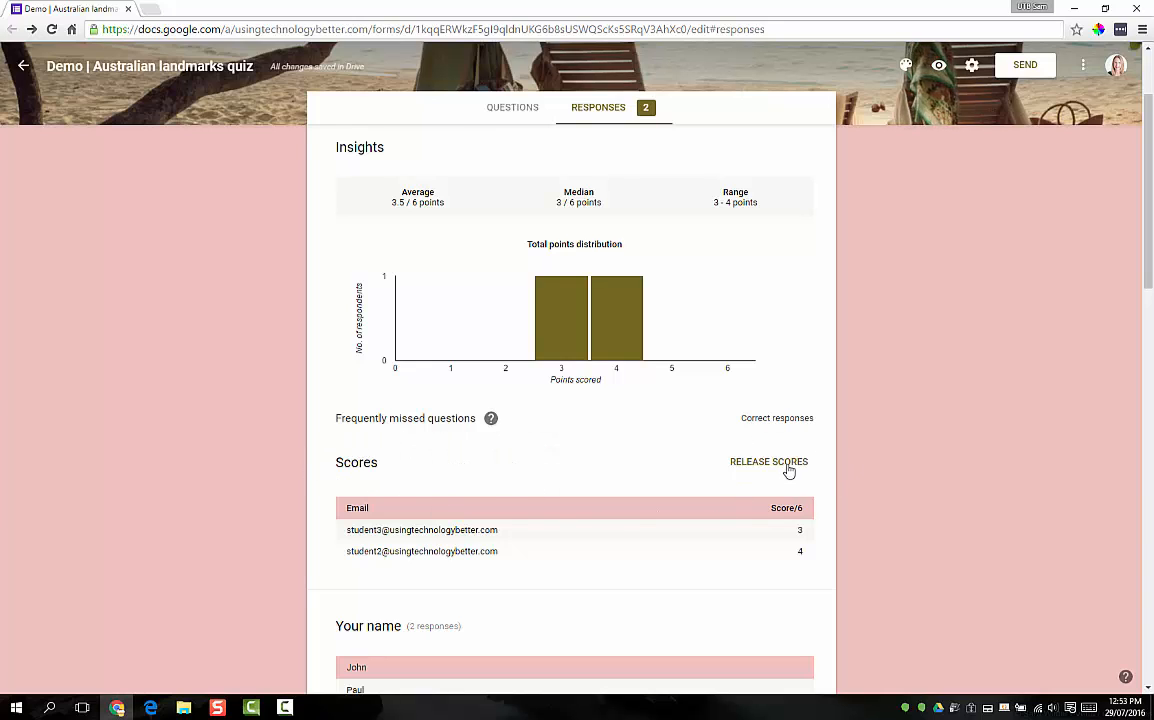
Email the score with a 'Thanks' message to the 4-scorer only, excluding the respondent who scored 3.
click(768, 462)
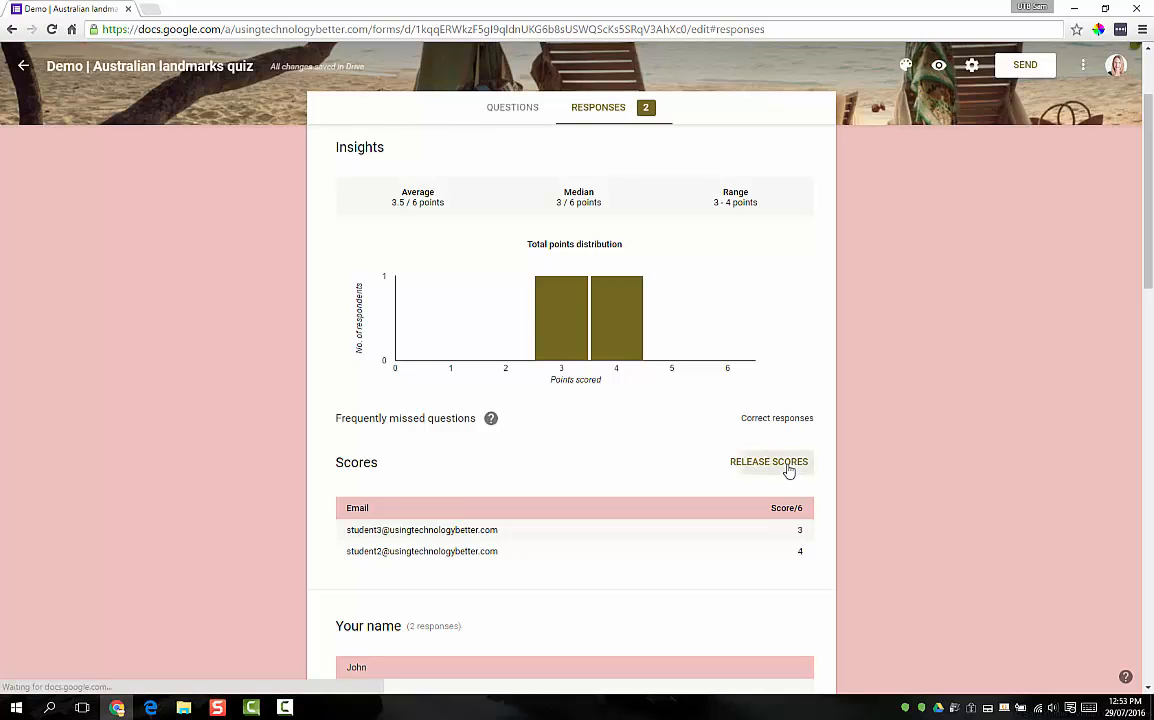
click(768, 461)
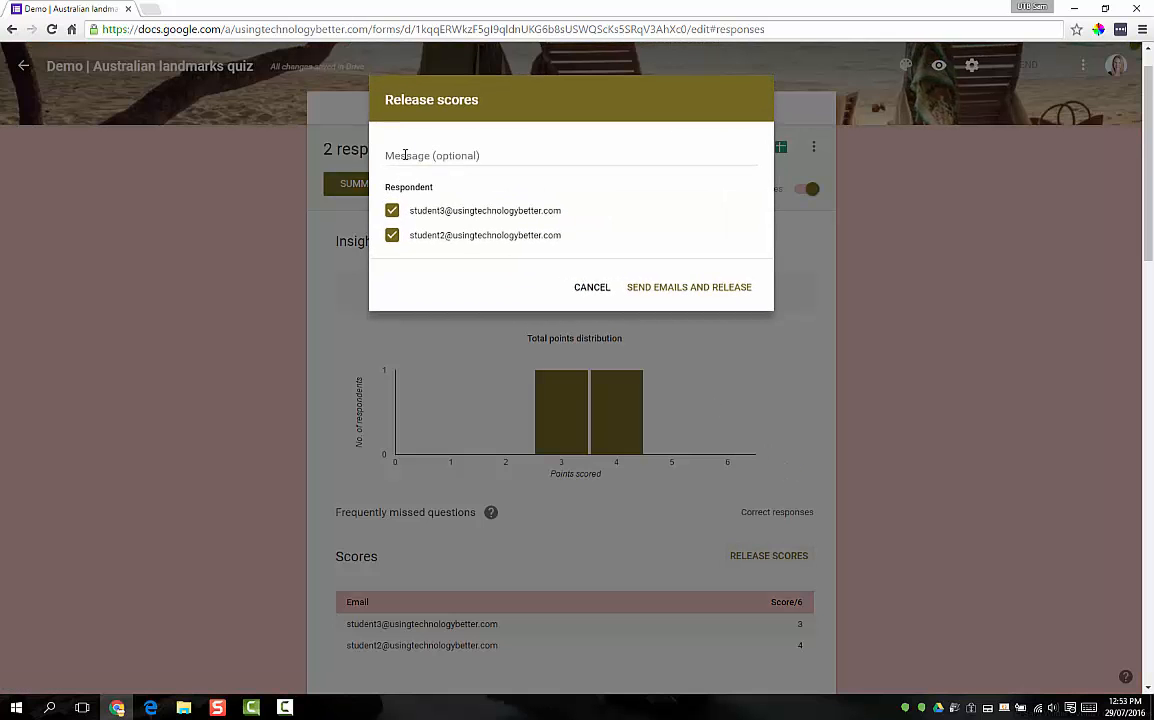
text(Thanks, here is your grade)
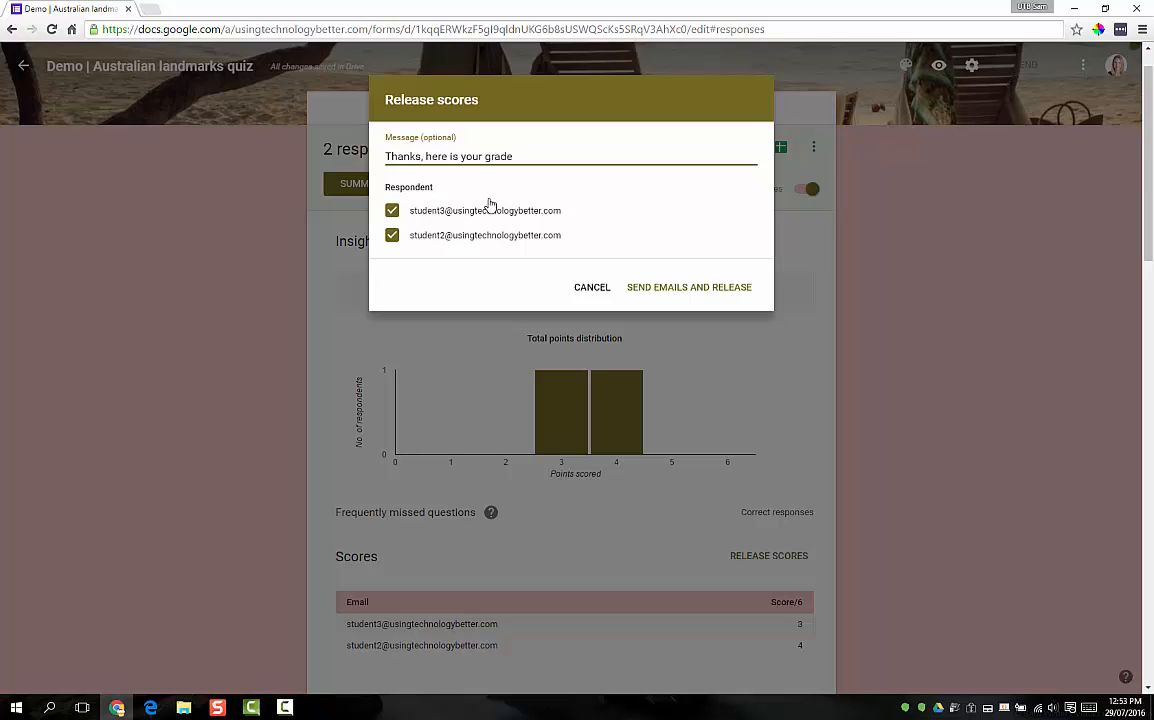
mouse_move(480, 235)
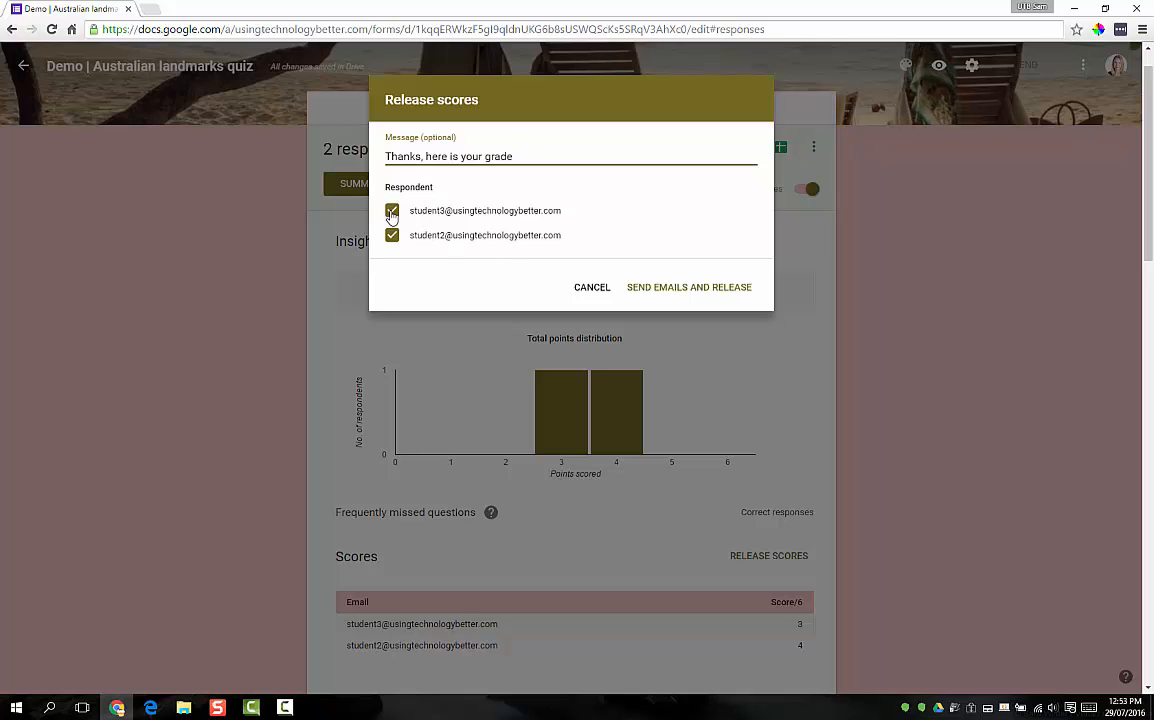
click(392, 210)
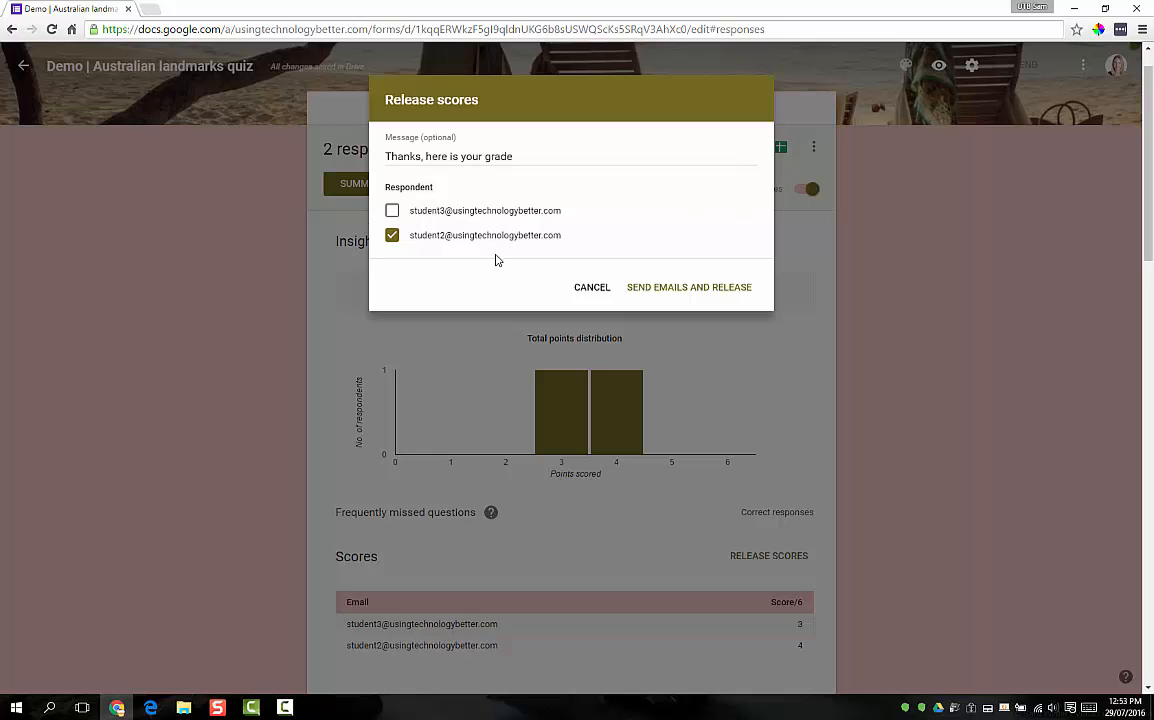
mouse_move(719, 292)
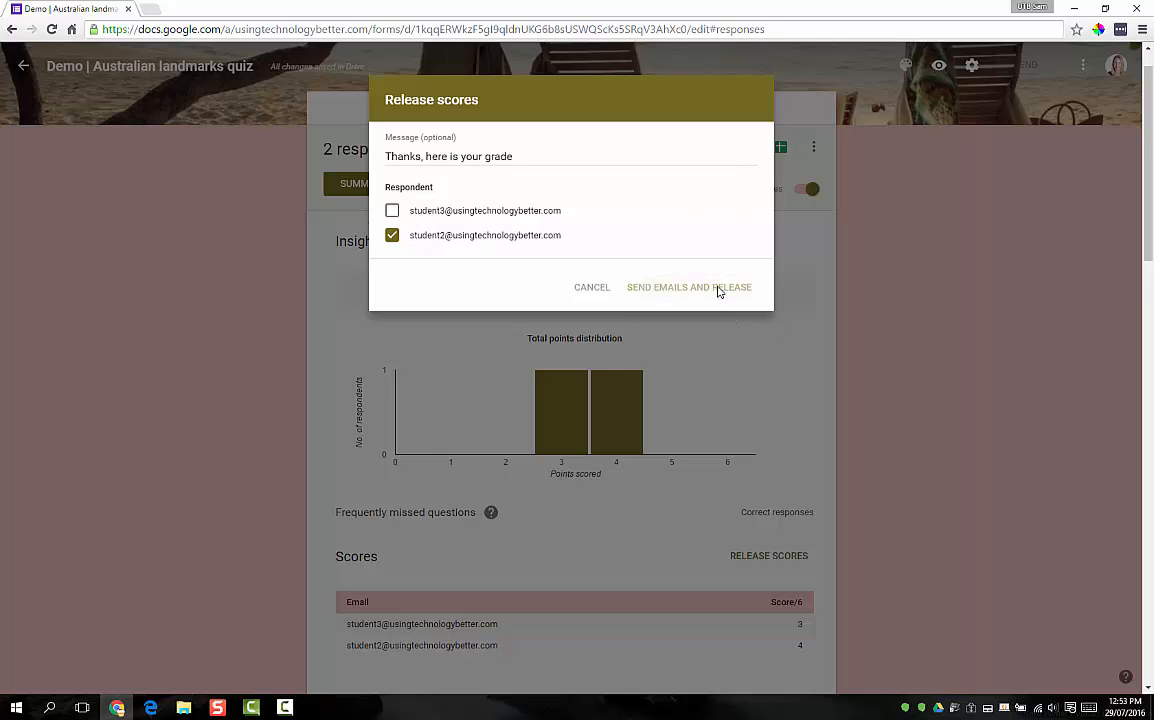
click(688, 287)
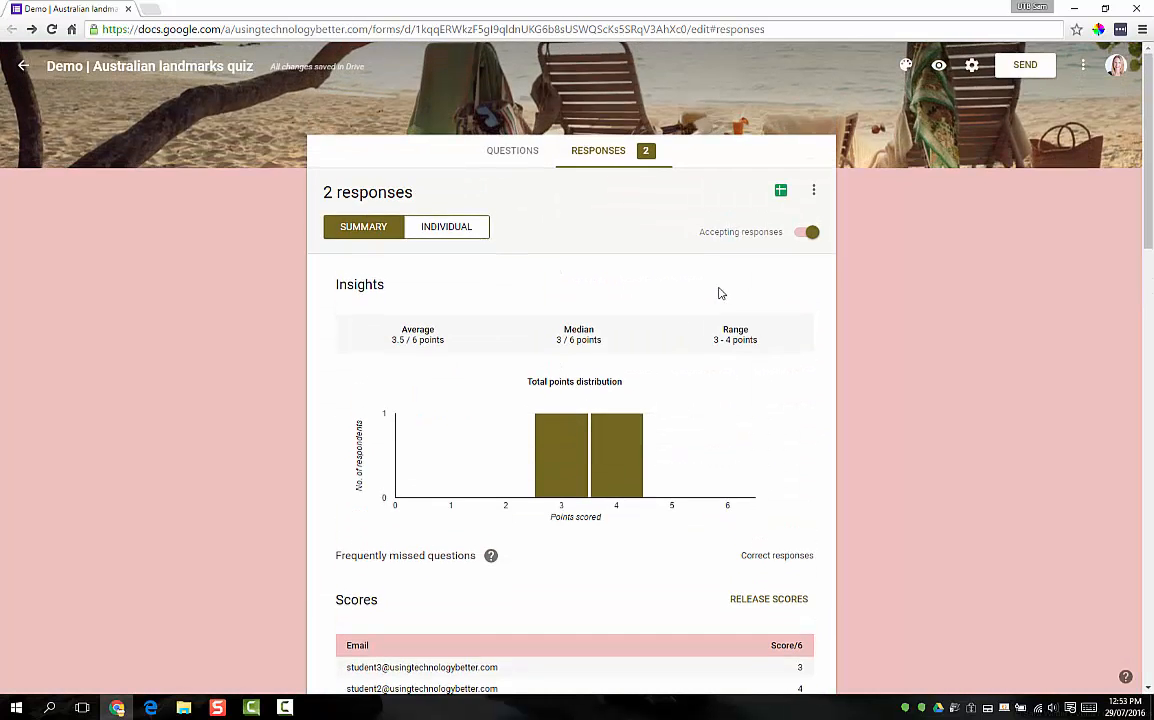
mouse_move(934, 283)
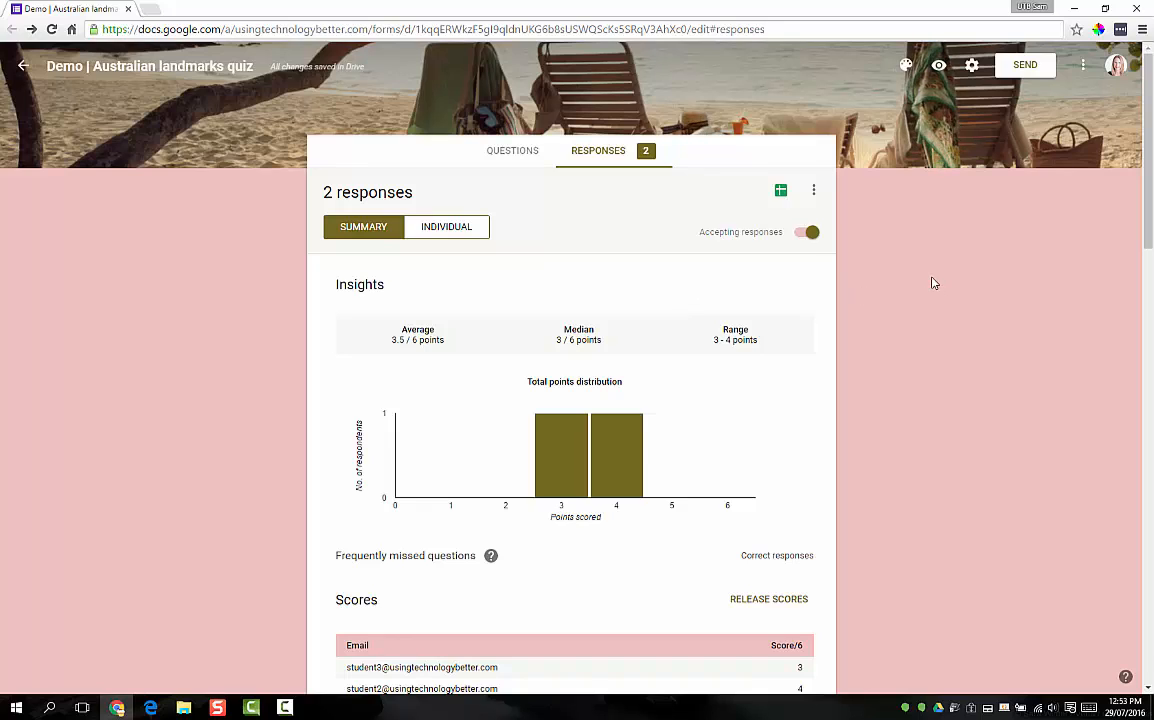
mouse_move(929, 266)
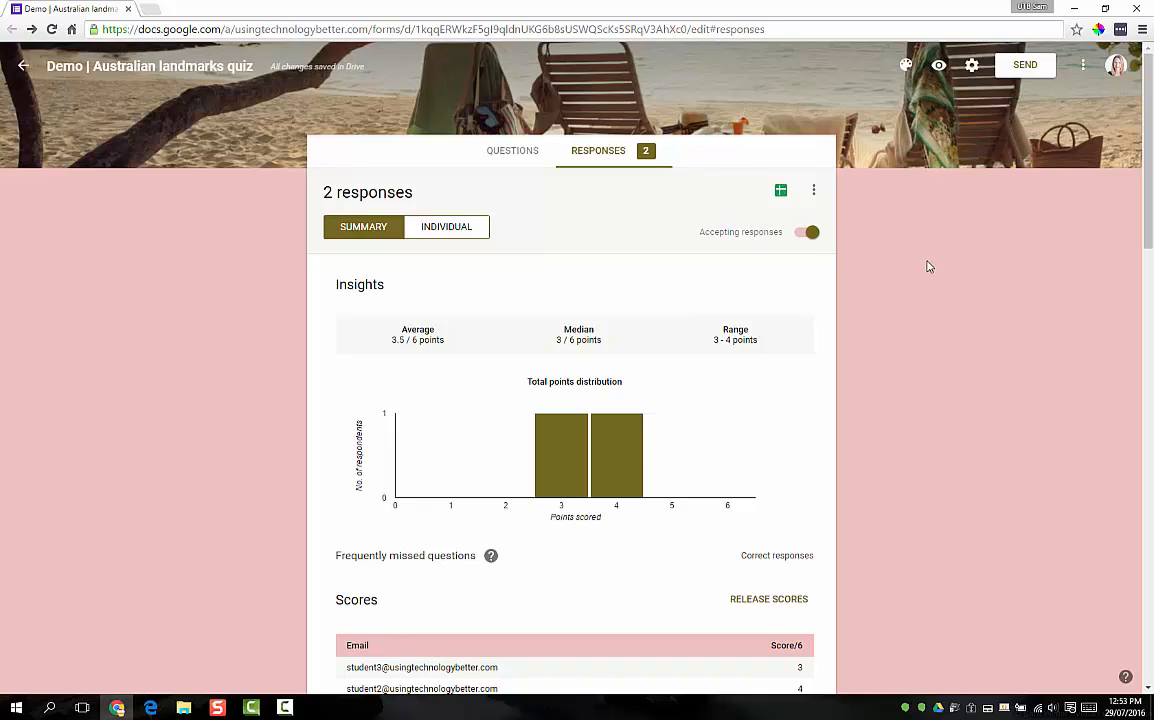
mouse_move(532, 169)
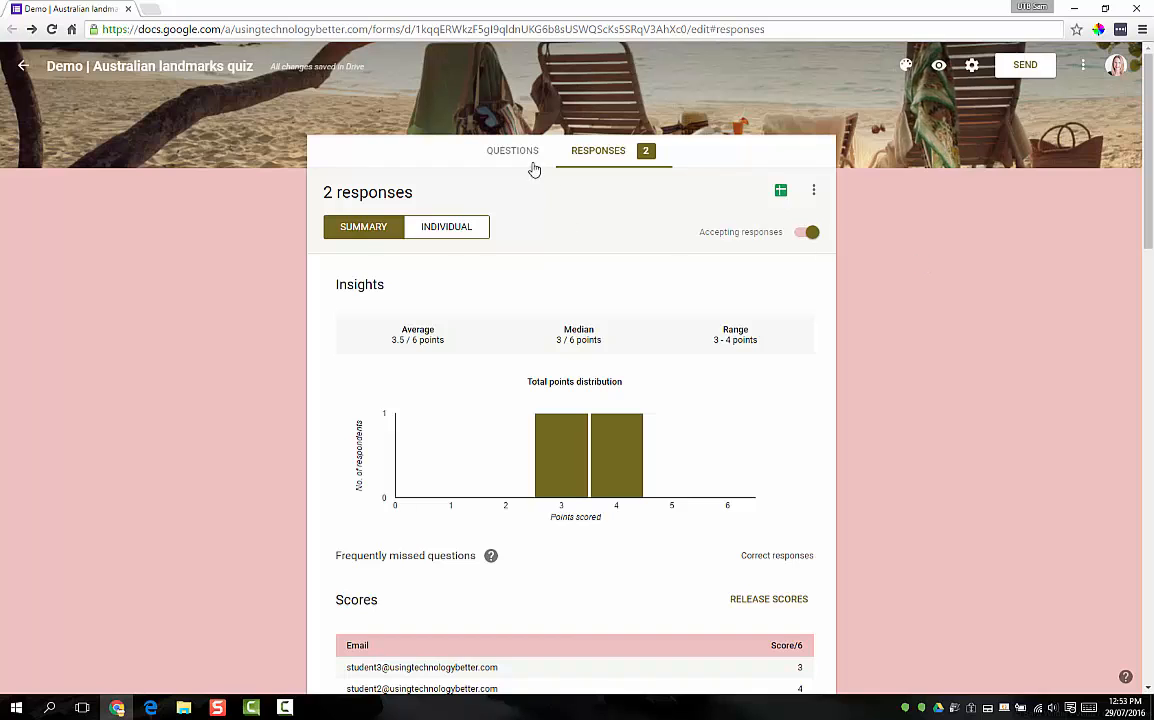
click(511, 150)
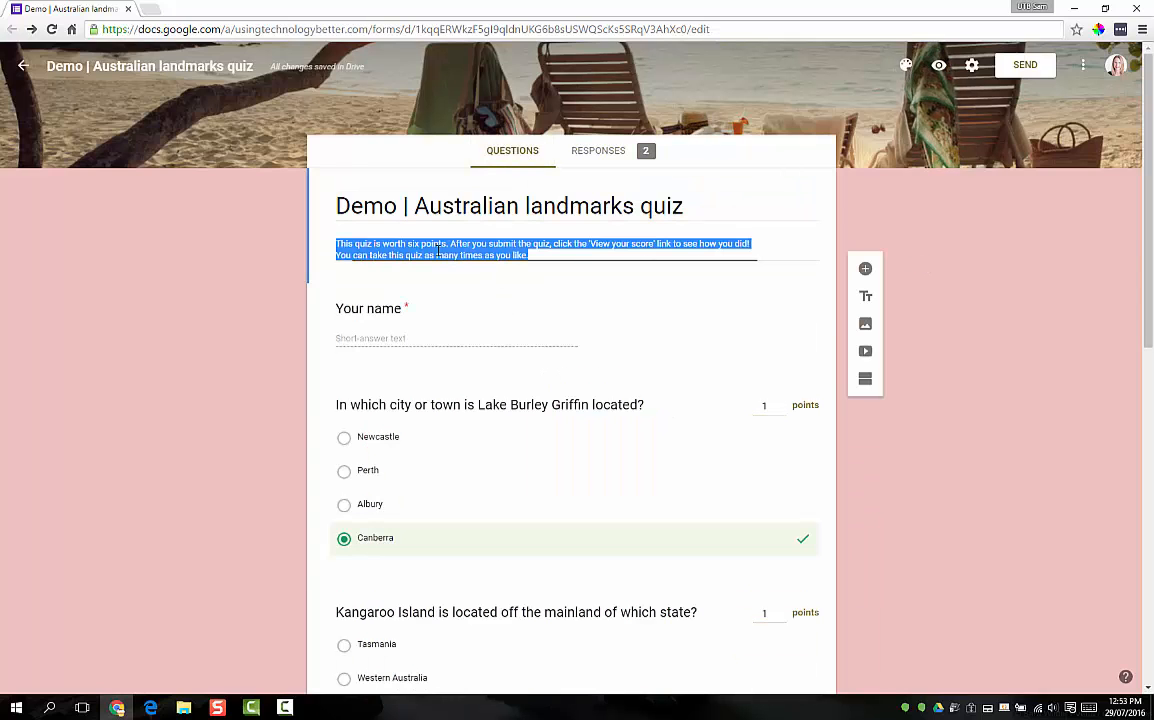
click(563, 243)
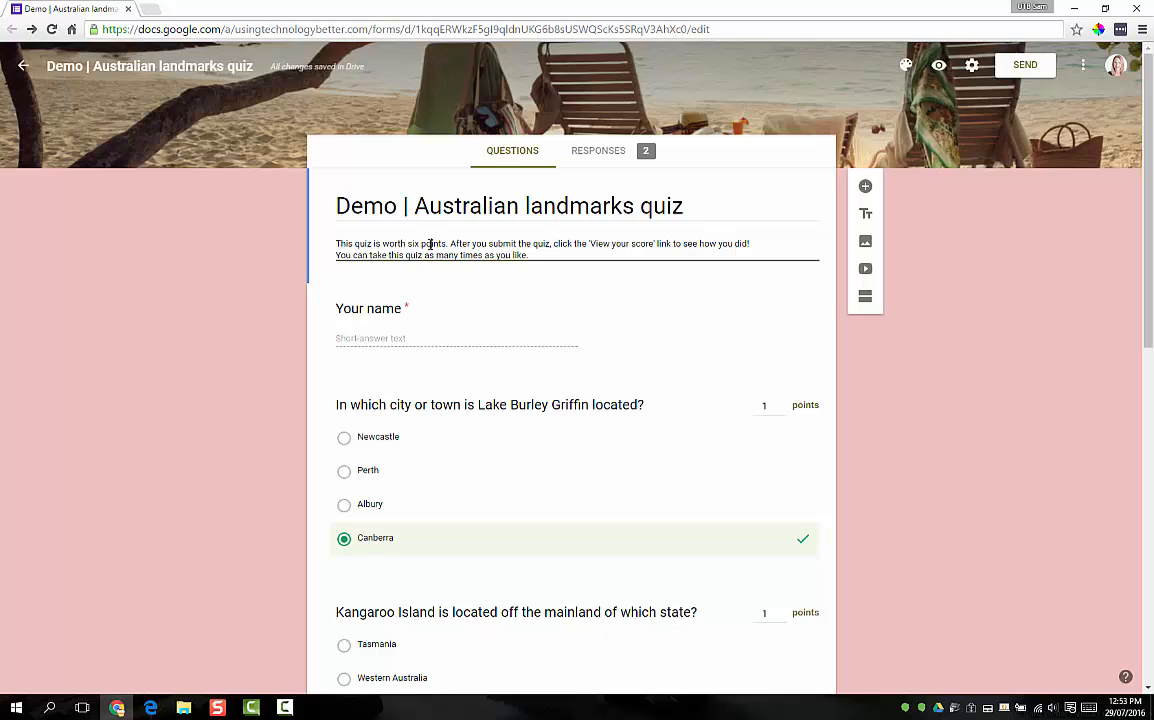
click(550, 255)
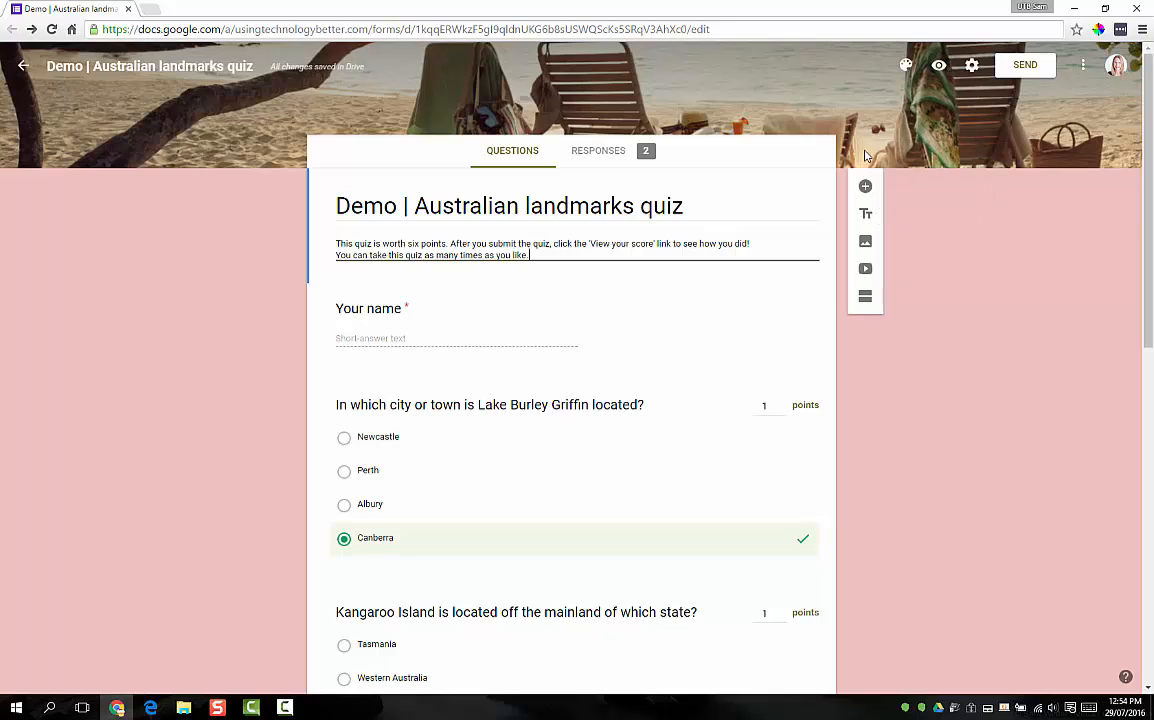
click(598, 150)
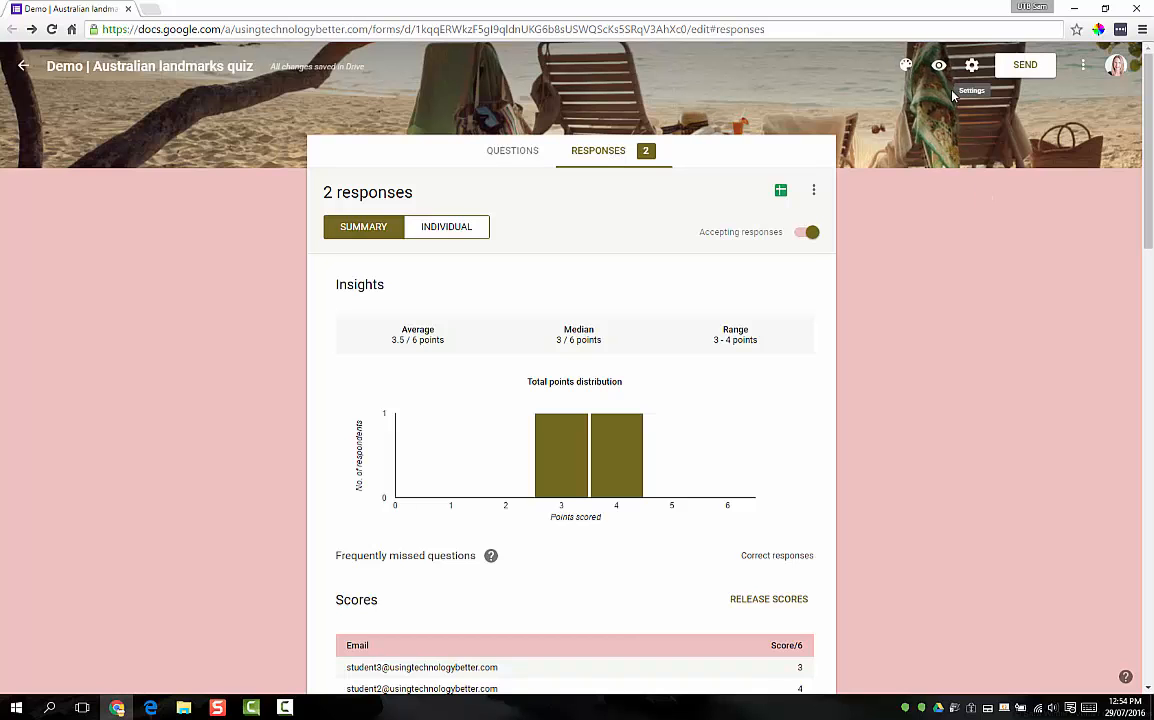
Review the quiz's Presentation settings, then return to General where multiple responses are allowed.
click(971, 64)
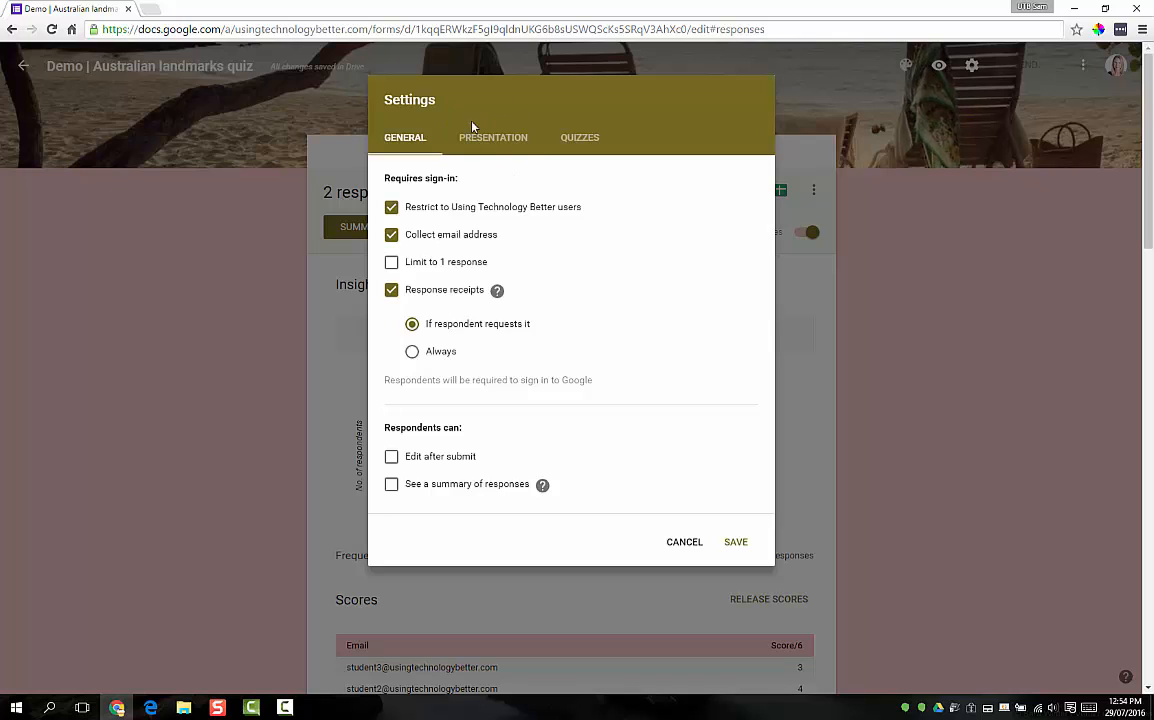
click(493, 137)
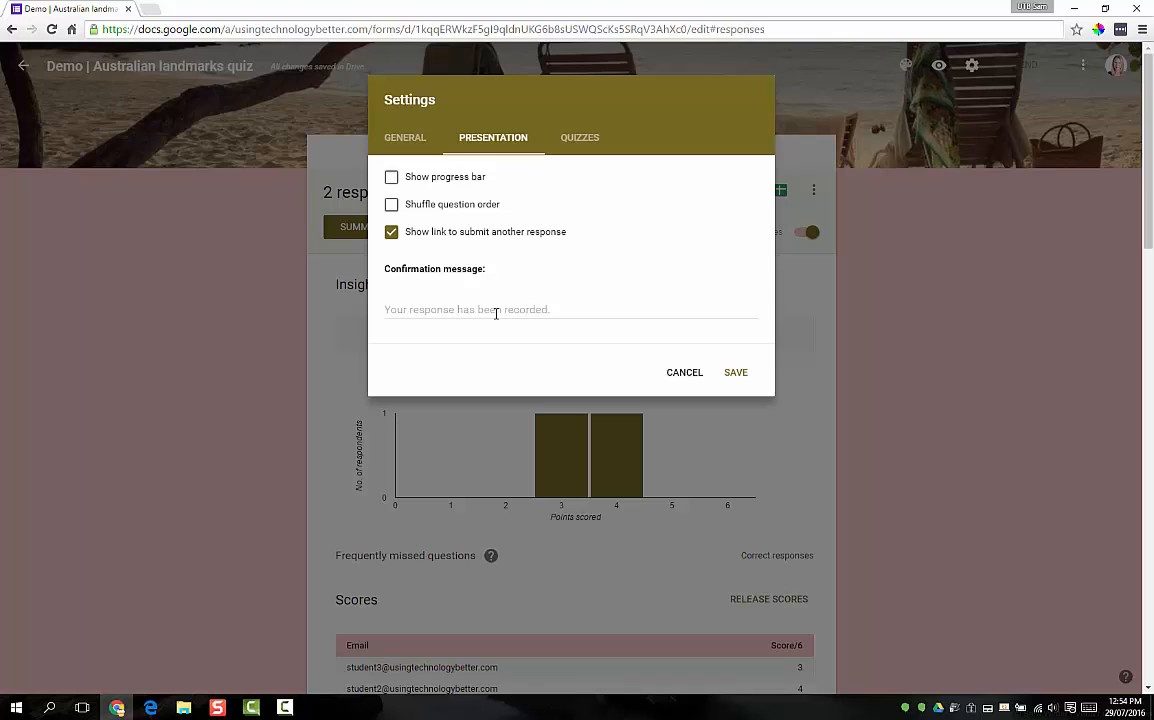
mouse_move(378, 234)
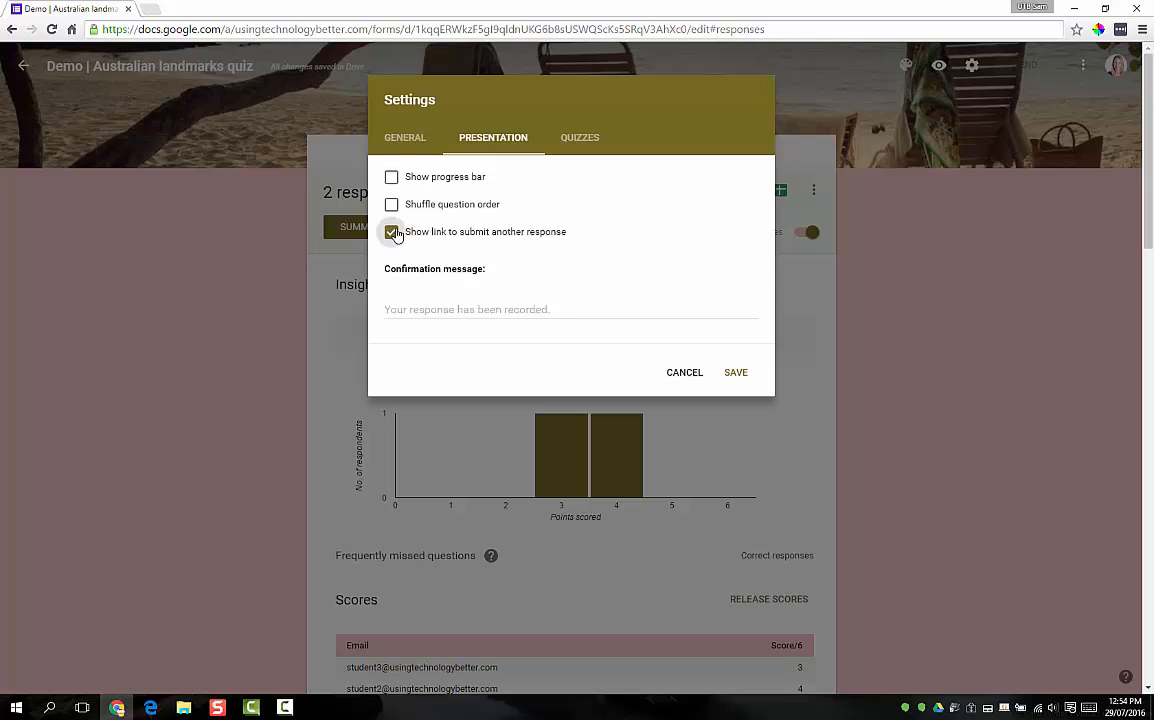
click(404, 137)
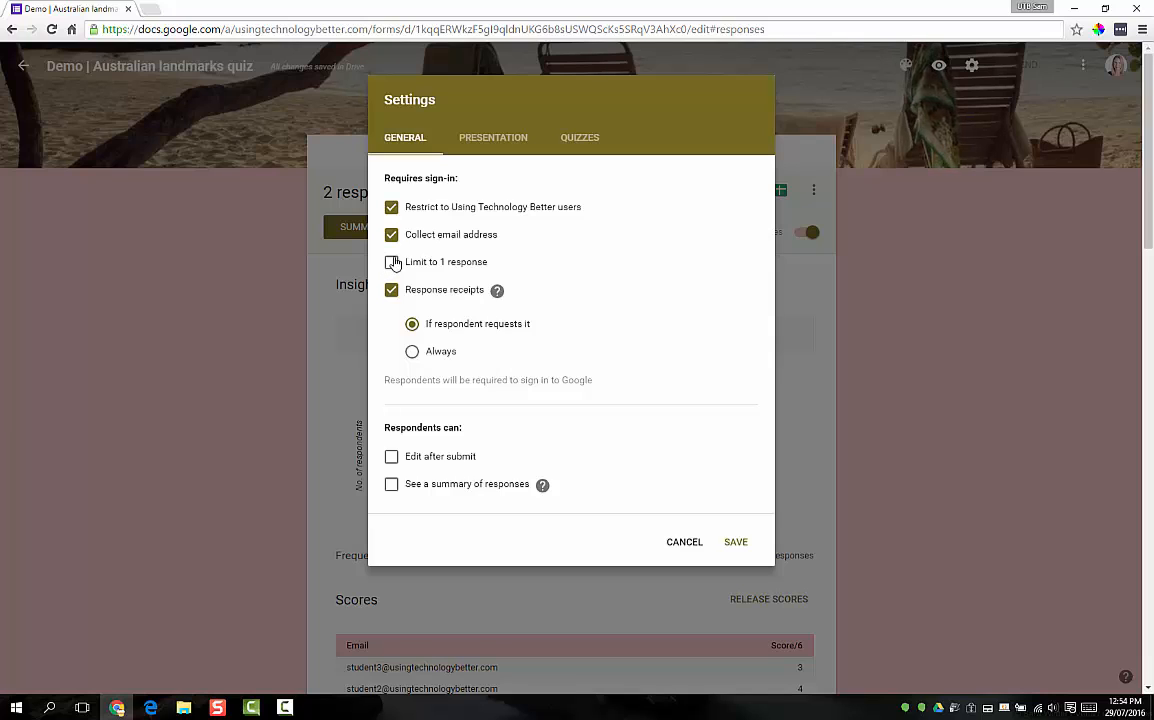
click(391, 262)
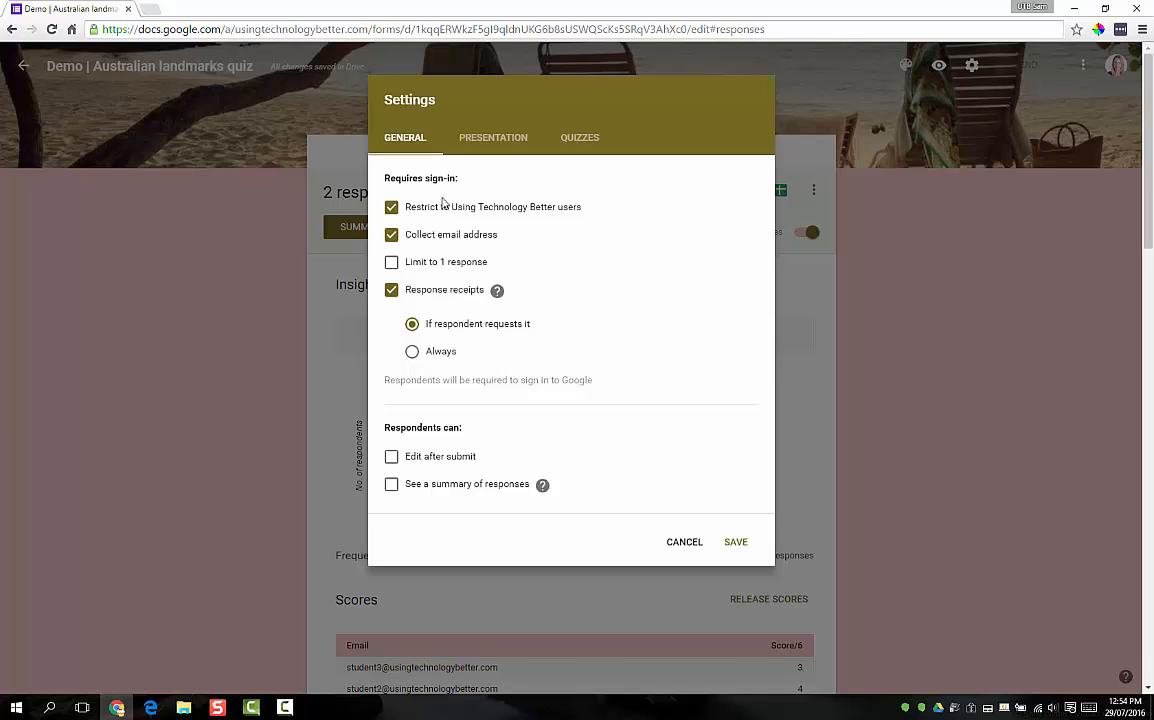
mouse_move(600, 224)
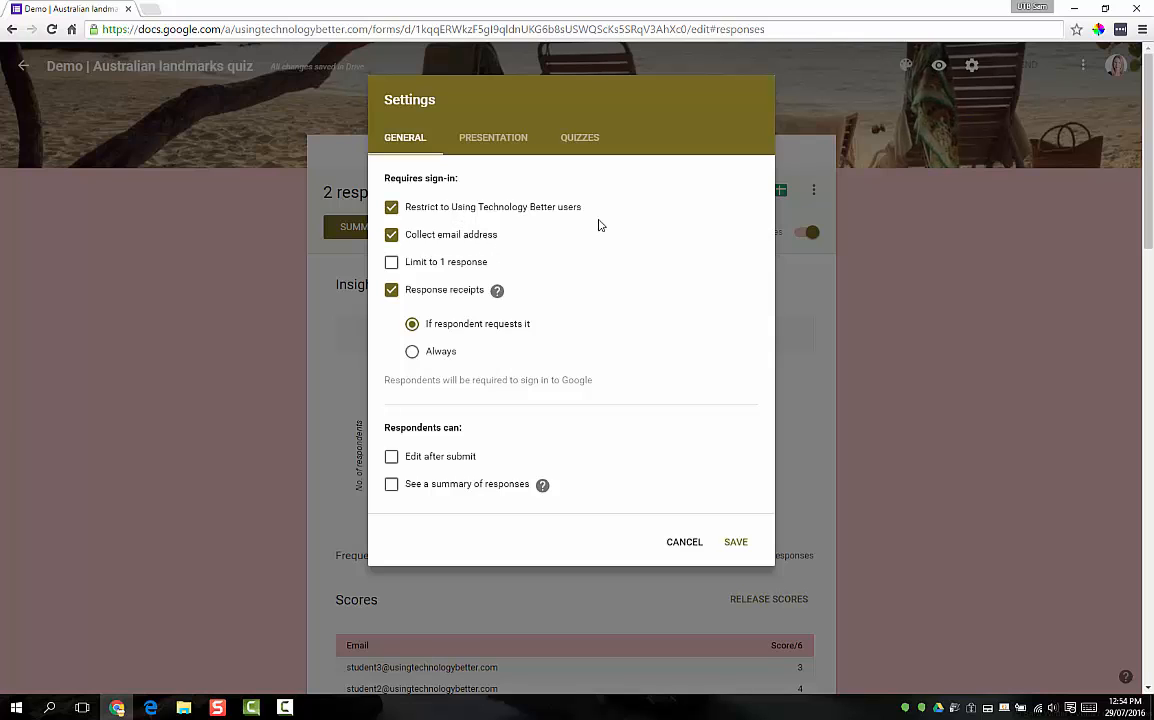